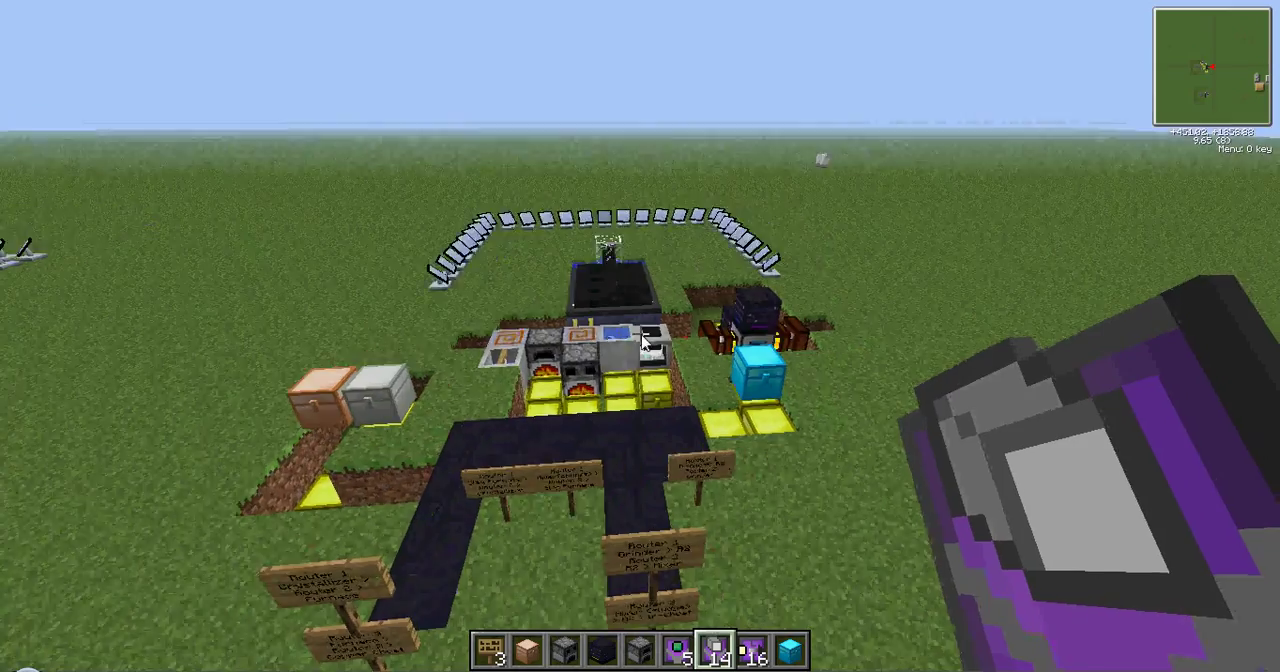
pyautogui.moveTo(640, 336)
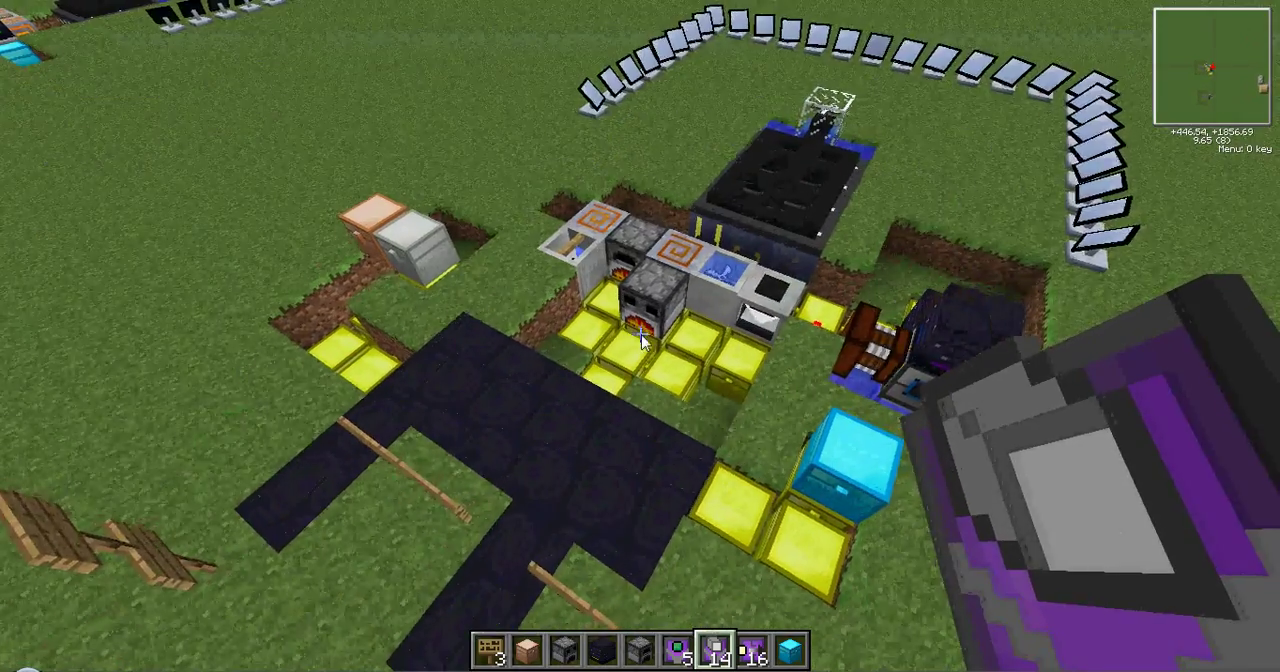
pyautogui.moveTo(640, 336)
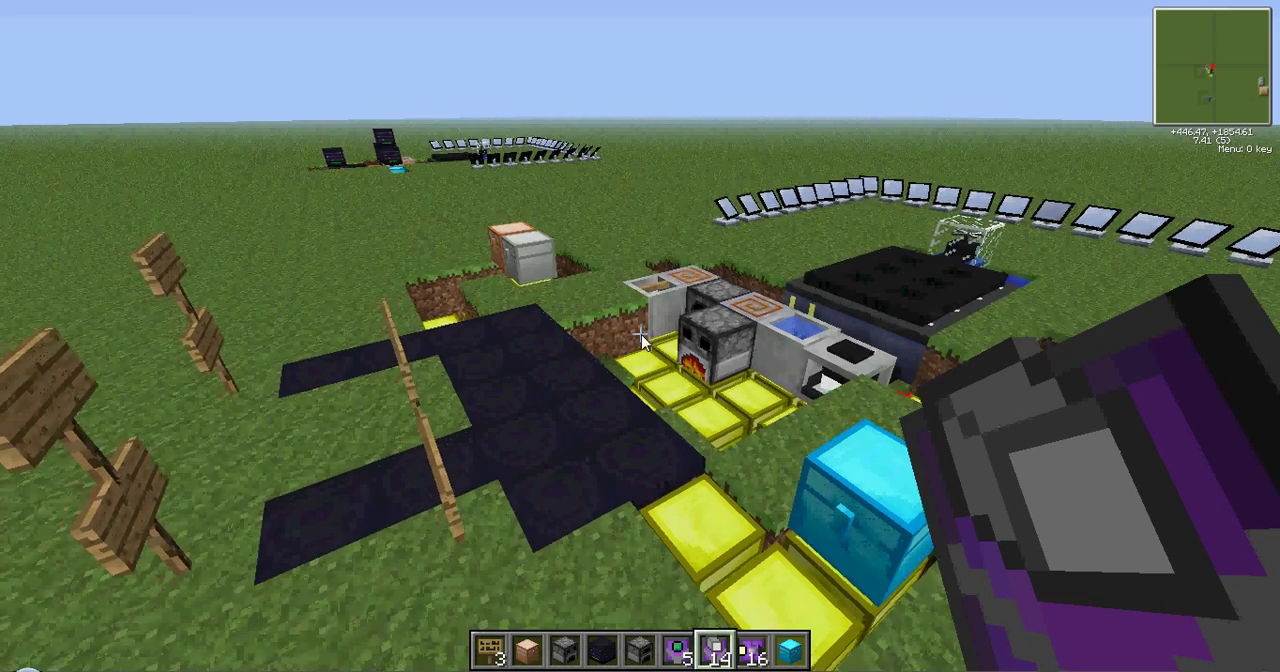
pyautogui.moveTo(640, 336)
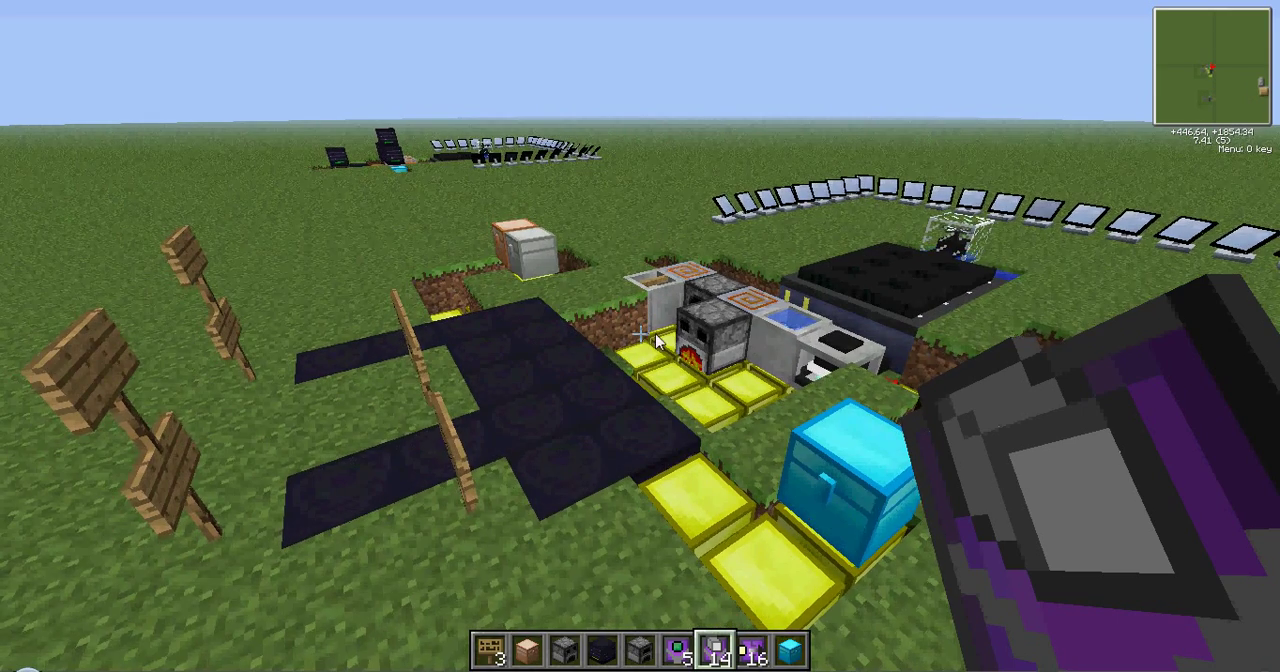
pyautogui.moveTo(640, 340)
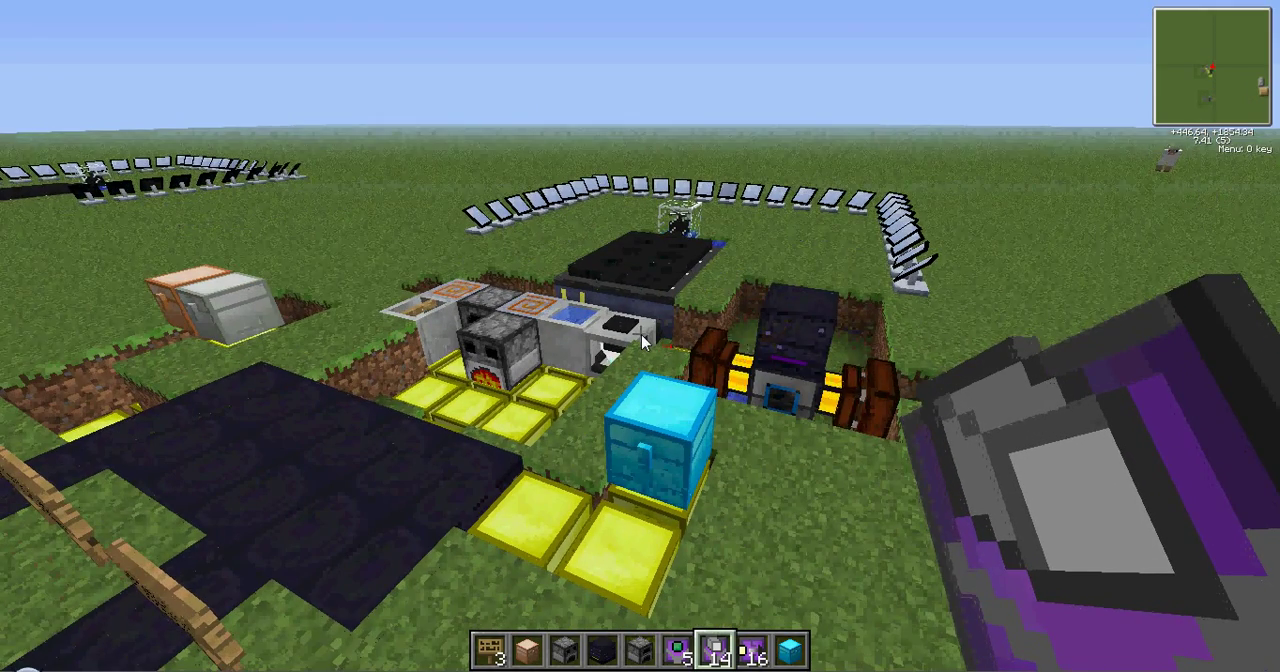
pyautogui.moveTo(640, 336)
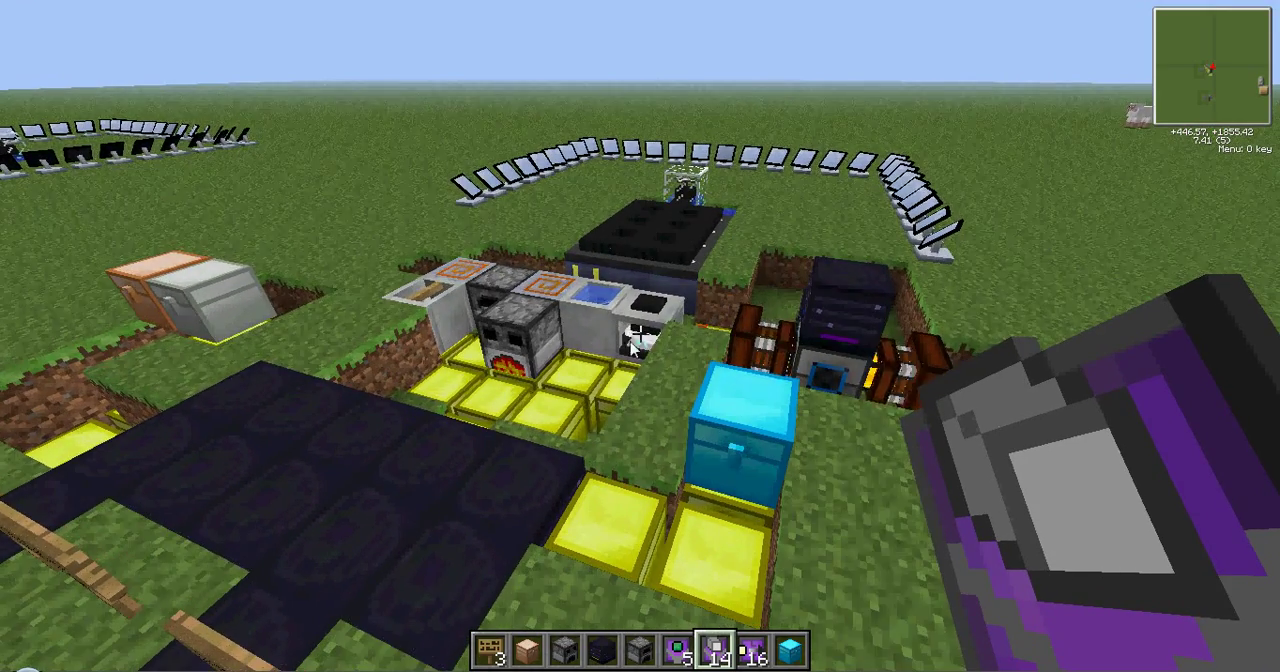
pyautogui.moveTo(640, 336)
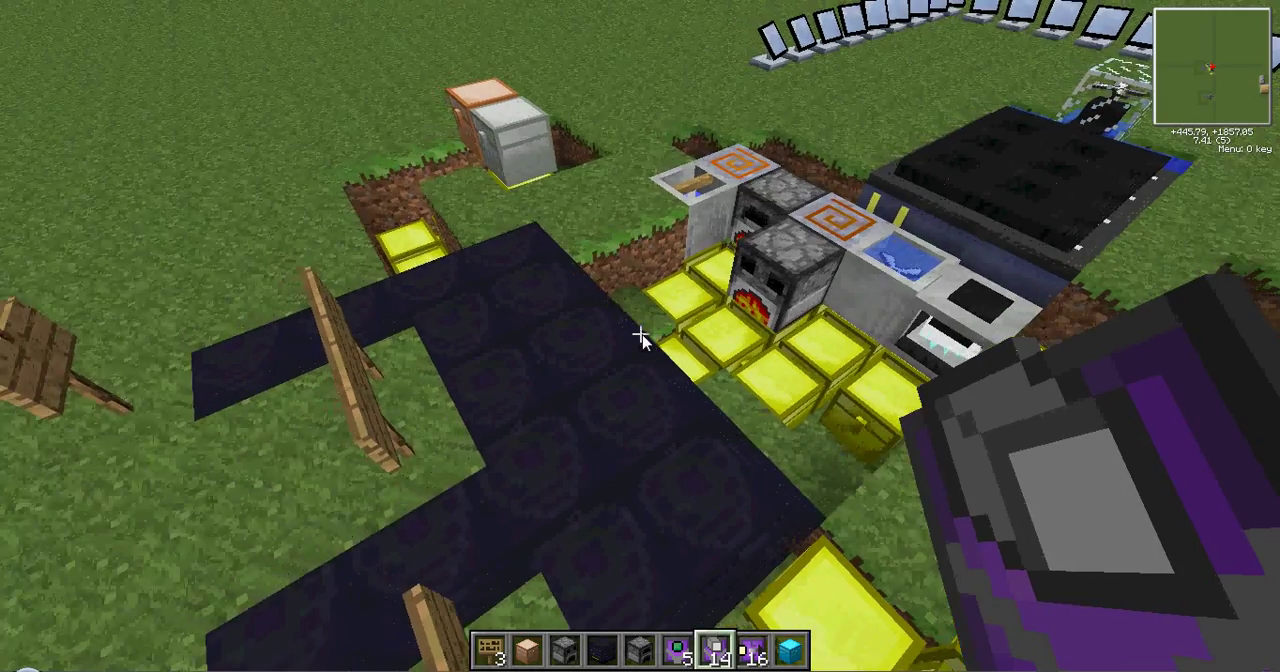
pyautogui.moveTo(640, 340)
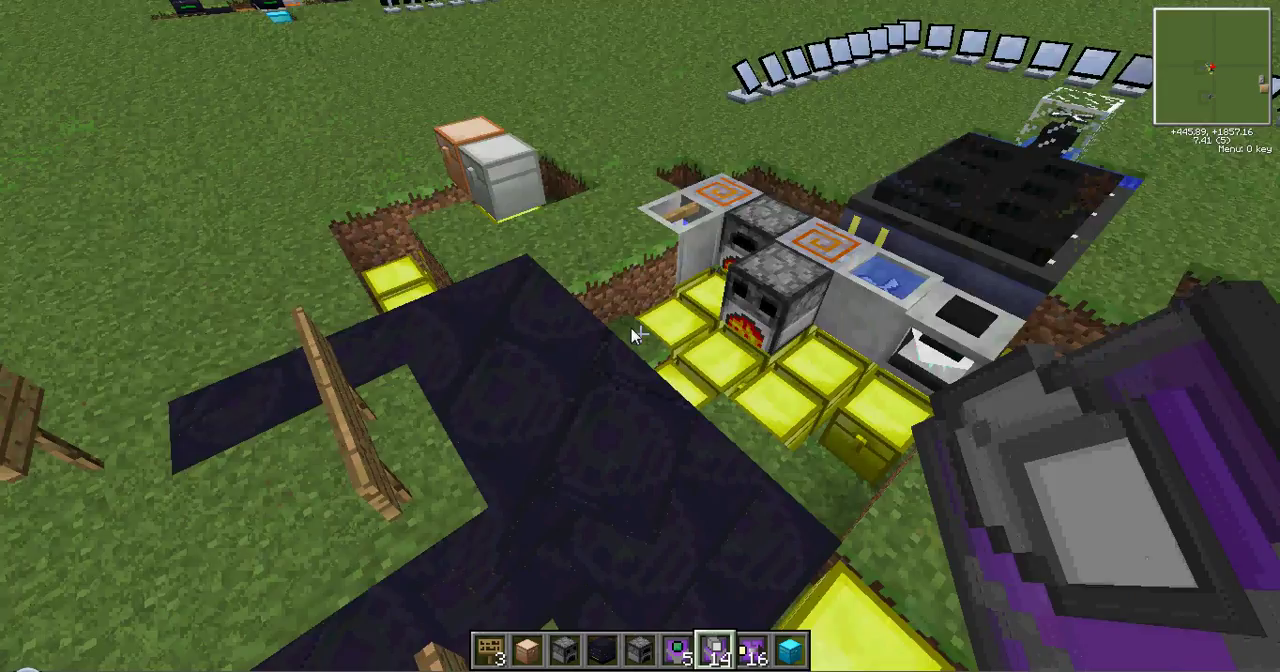
pyautogui.moveTo(640, 340)
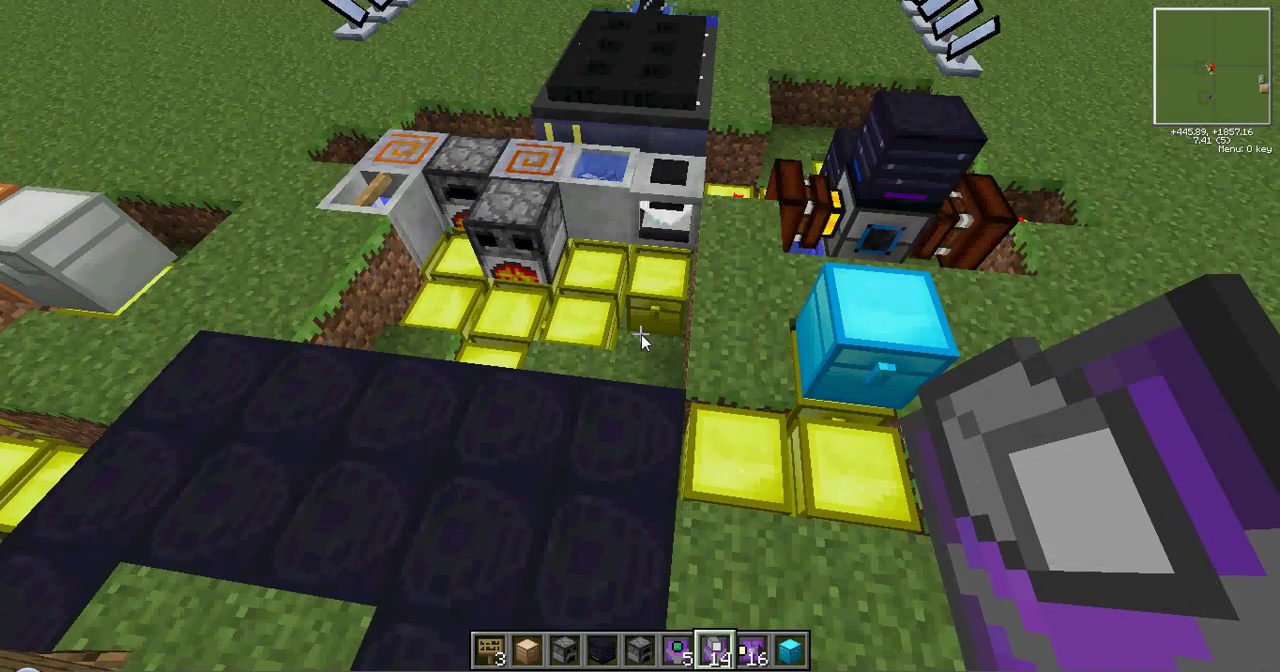
pyautogui.moveTo(640, 340)
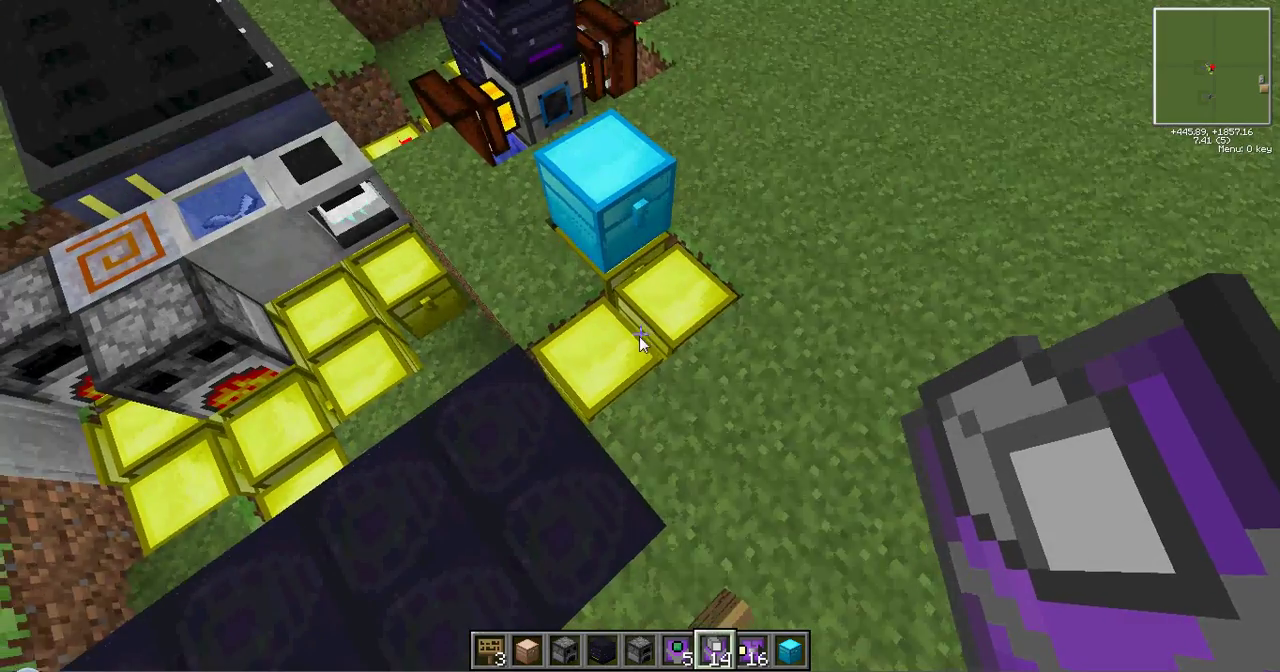
pyautogui.moveTo(640, 340)
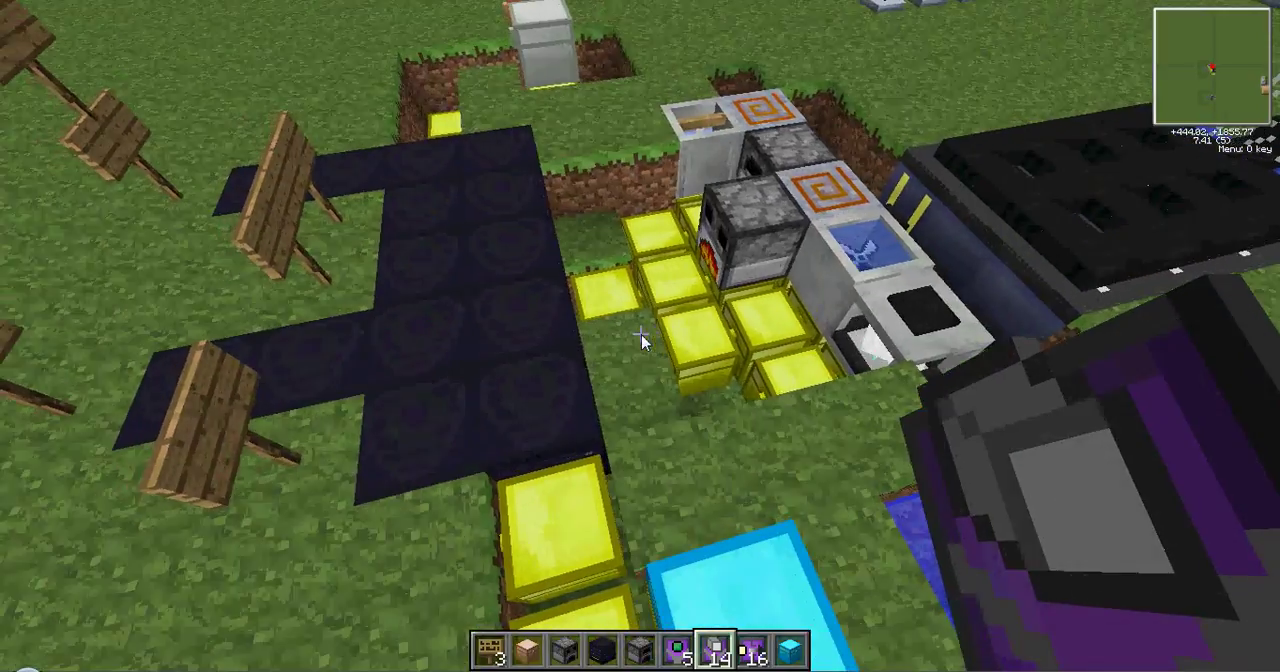
pyautogui.moveTo(640, 340)
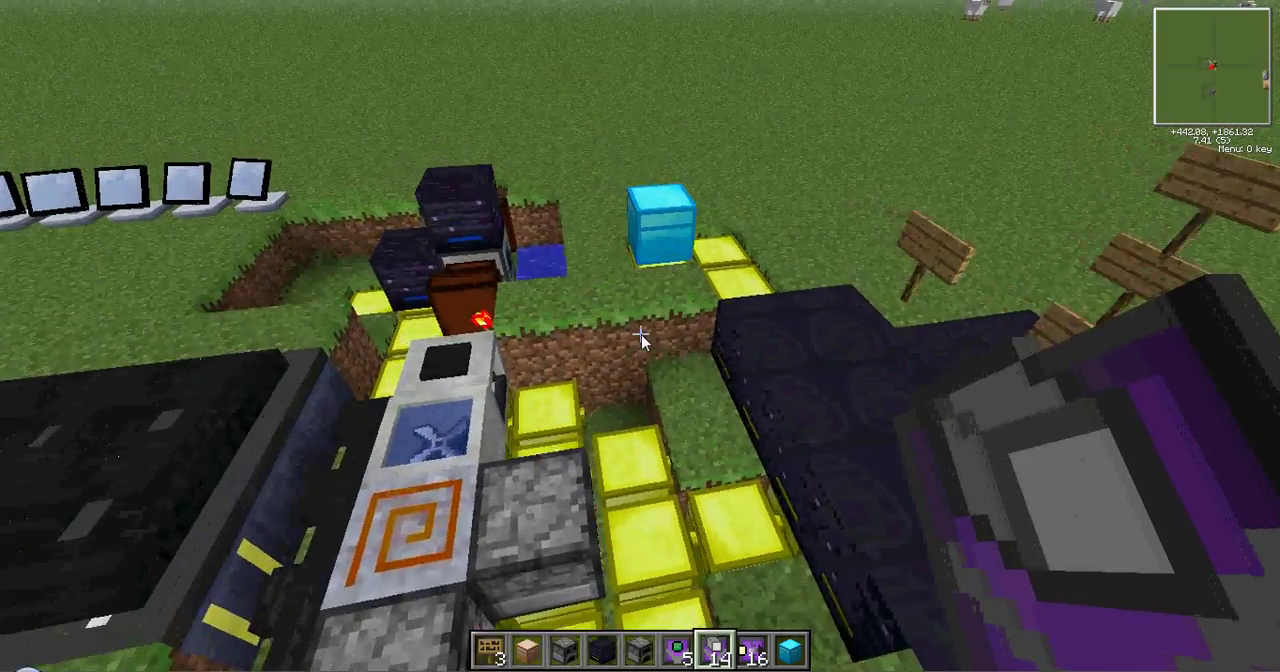
pyautogui.moveTo(640, 340)
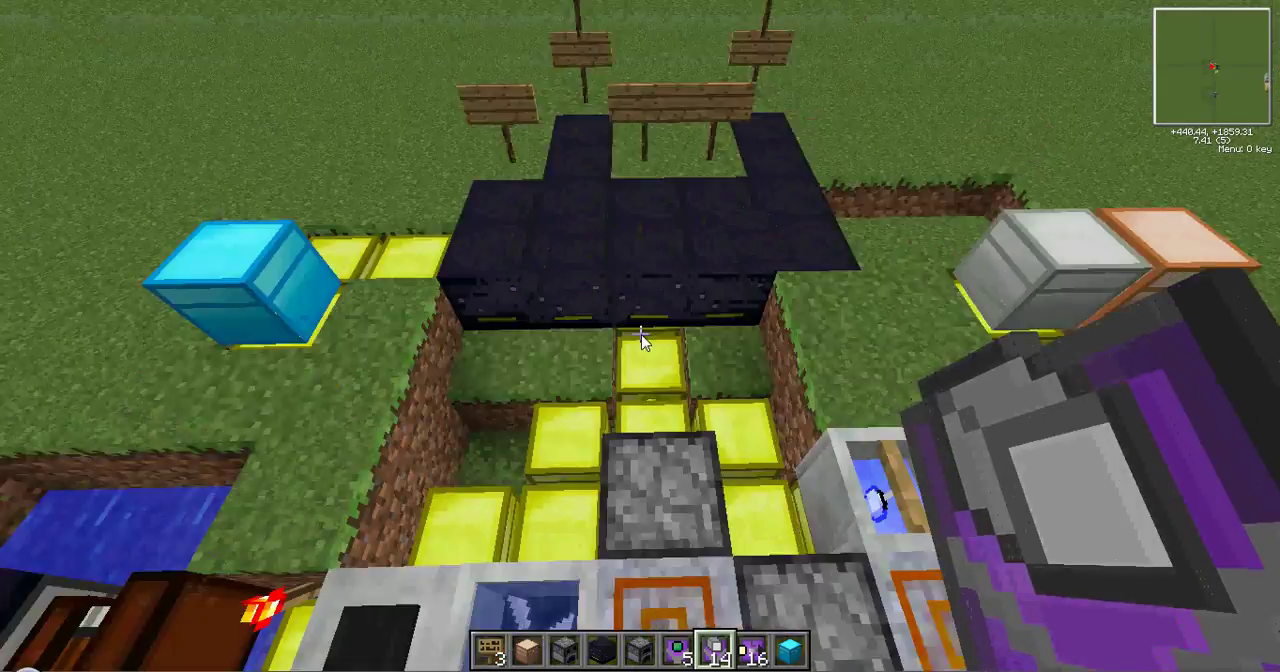
pyautogui.moveTo(610, 330)
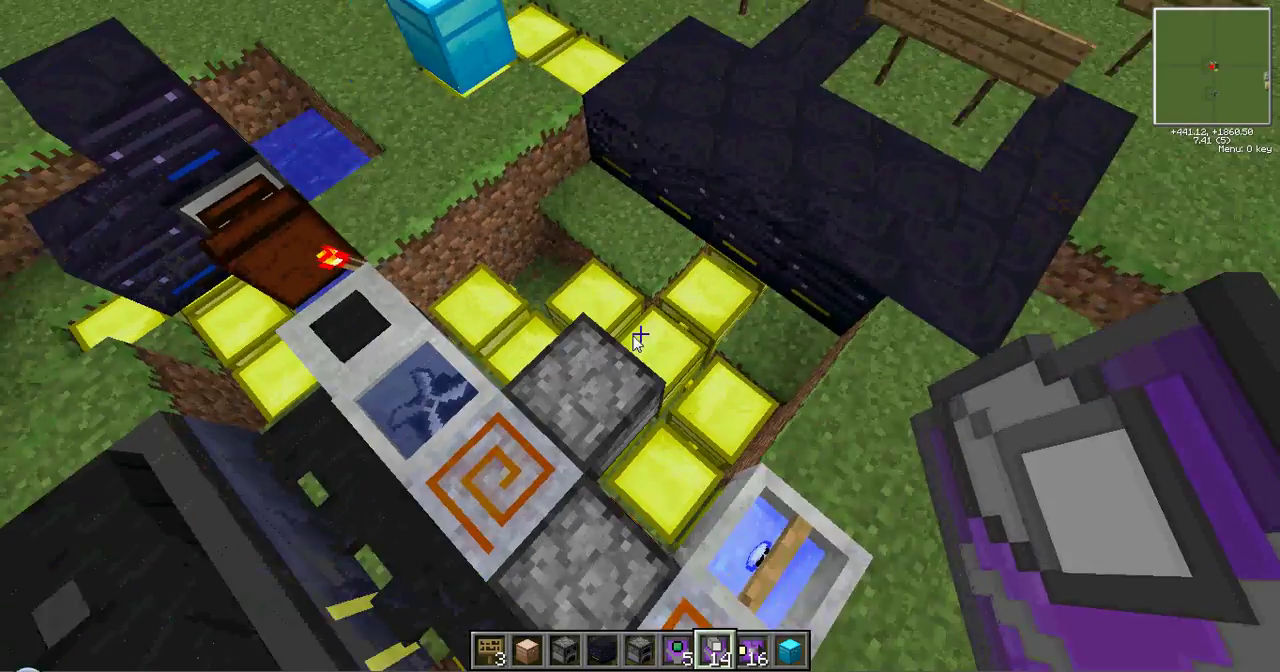
pyautogui.moveTo(640, 340)
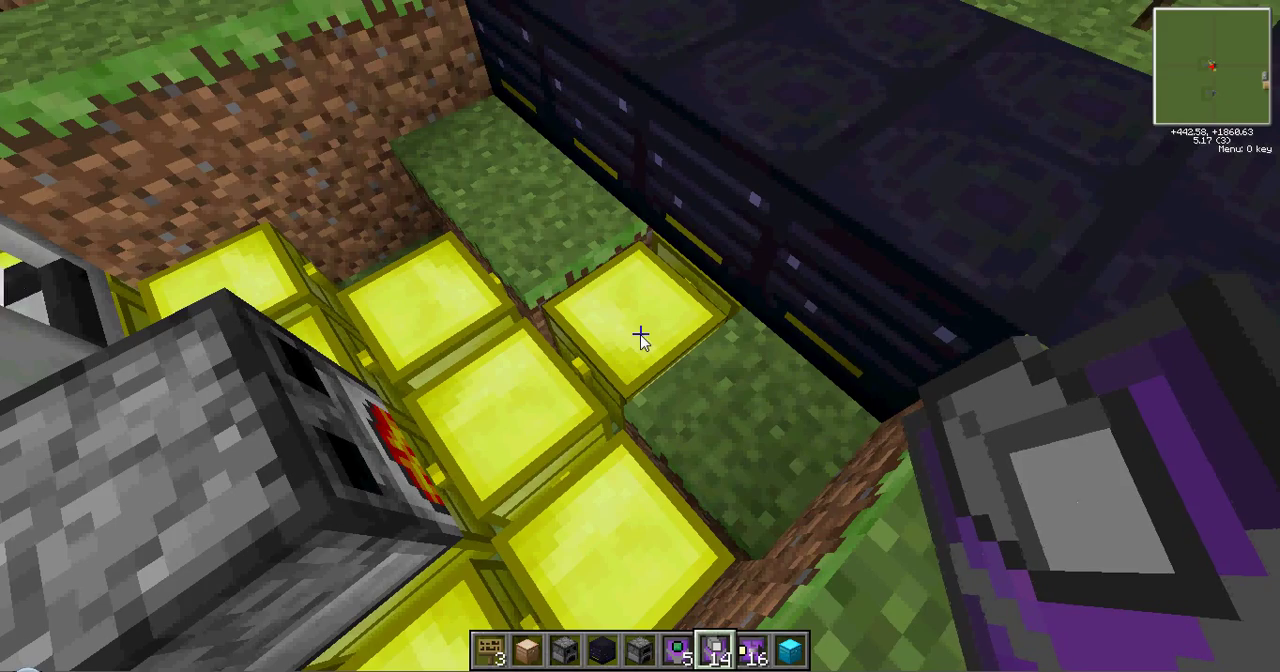
pyautogui.moveTo(640, 336)
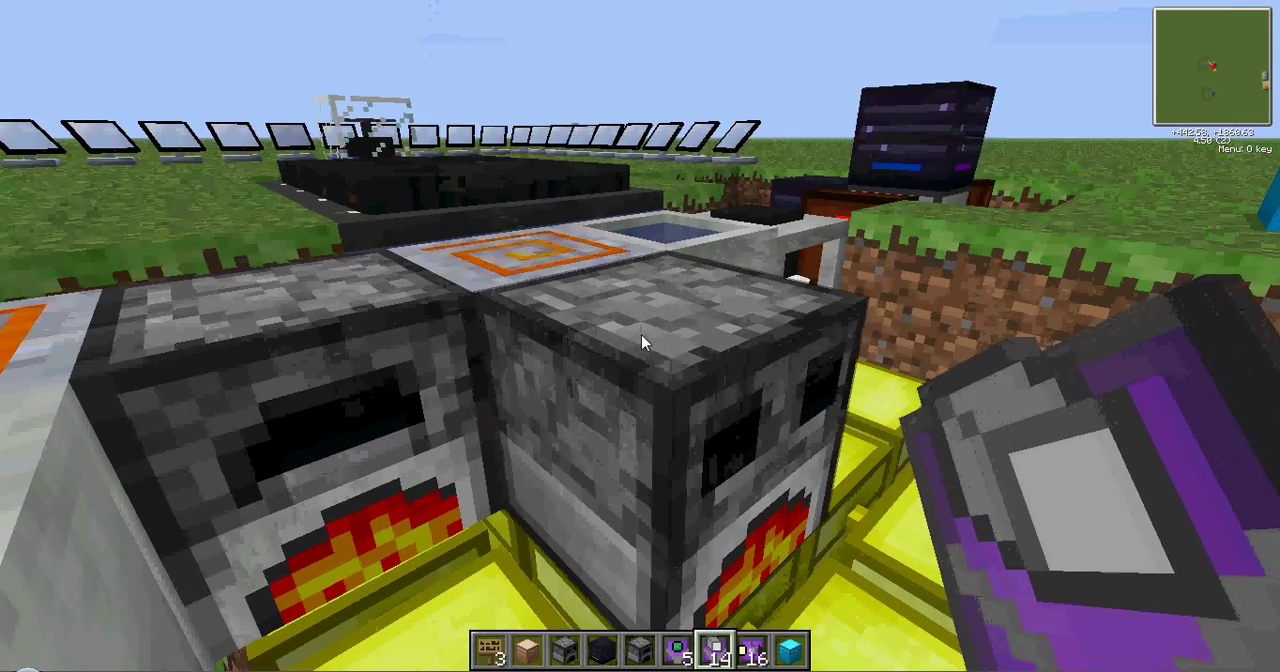
pyautogui.moveTo(640, 340)
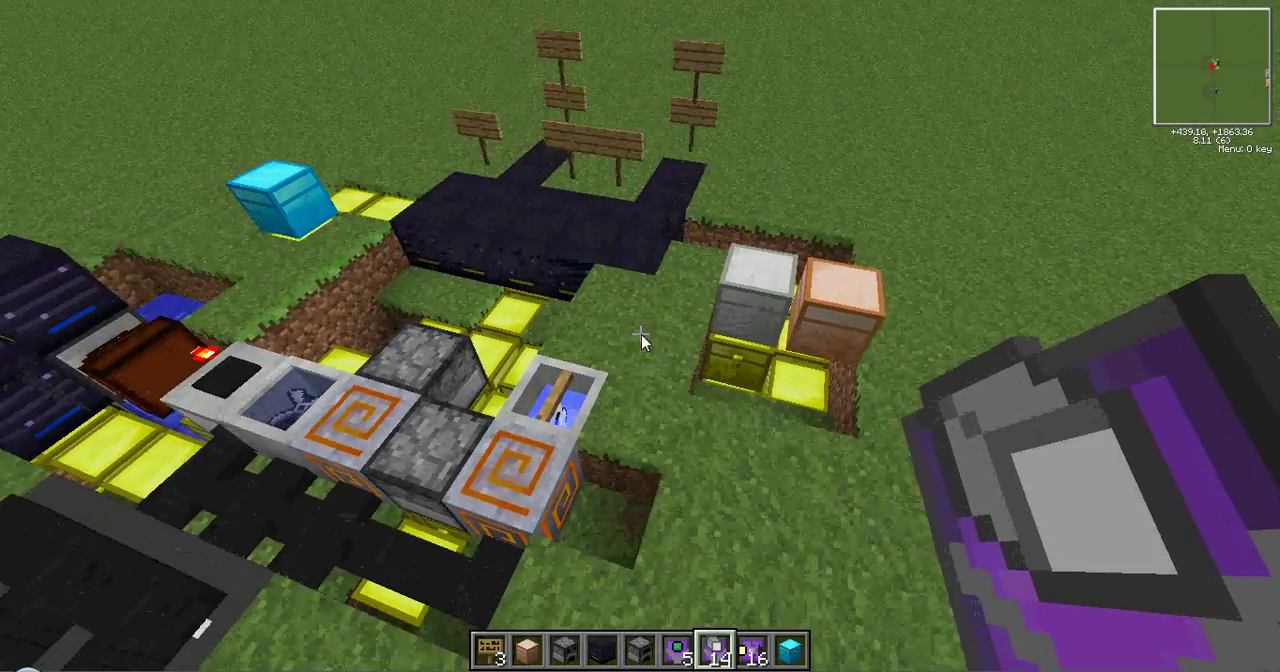
pyautogui.moveTo(640, 340)
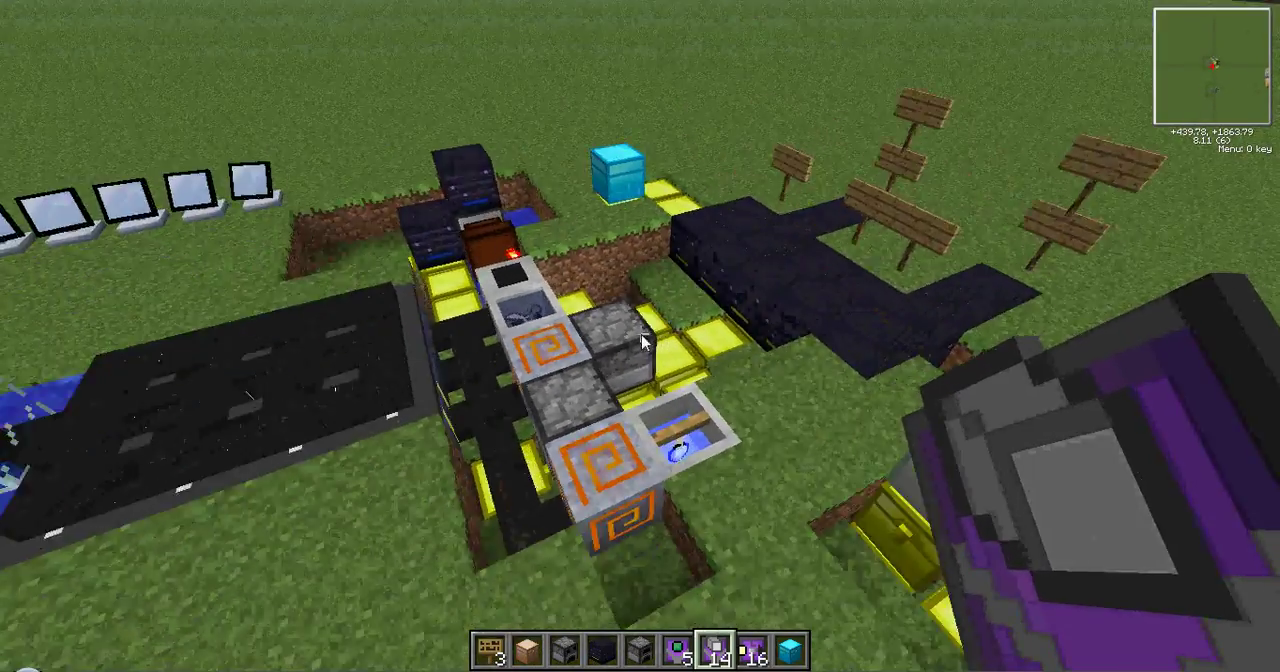
pyautogui.moveTo(640, 336)
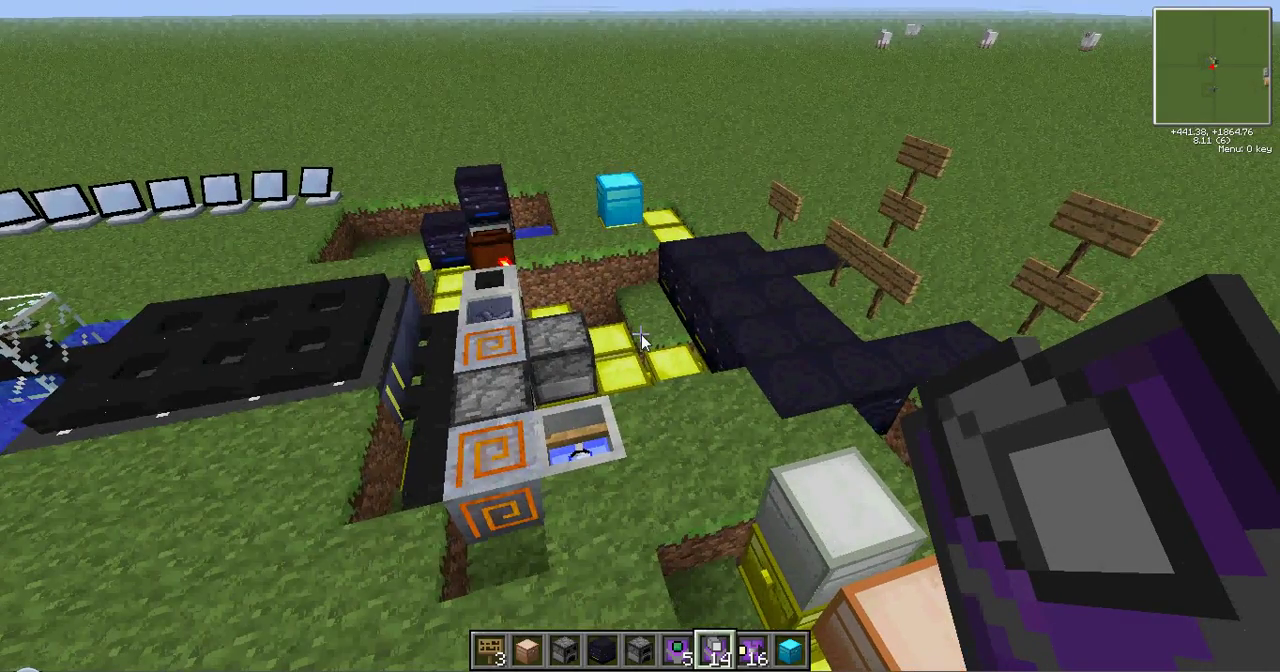
pyautogui.moveTo(640, 336)
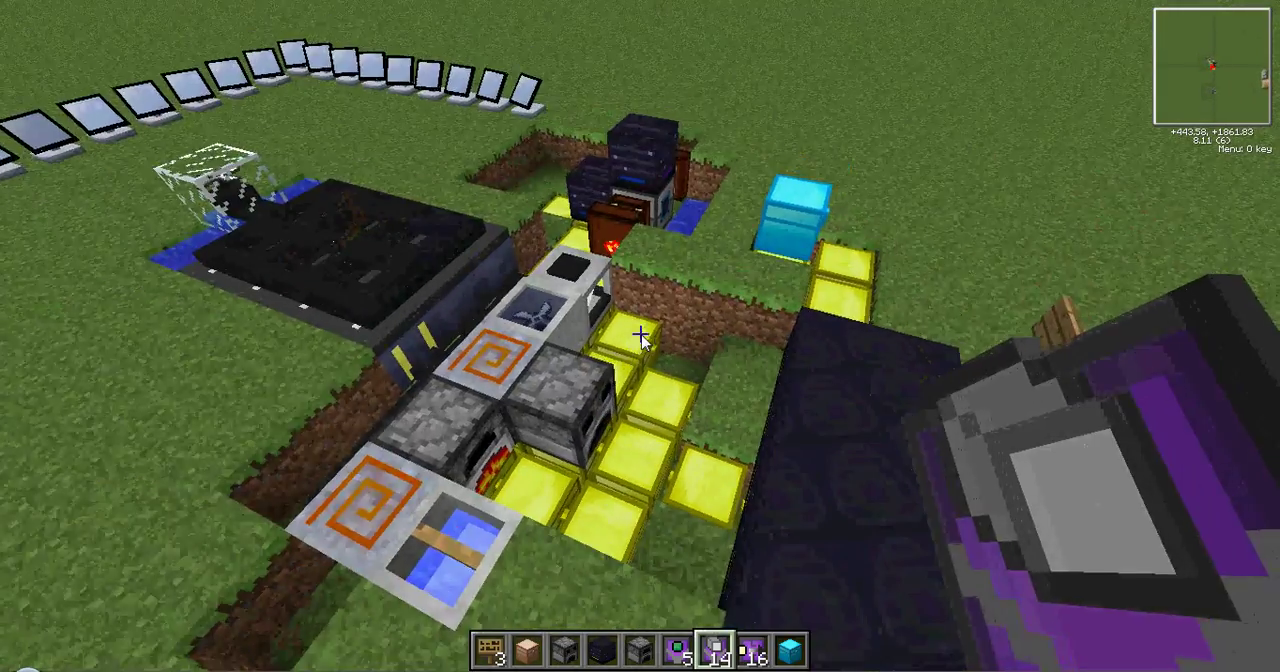
pyautogui.moveTo(640, 336)
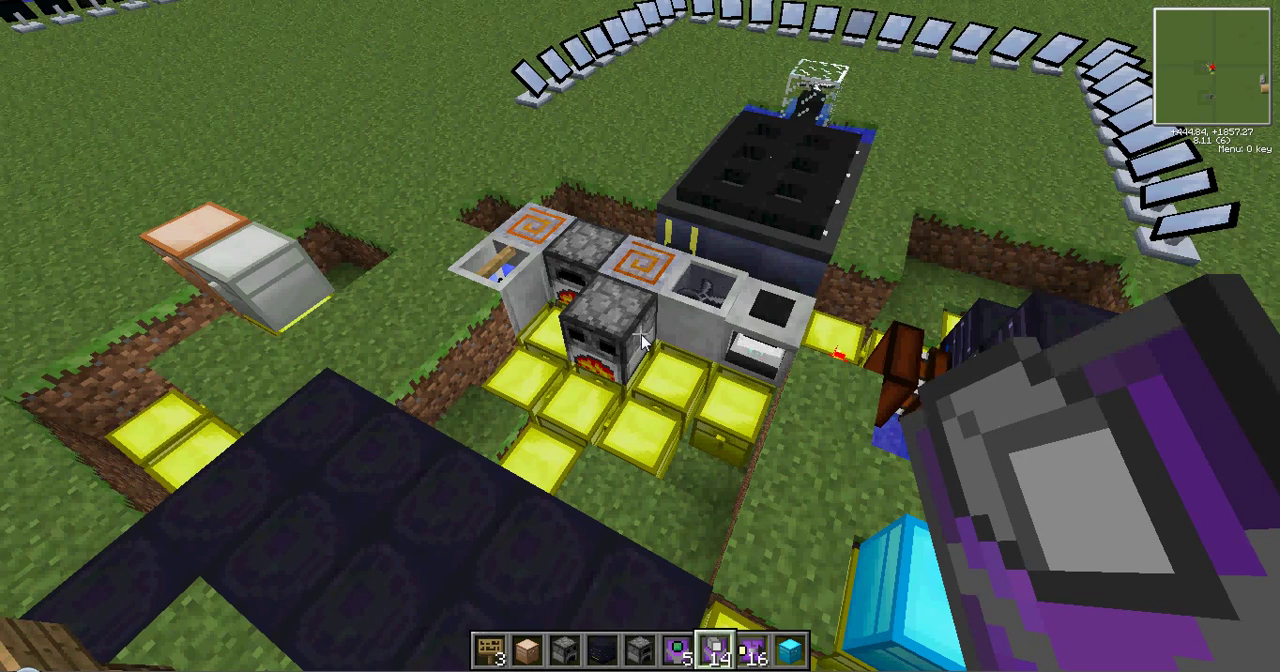
pyautogui.moveTo(640, 336)
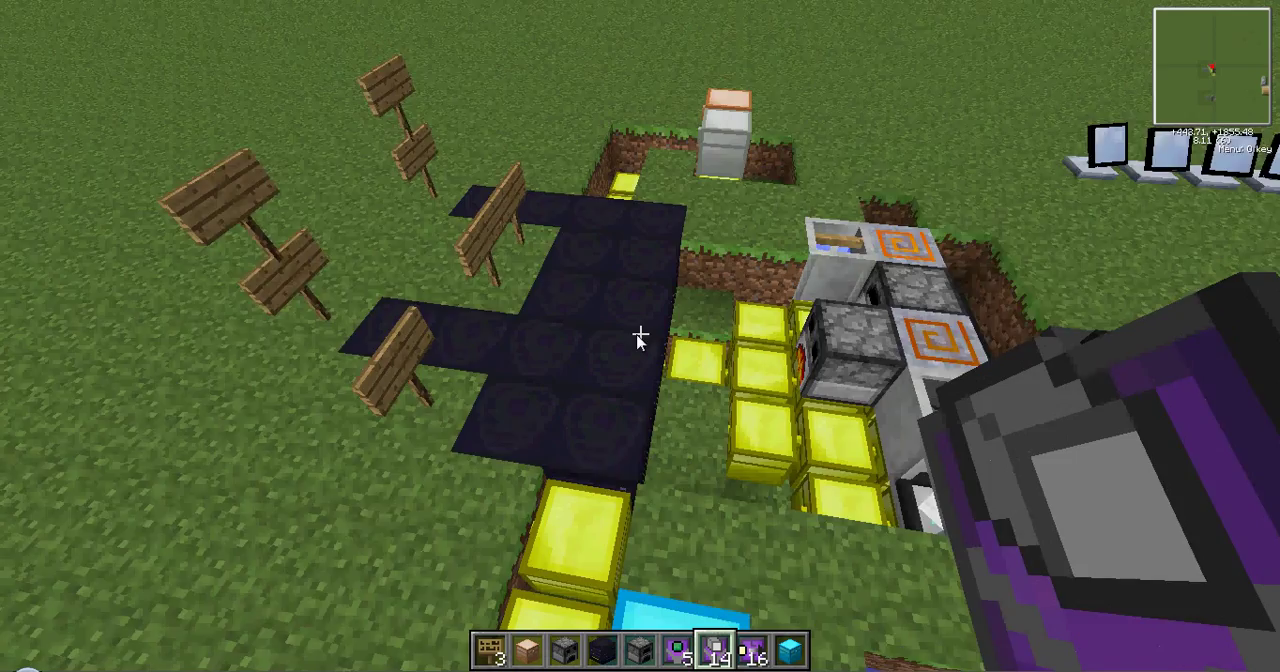
pyautogui.moveTo(640, 336)
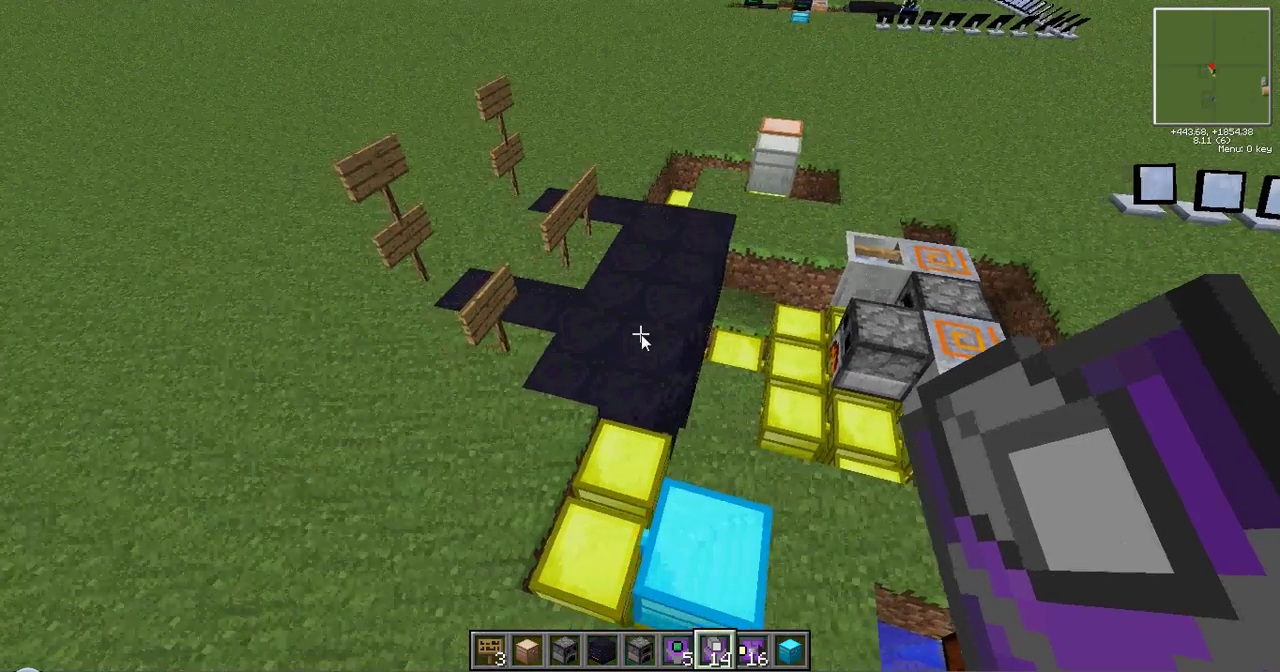
pyautogui.moveTo(640, 336)
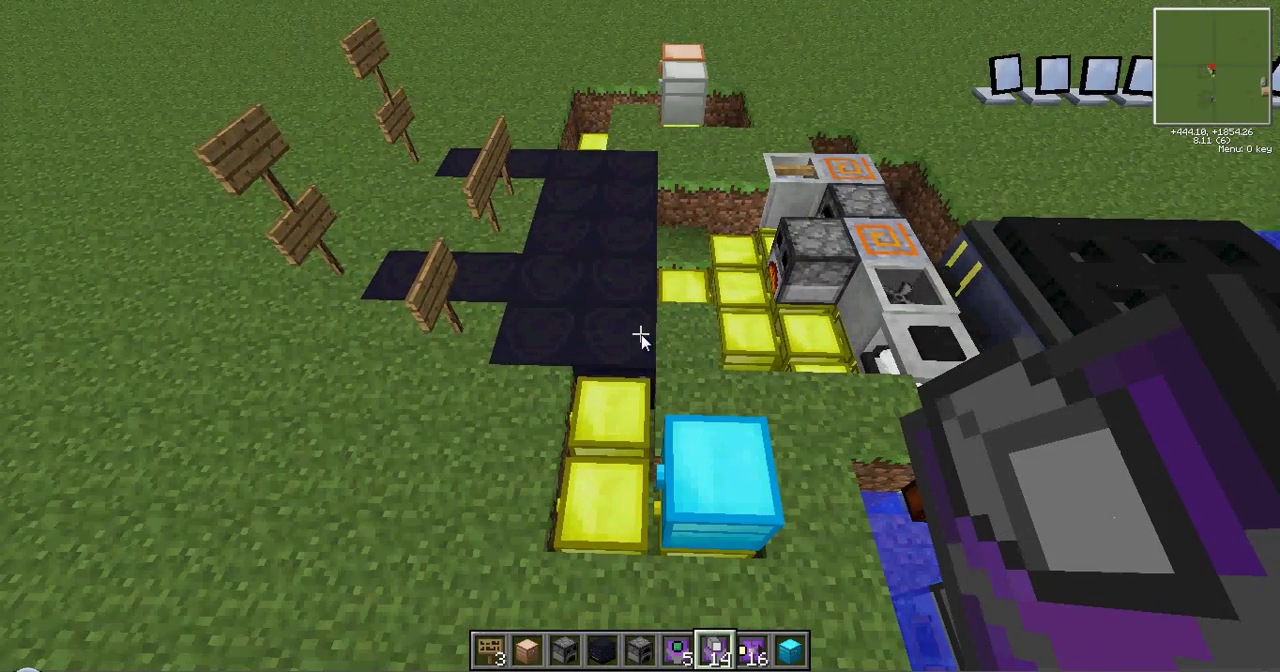
pyautogui.moveTo(640, 336)
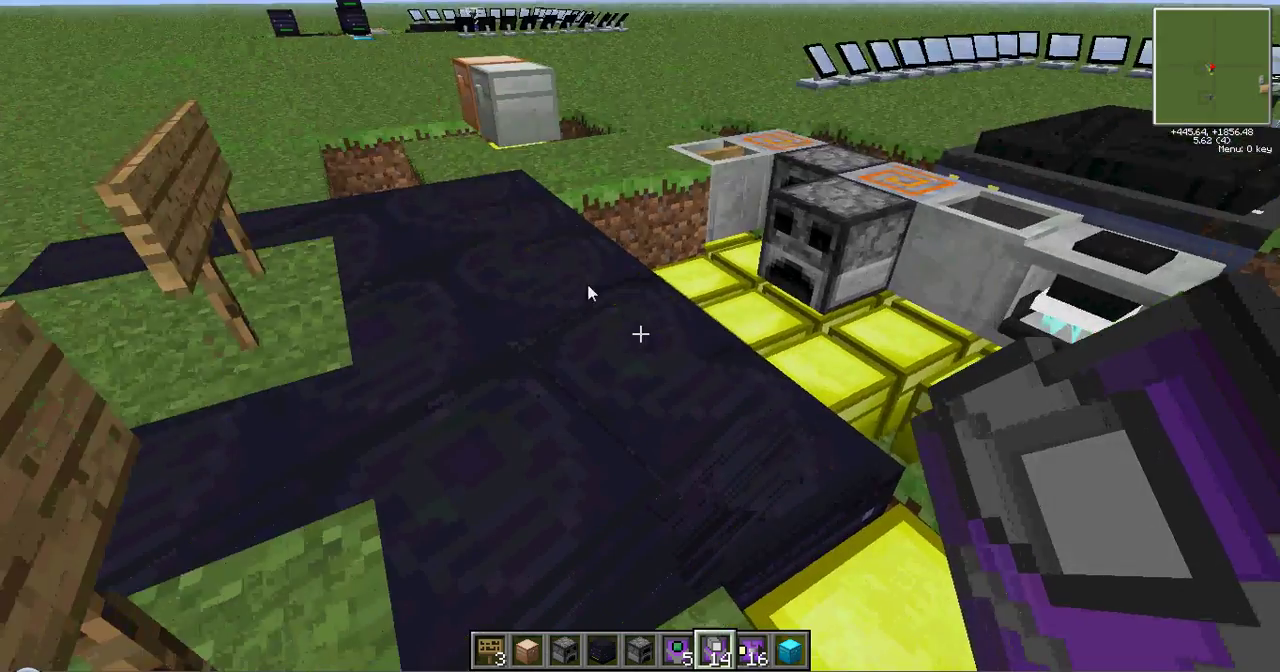
pyautogui.moveTo(640, 340)
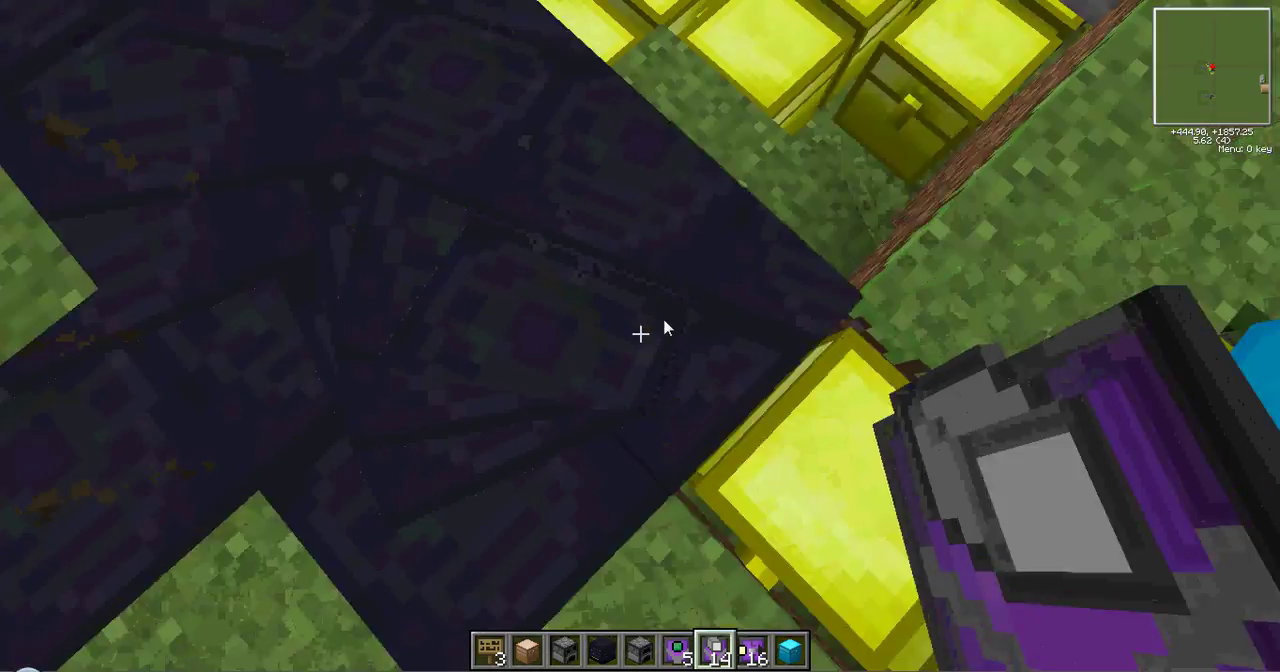
pyautogui.moveTo(640, 336)
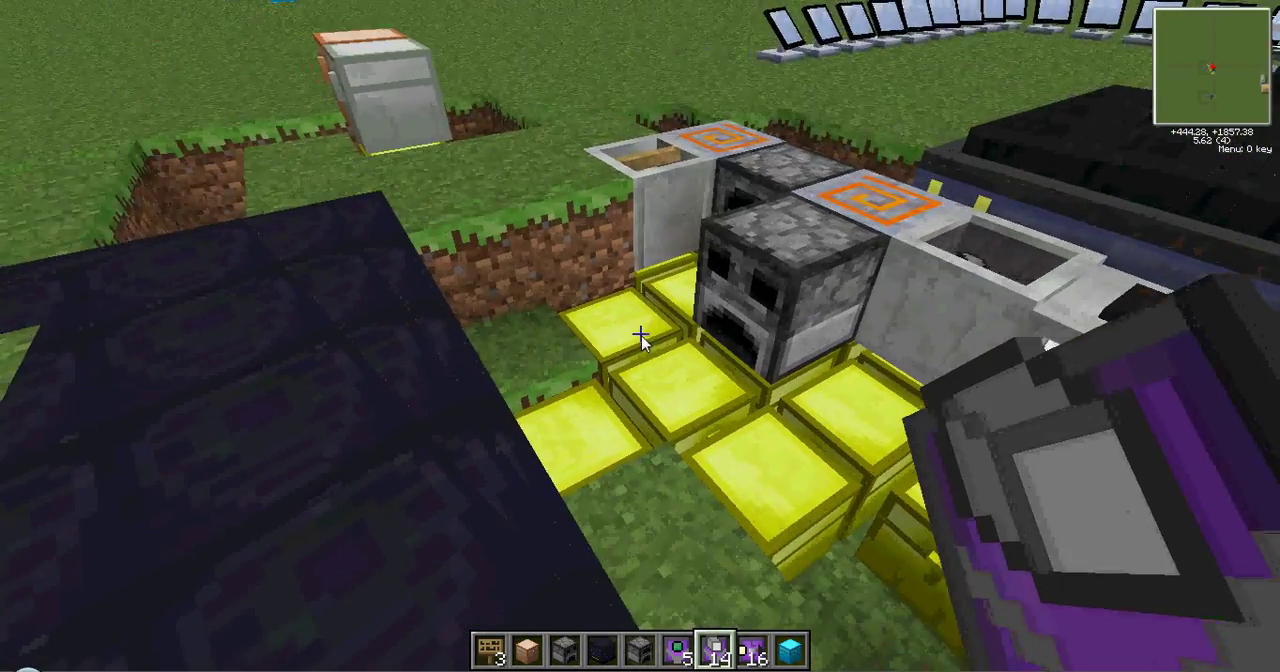
pyautogui.moveTo(640, 336)
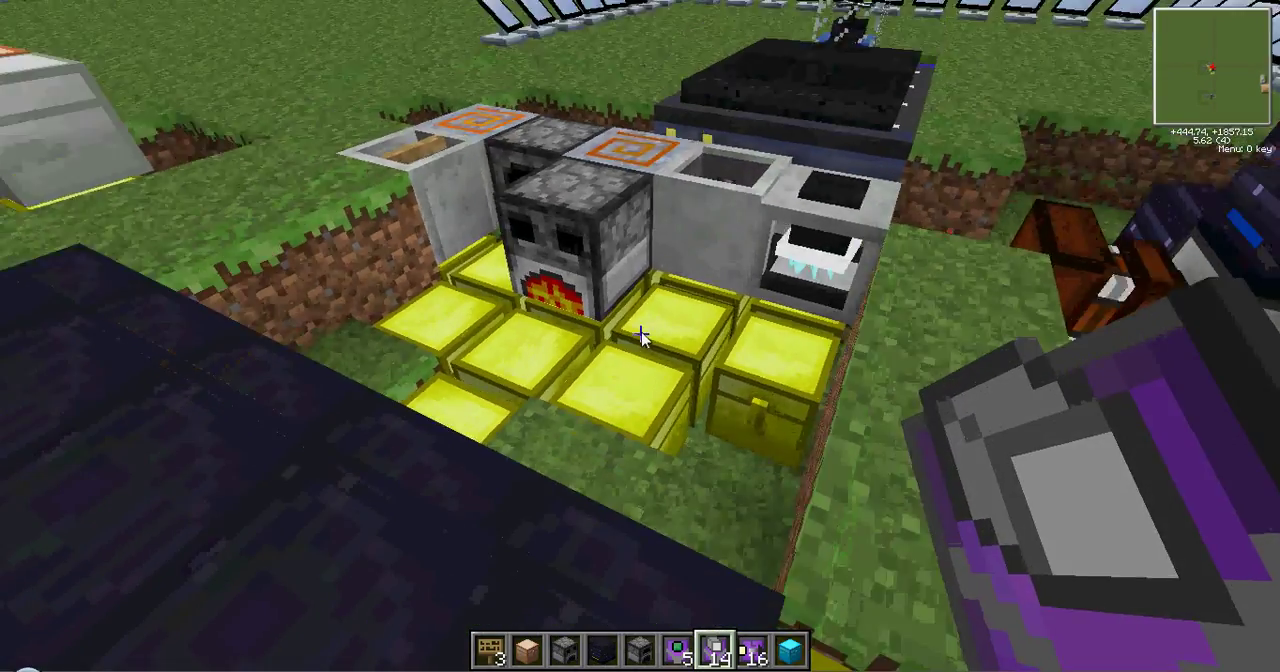
pyautogui.moveTo(640, 340)
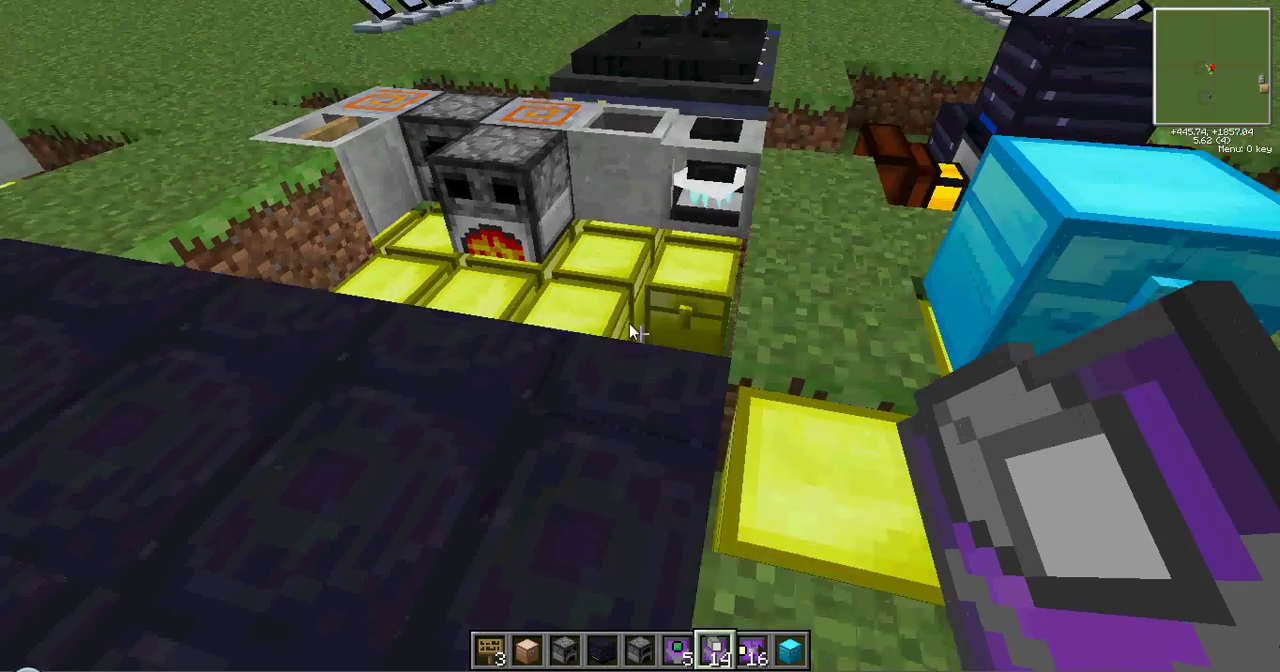
pyautogui.moveTo(640, 330)
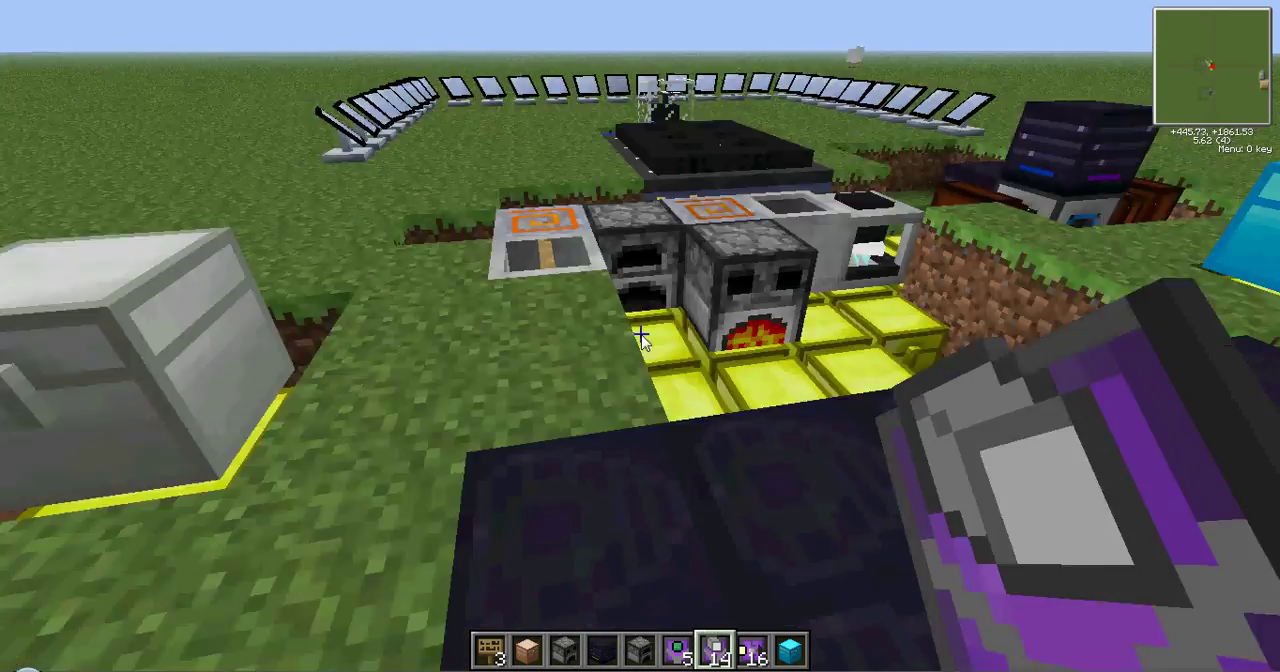
pyautogui.moveTo(640, 336)
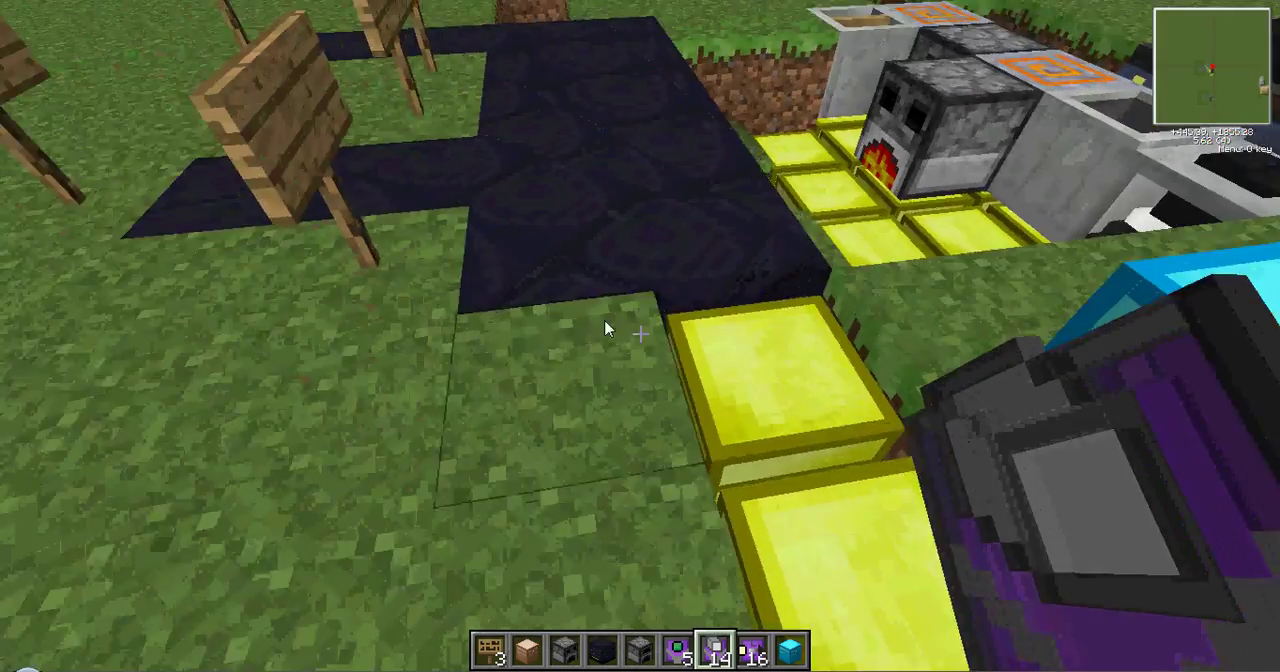
pyautogui.moveTo(640, 336)
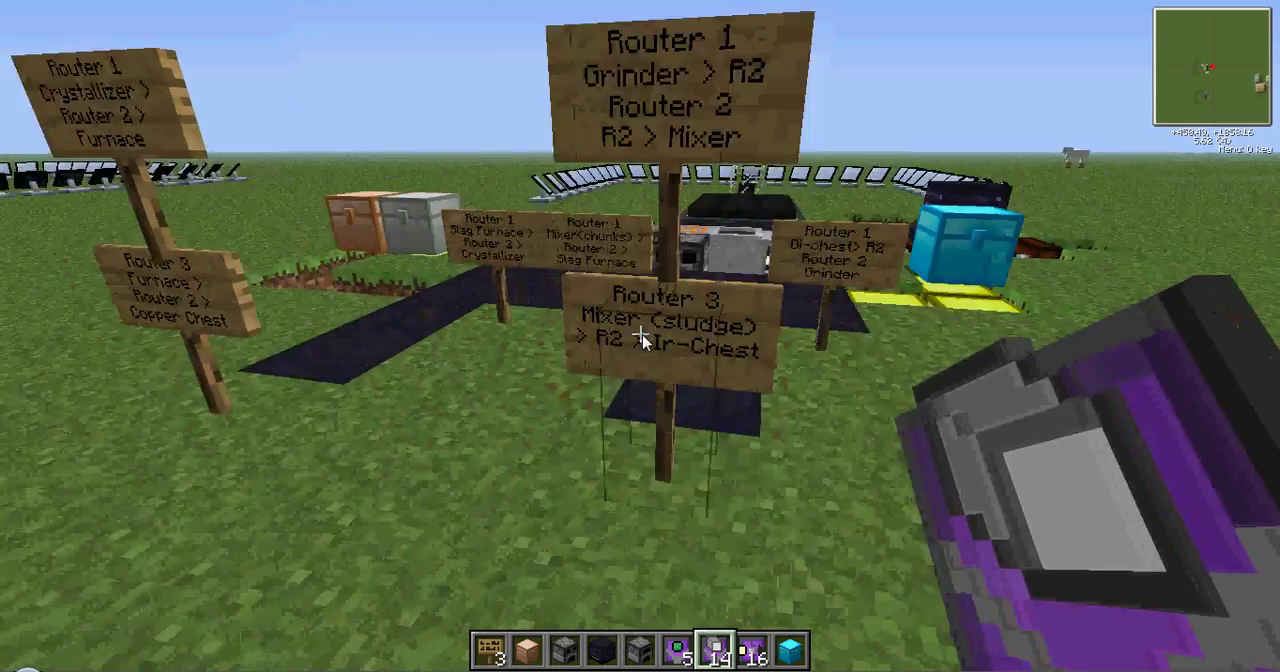
pyautogui.moveTo(640, 336)
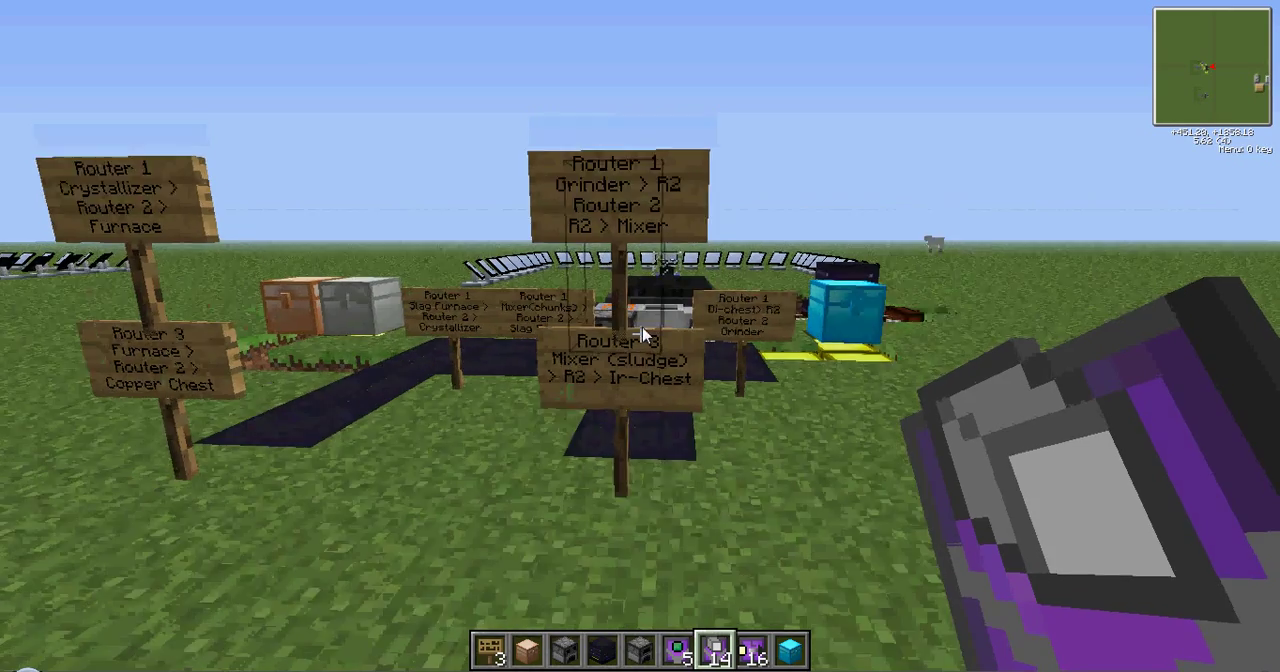
pyautogui.moveTo(640, 336)
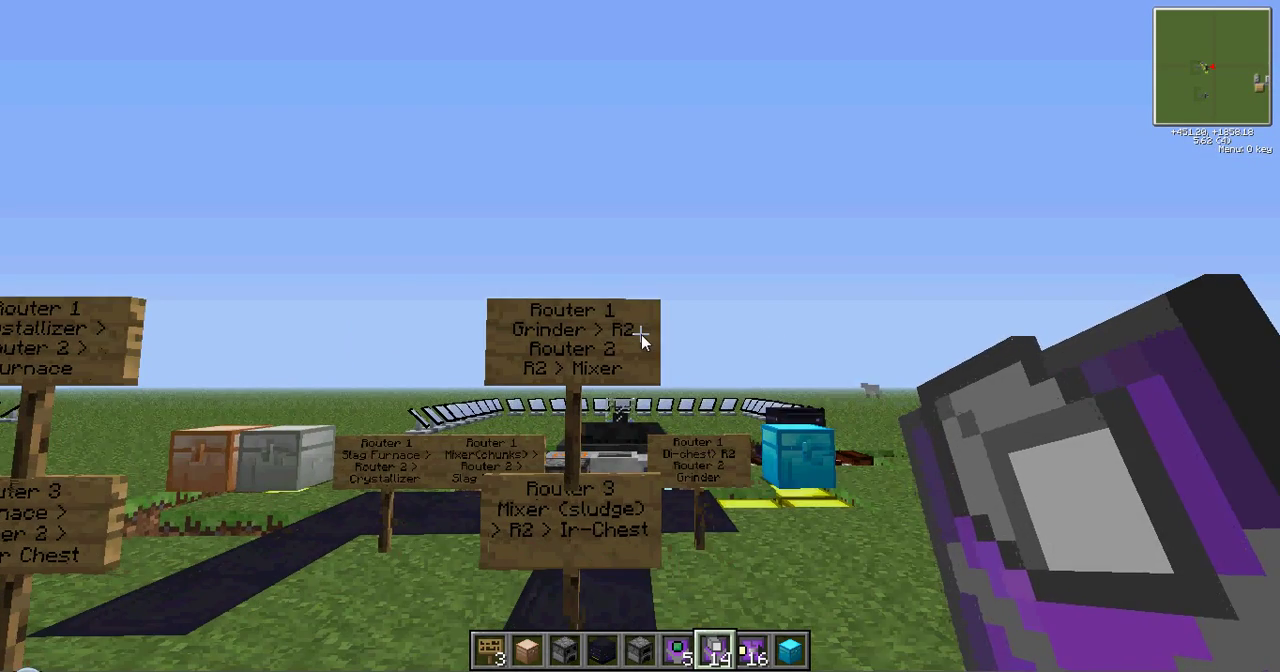
pyautogui.moveTo(640, 356)
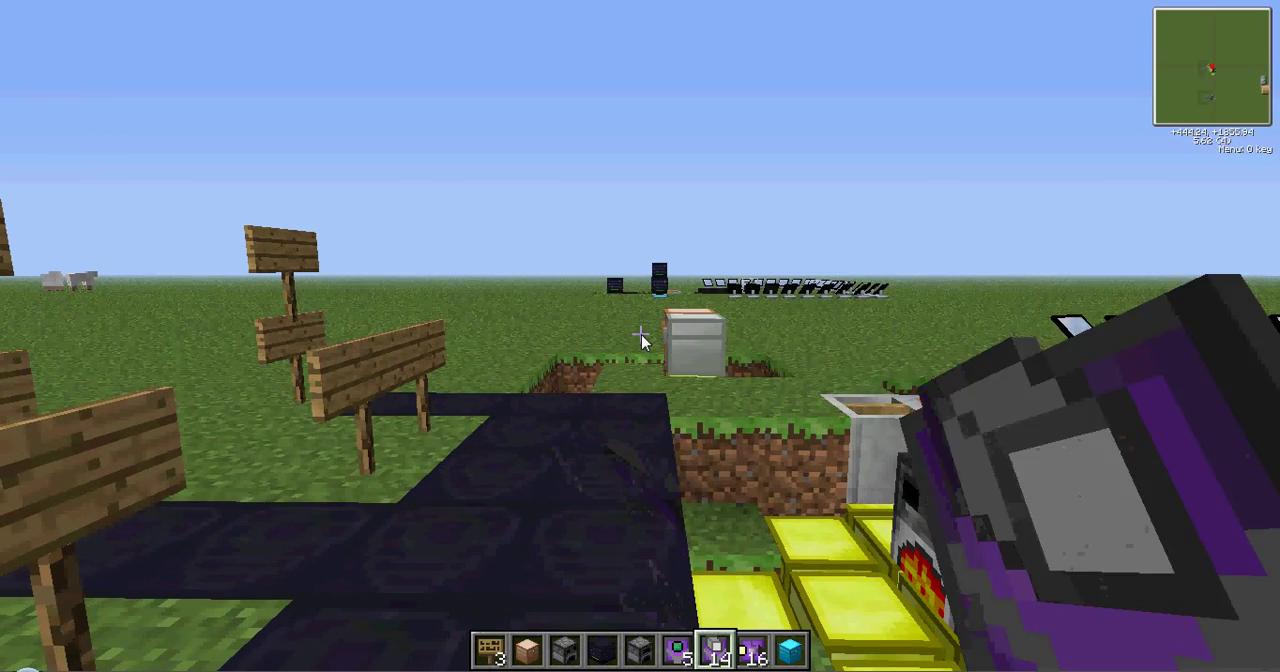
pyautogui.moveTo(640, 340)
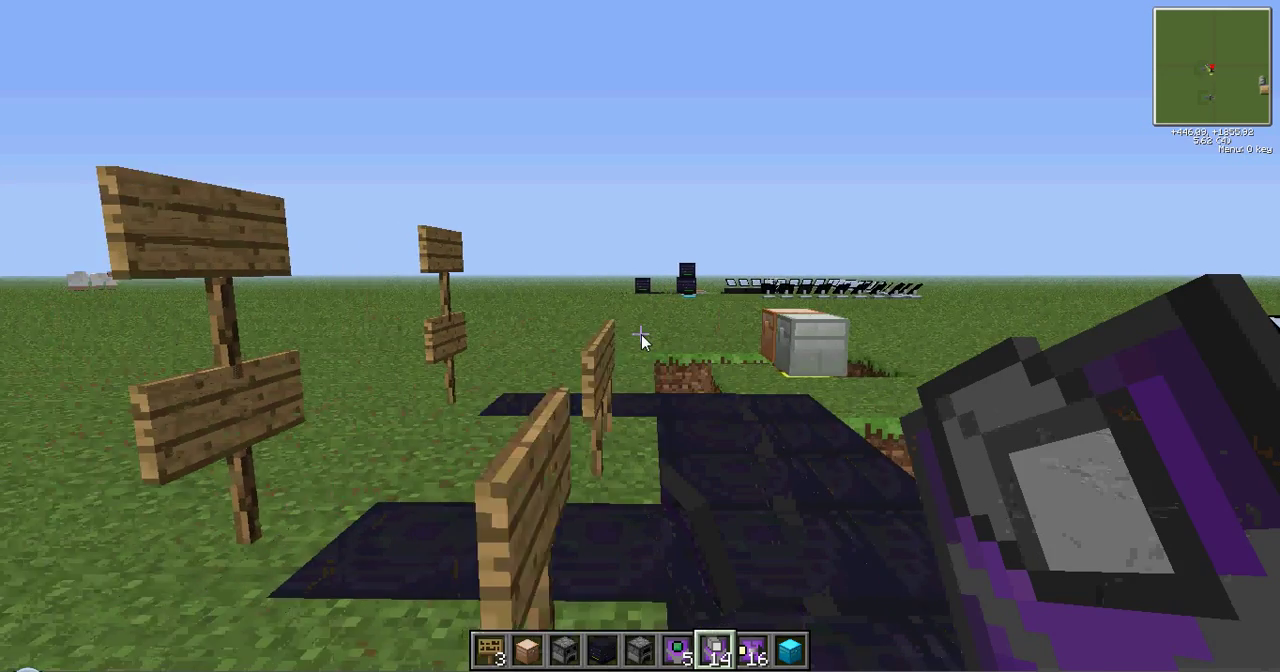
pyautogui.moveTo(640, 340)
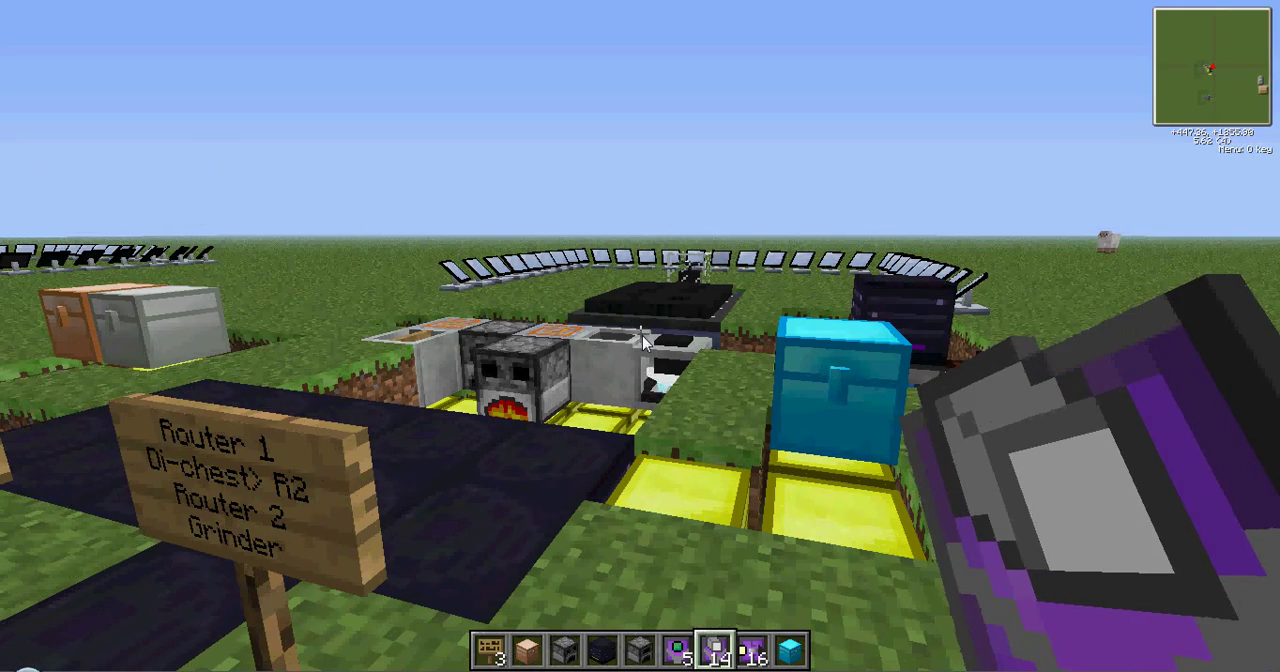
pyautogui.moveTo(640, 336)
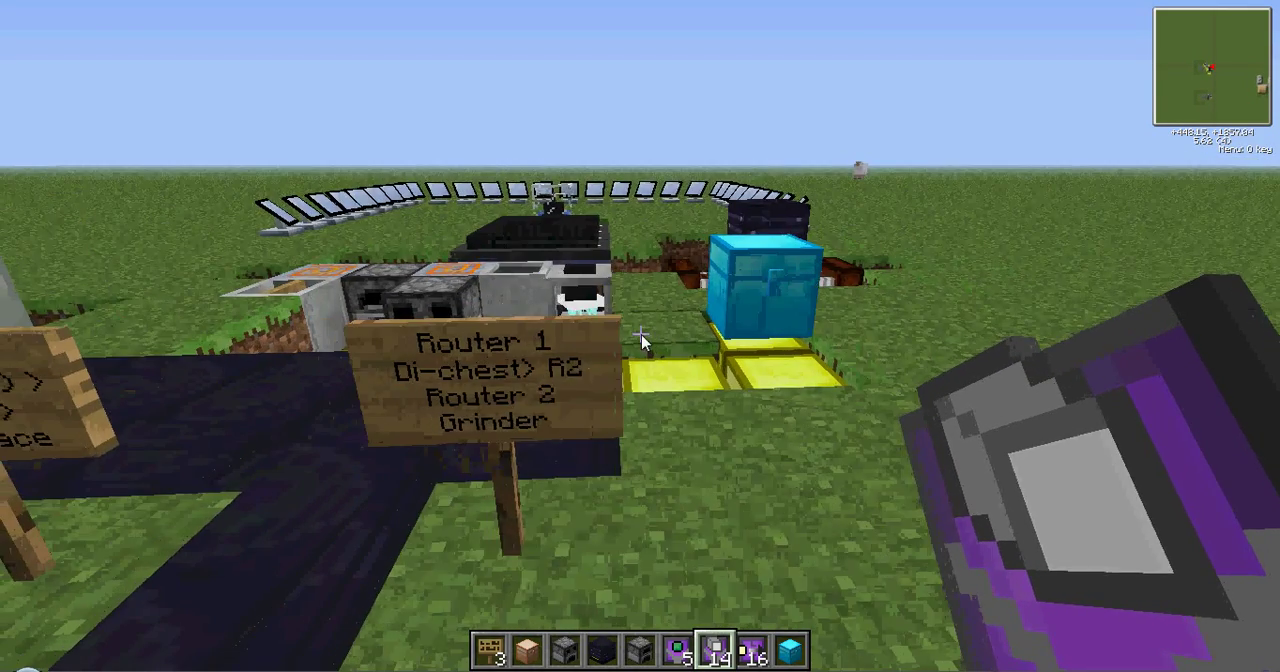
pyautogui.moveTo(640, 340)
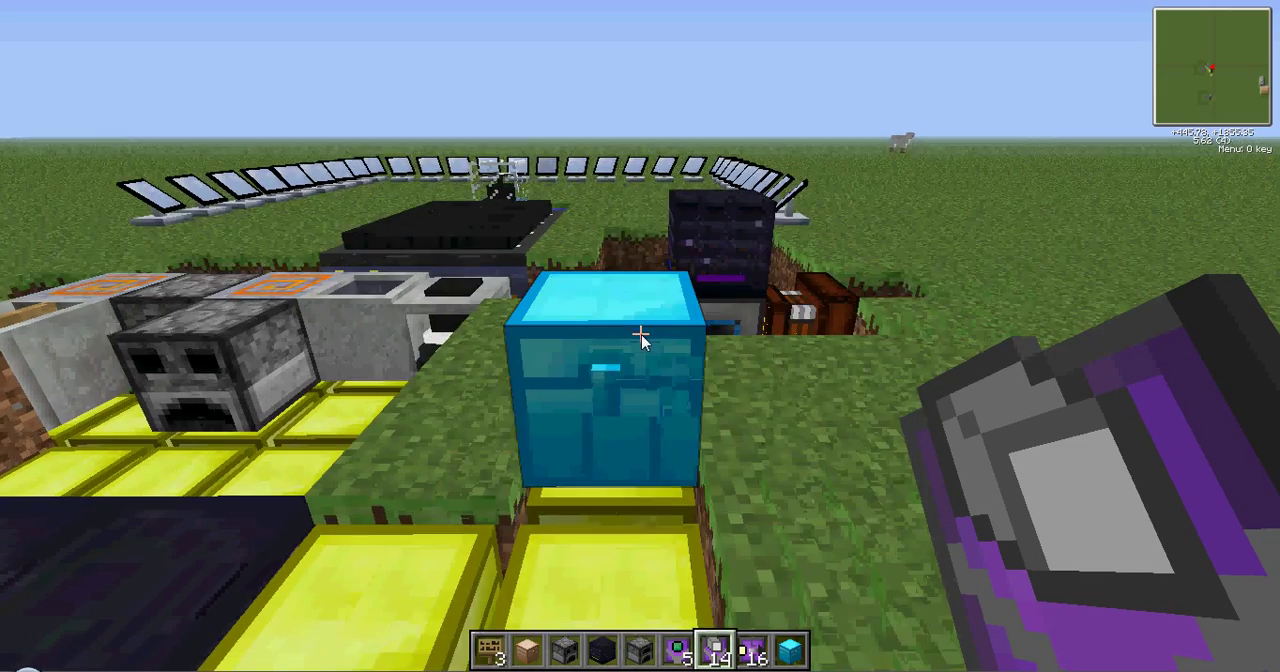
pyautogui.moveTo(640, 336)
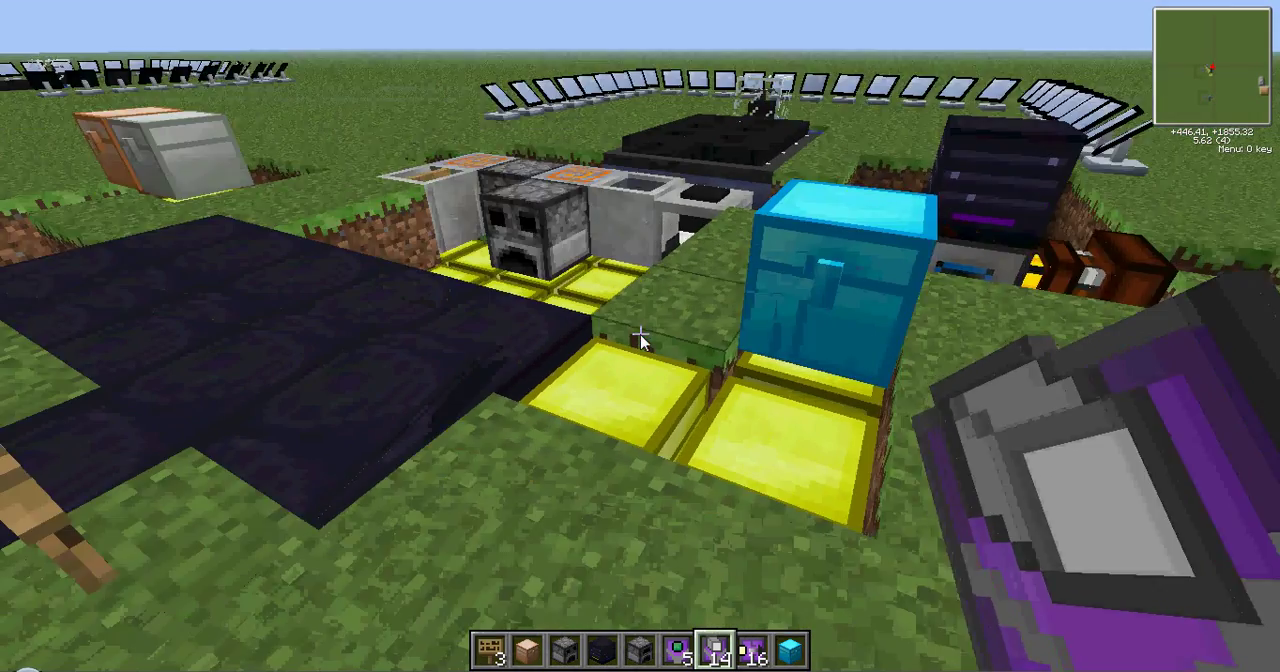
pyautogui.moveTo(640, 336)
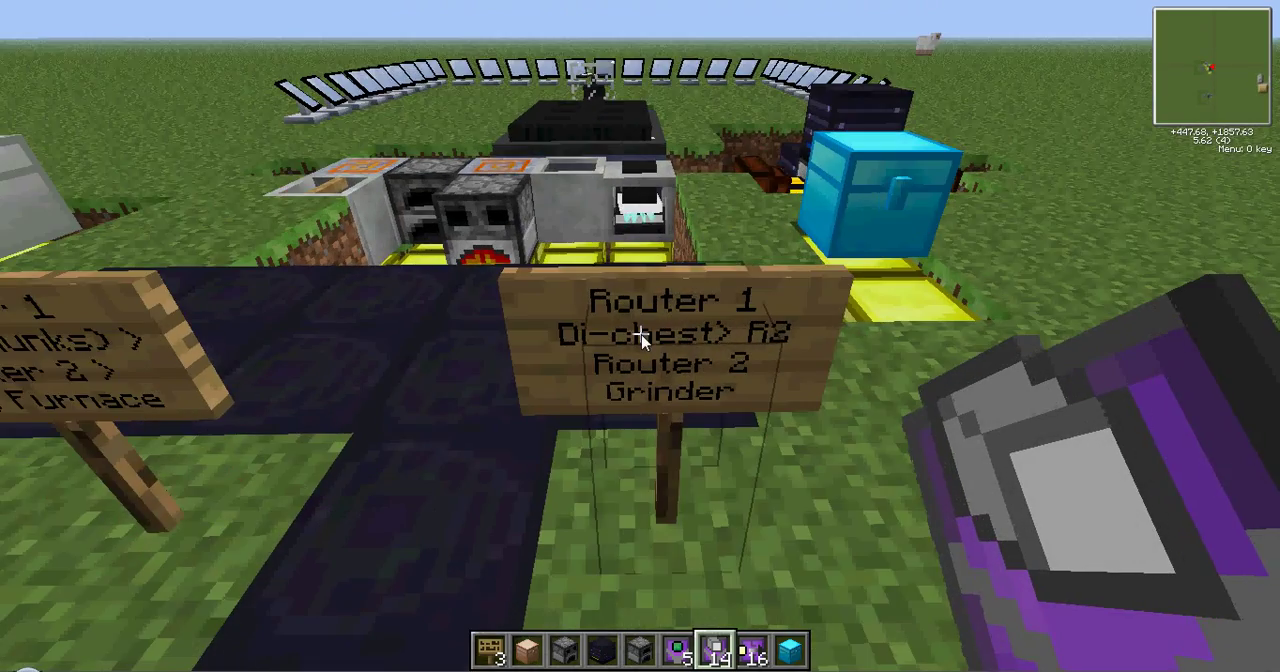
pyautogui.moveTo(640, 336)
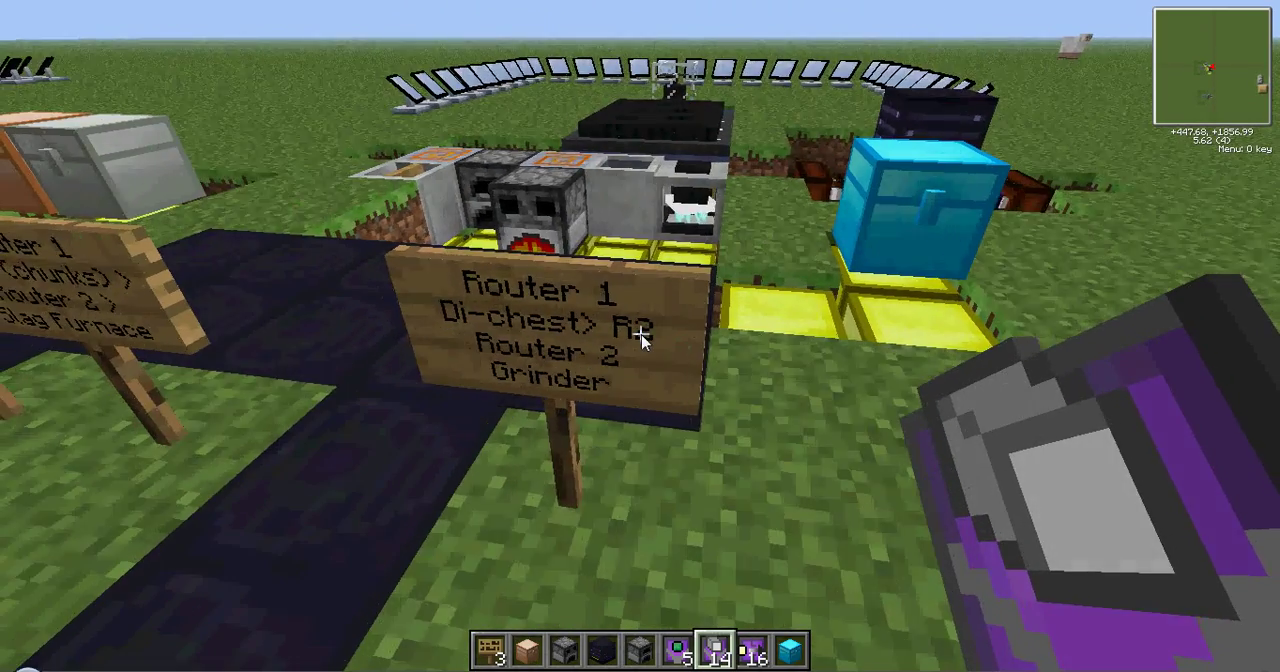
pyautogui.moveTo(640, 336)
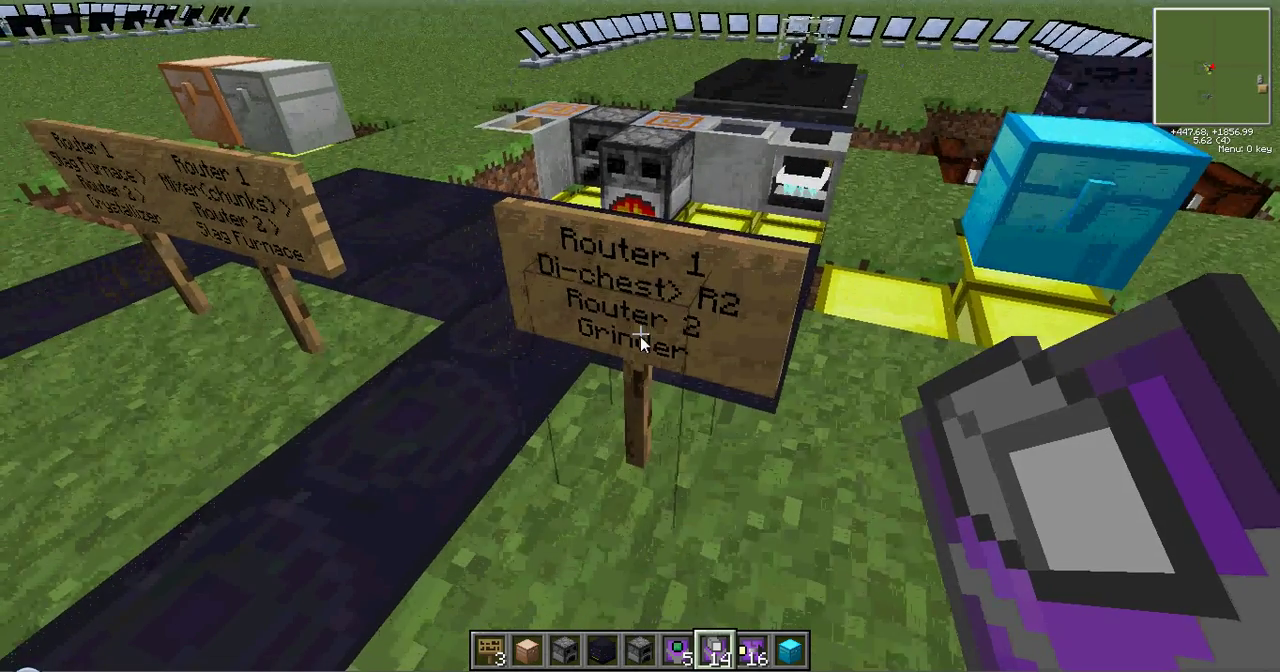
pyautogui.moveTo(630, 338)
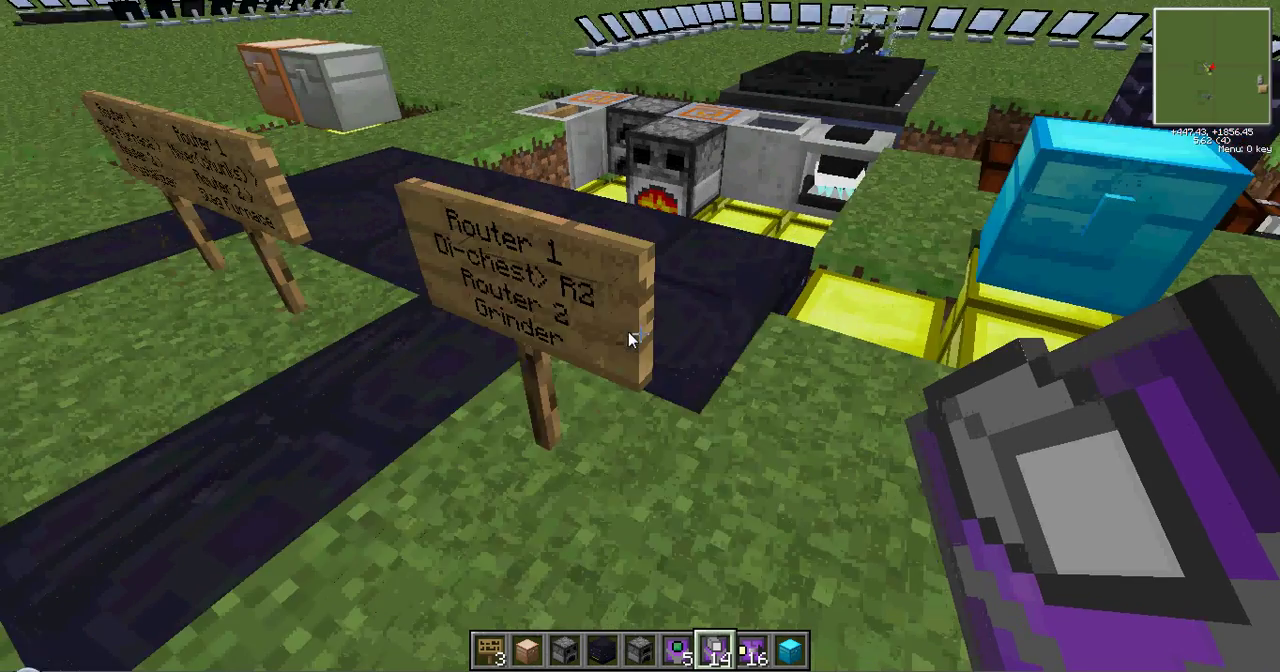
pyautogui.moveTo(640, 336)
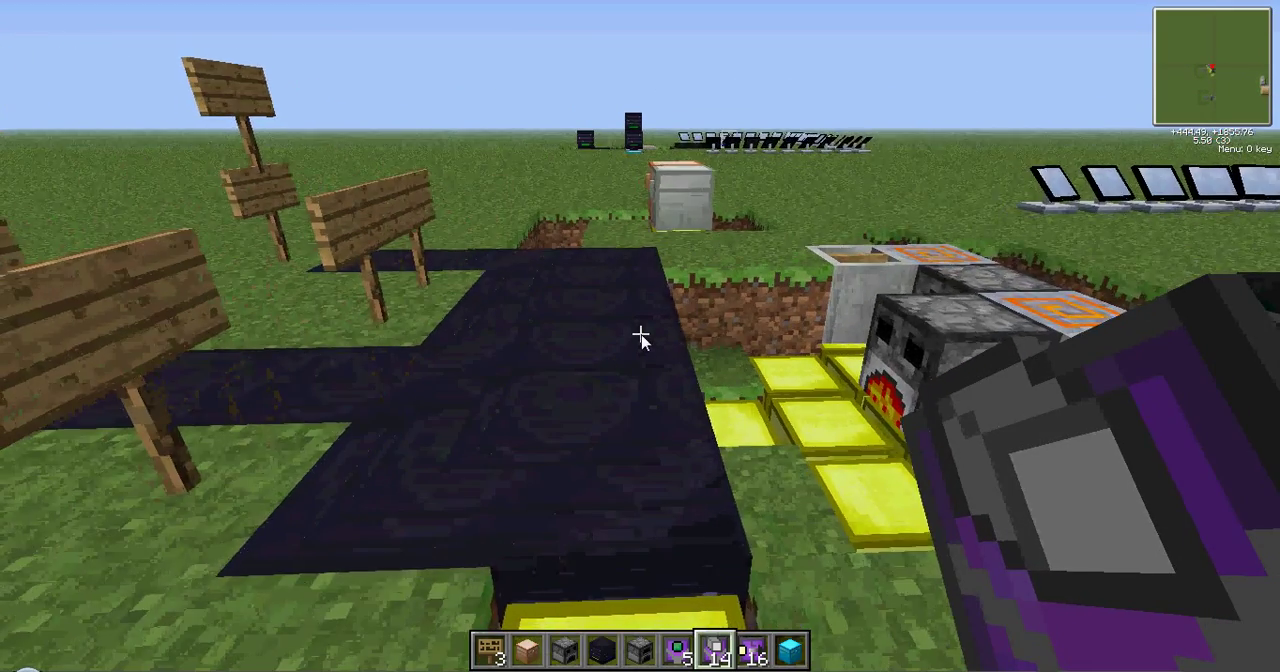
pyautogui.moveTo(640, 340)
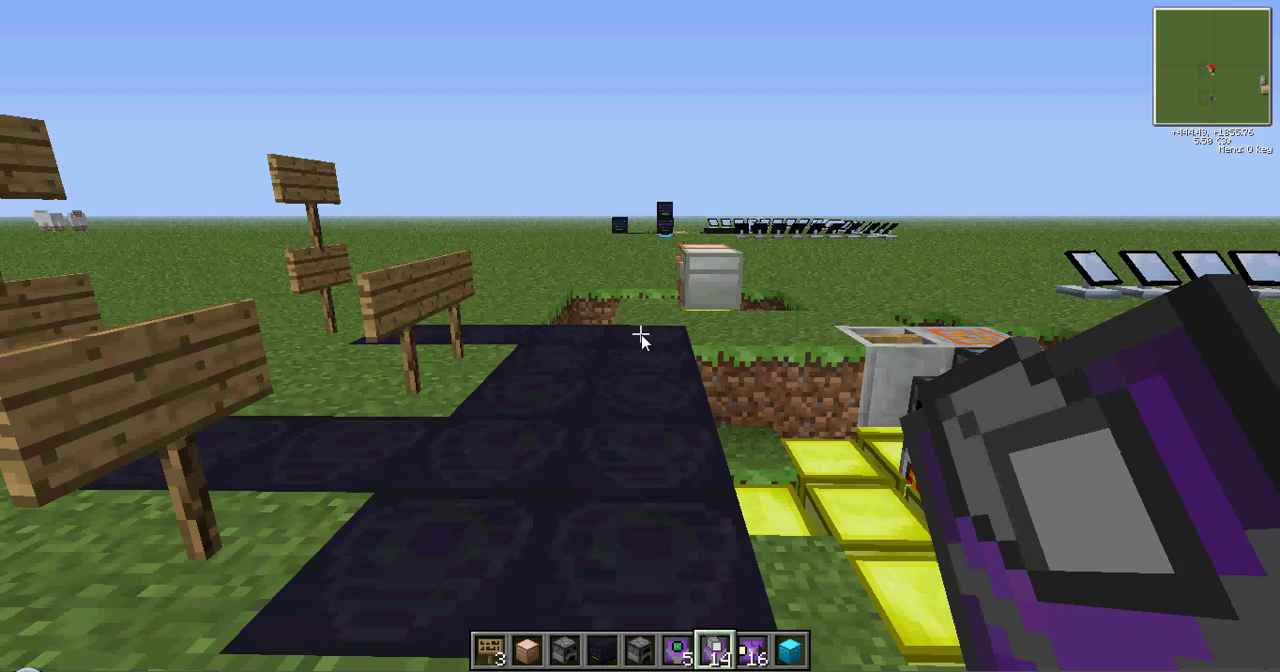
pyautogui.moveTo(640, 340)
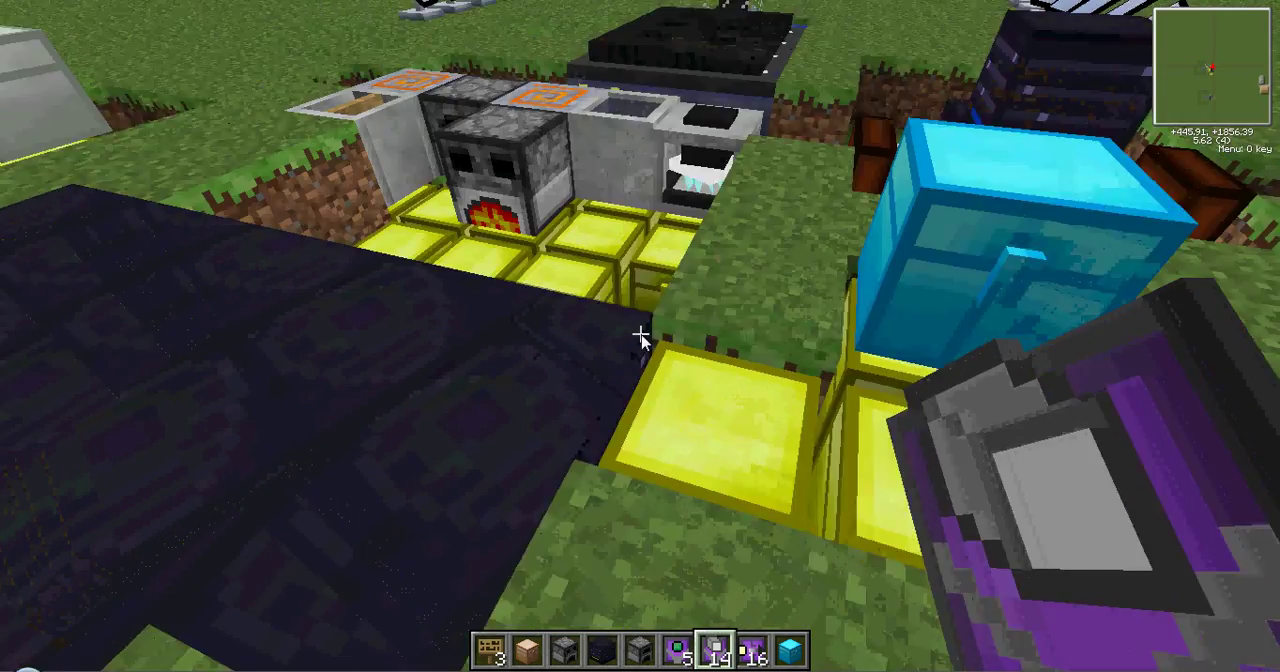
# Show the router upgrades in the inventory, then leave the west-ejecting router's settings for the world
pyautogui.press('e')
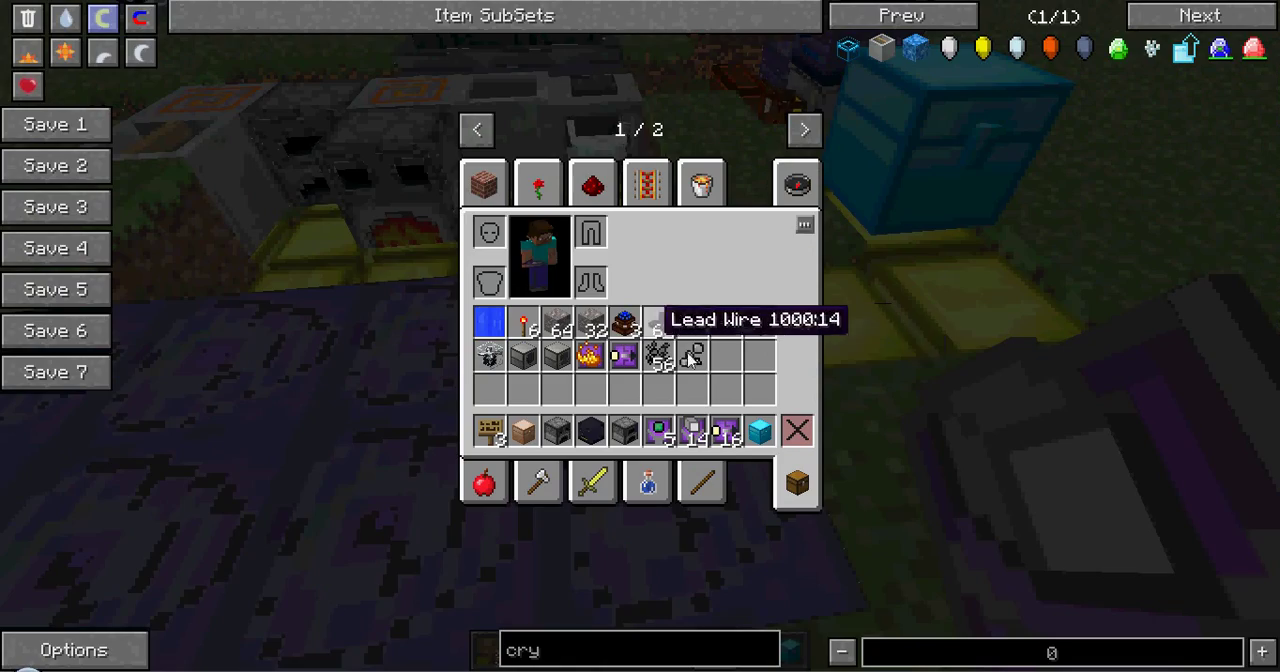
pyautogui.moveTo(724, 432)
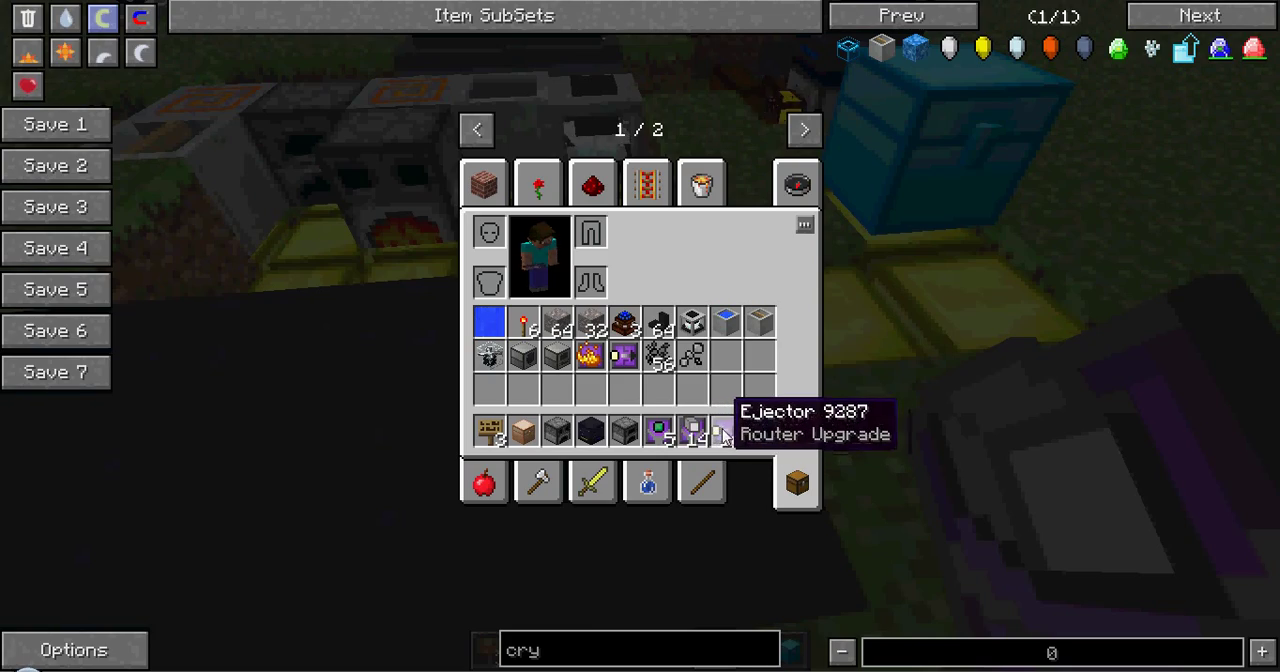
pyautogui.press('Escape')
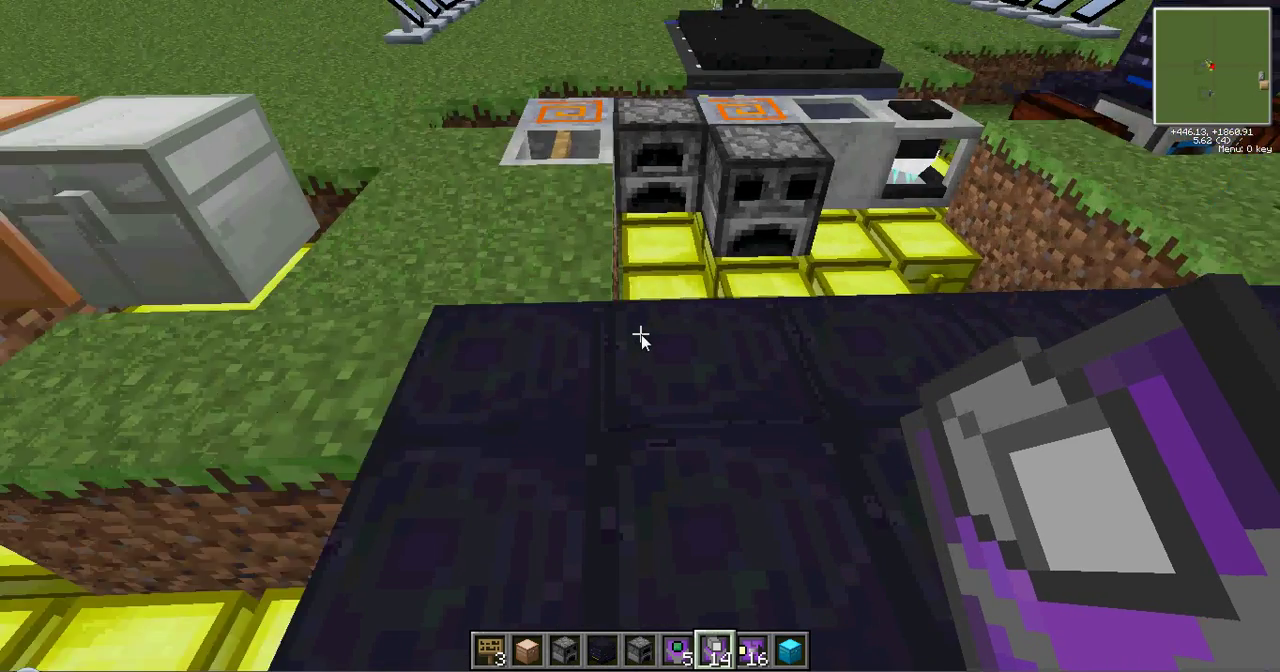
pyautogui.moveTo(640, 340)
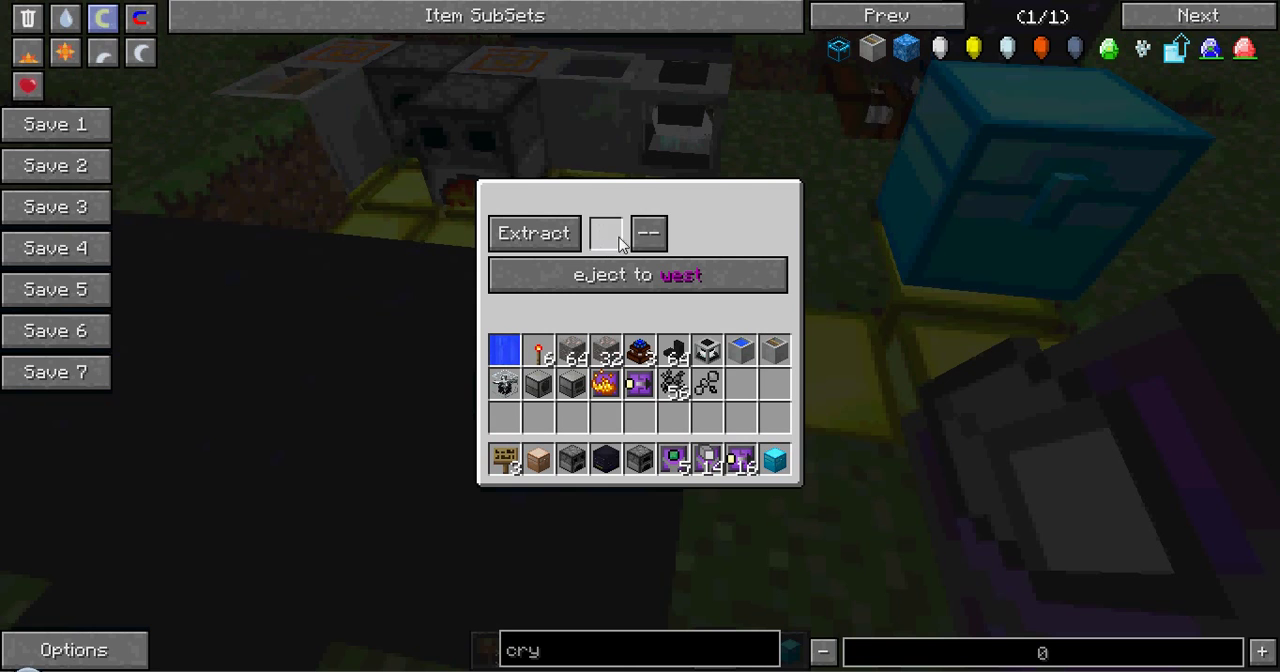
pyautogui.press('Escape')
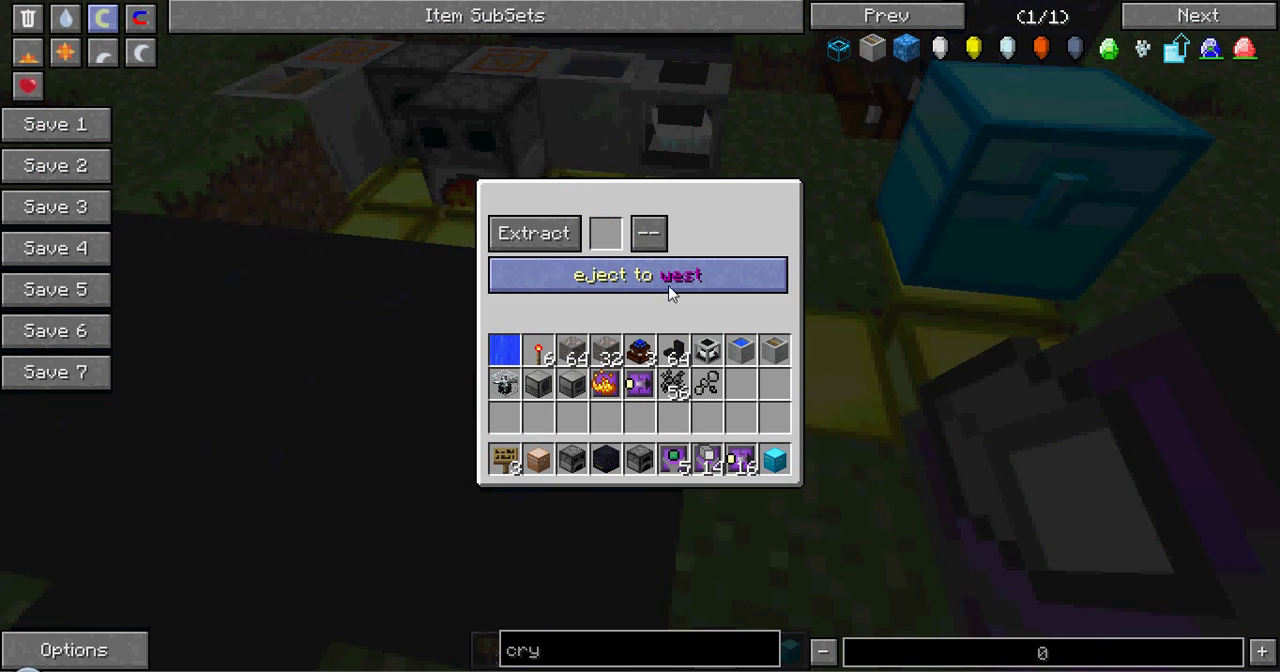
pyautogui.press('Escape')
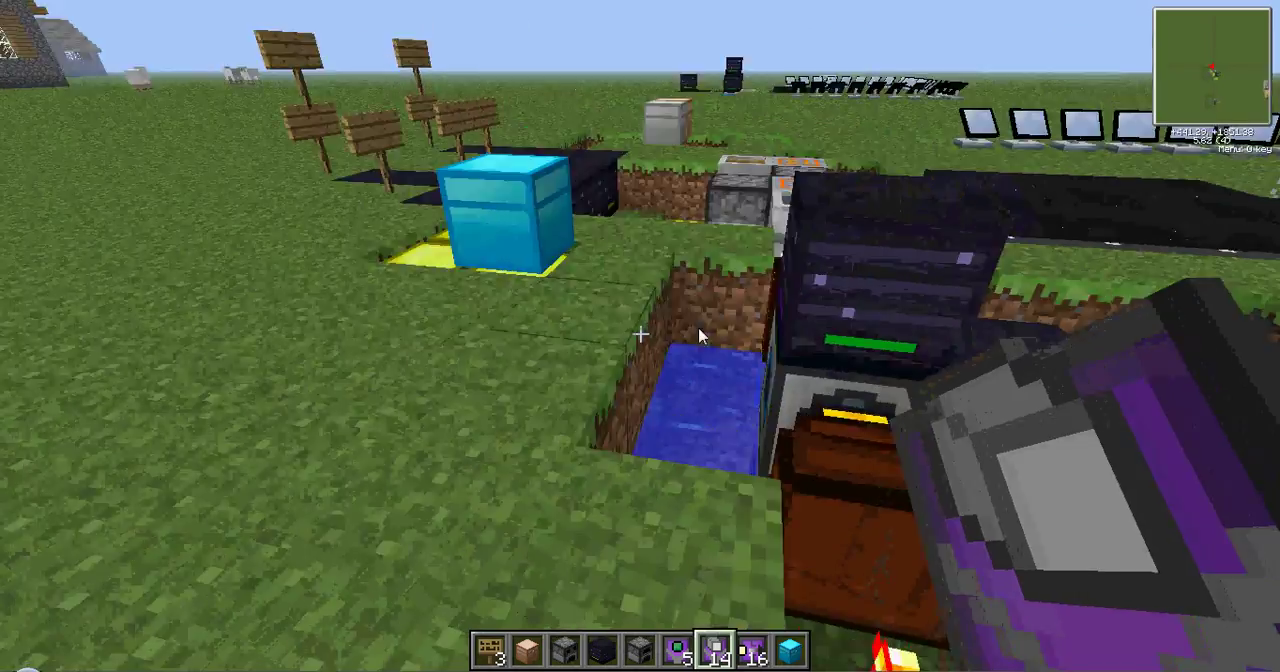
pyautogui.moveTo(640, 336)
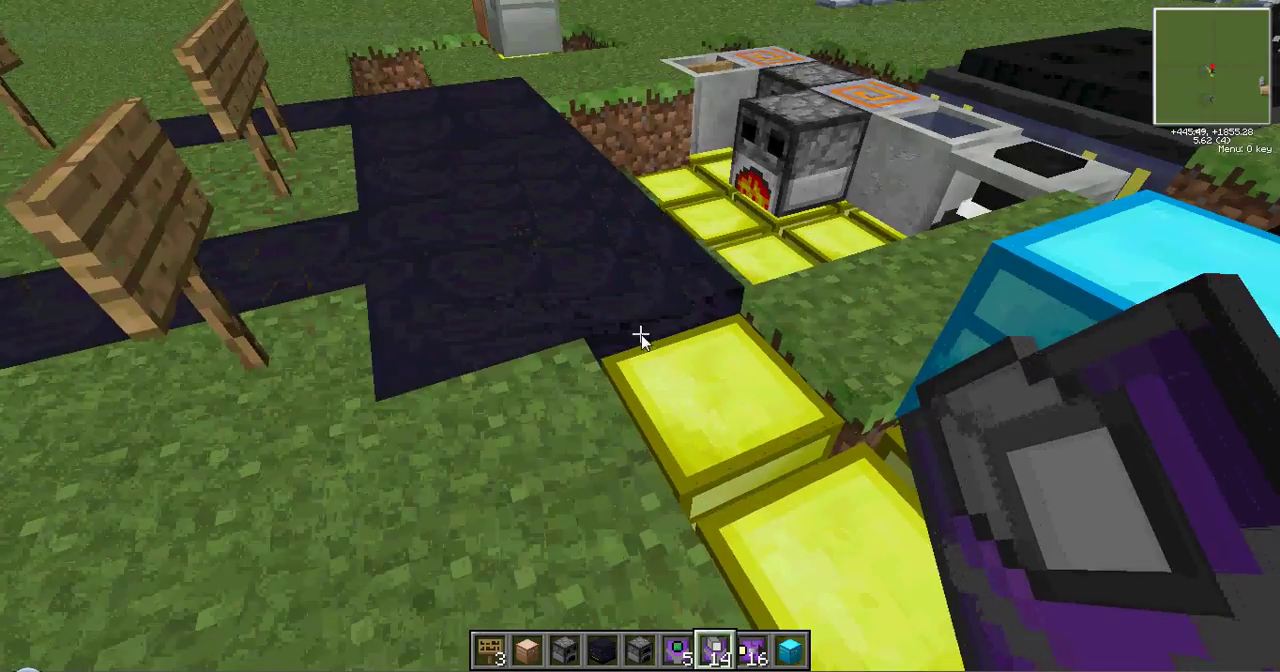
pyautogui.moveTo(640, 336)
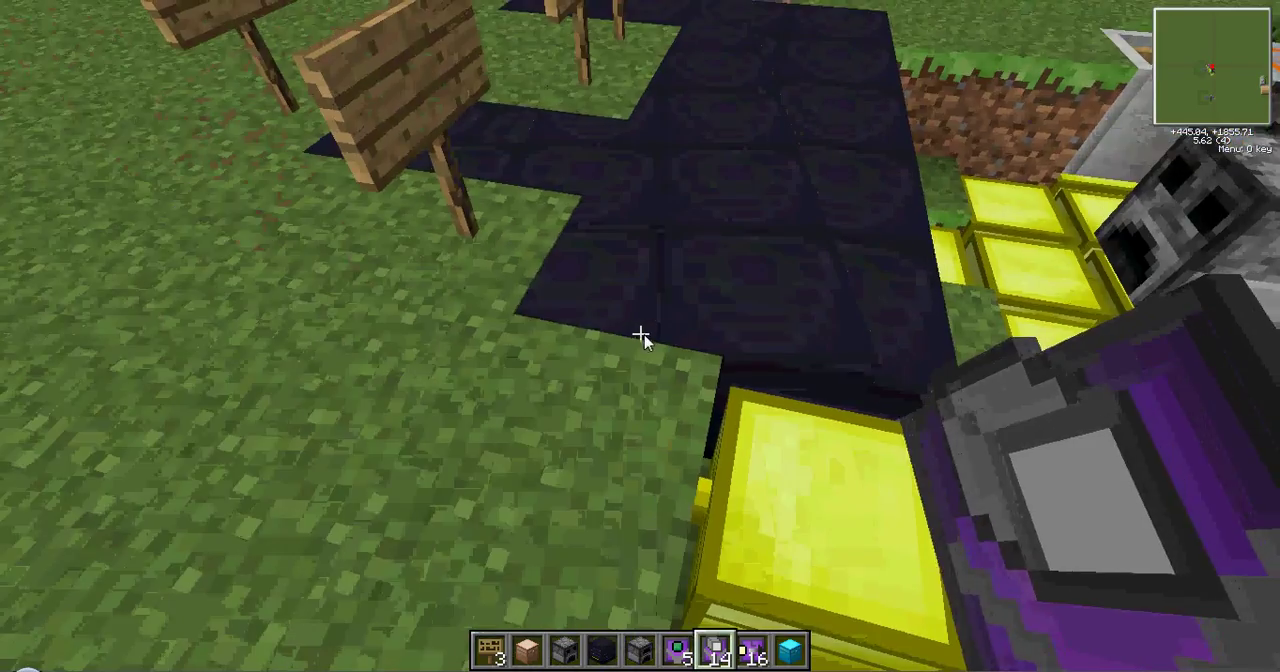
pyautogui.moveTo(640, 338)
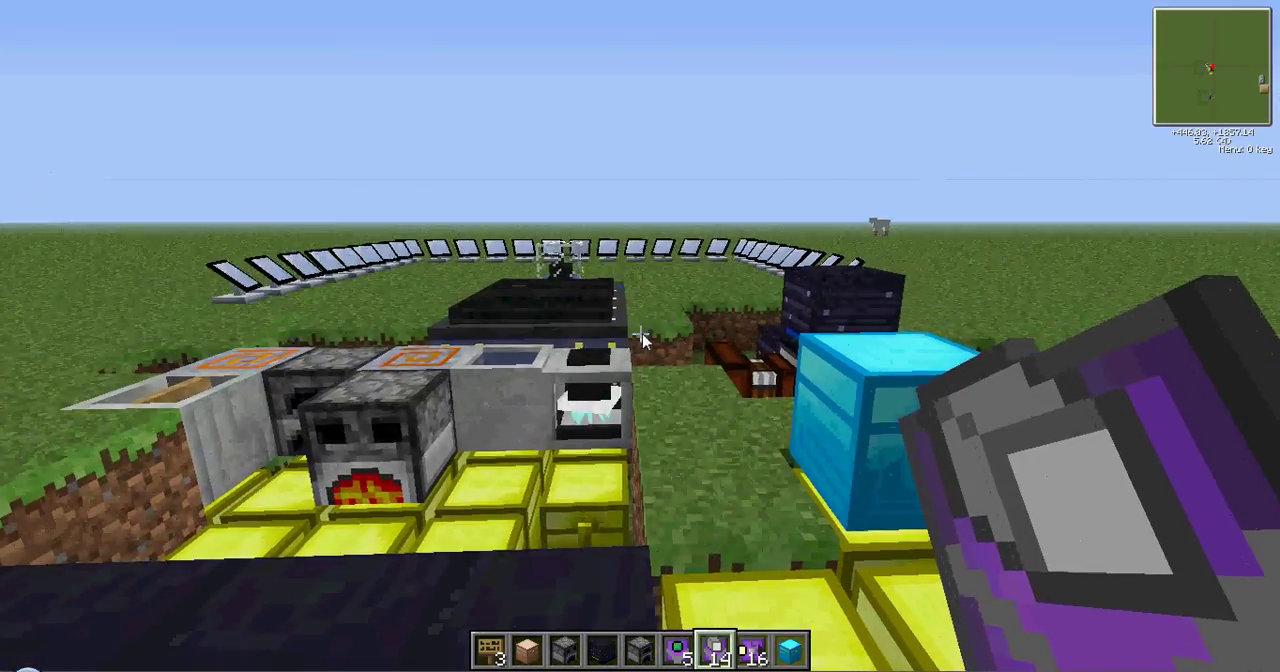
pyautogui.moveTo(640, 340)
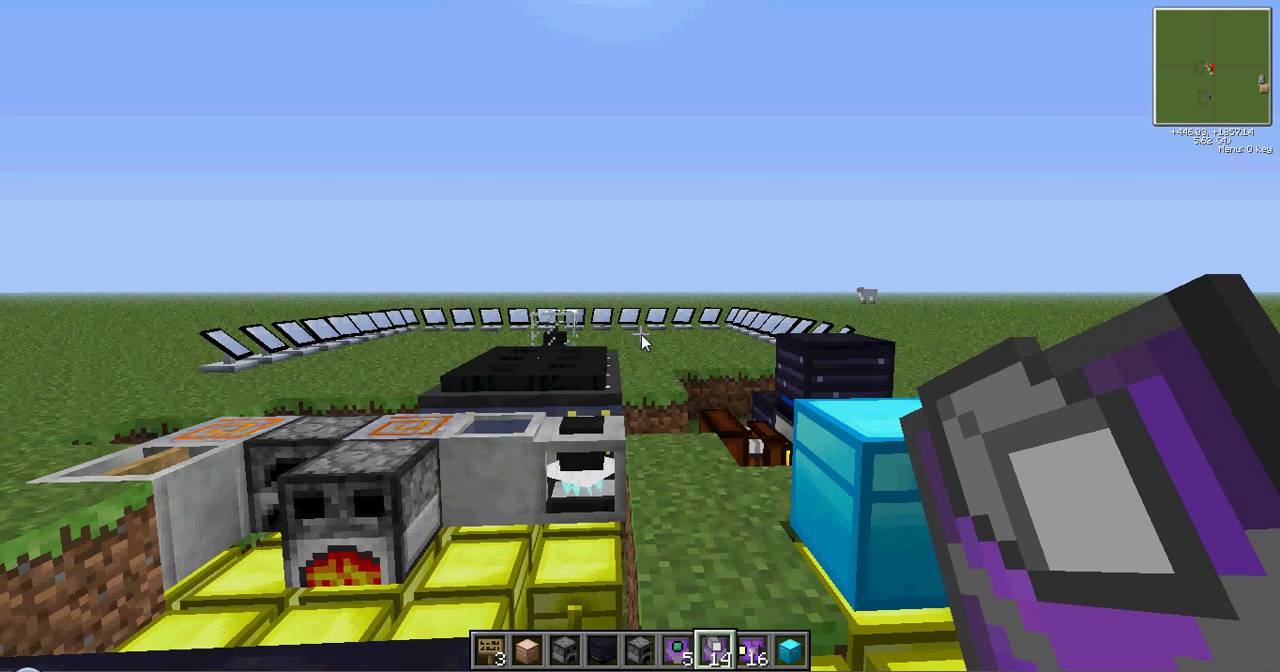
pyautogui.moveTo(640, 350)
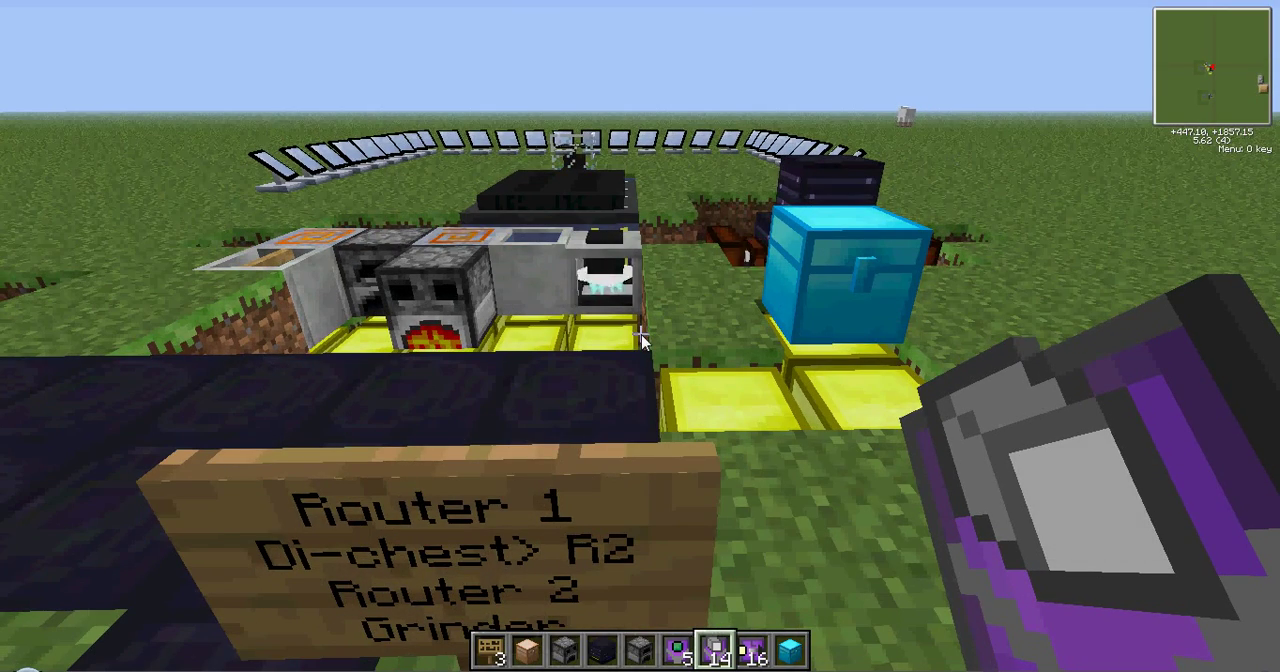
pyautogui.moveTo(640, 336)
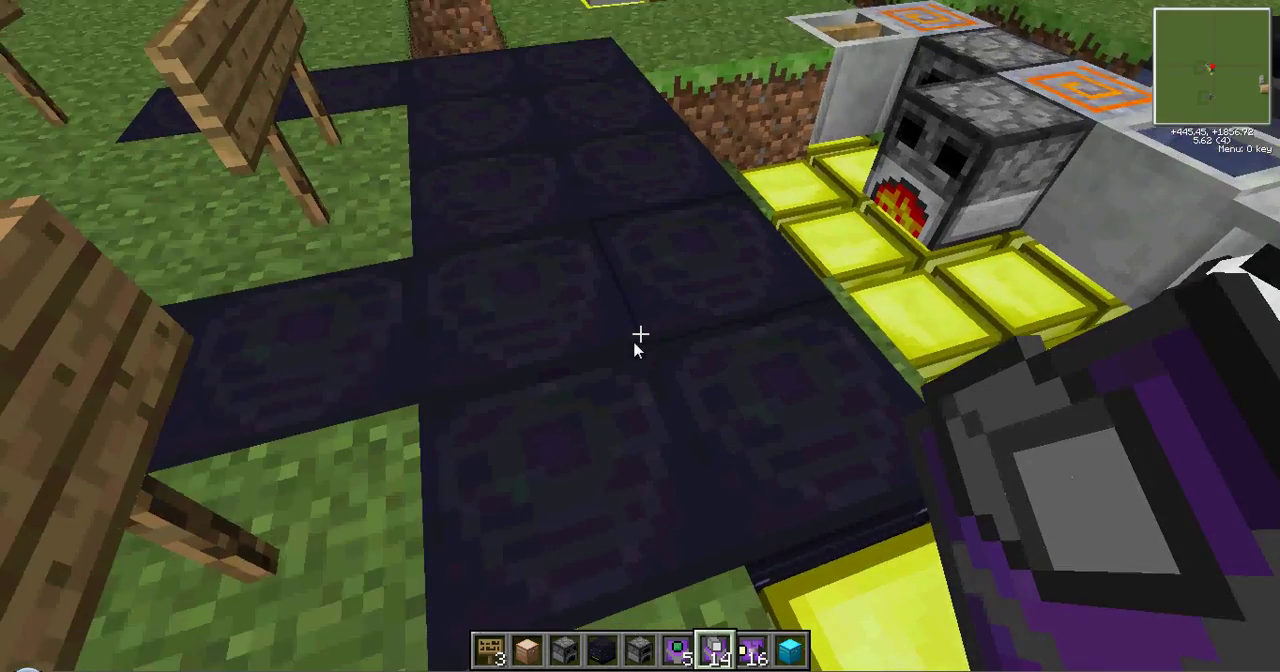
pyautogui.moveTo(640, 336)
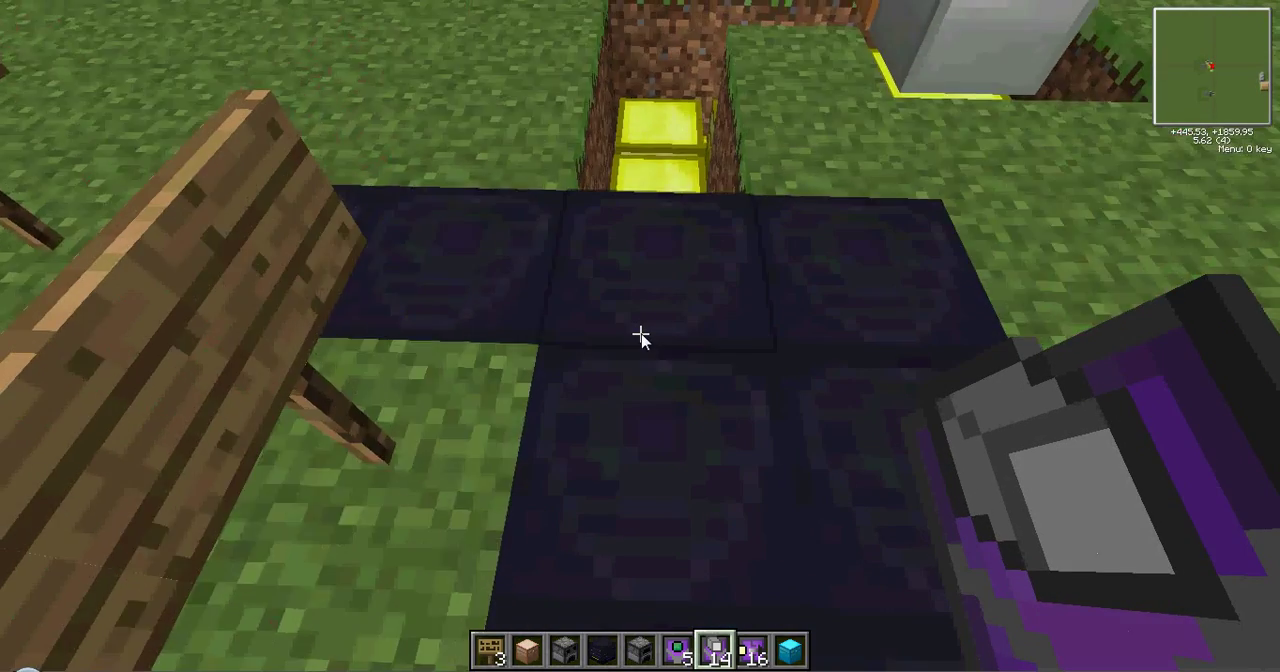
pyautogui.moveTo(640, 336)
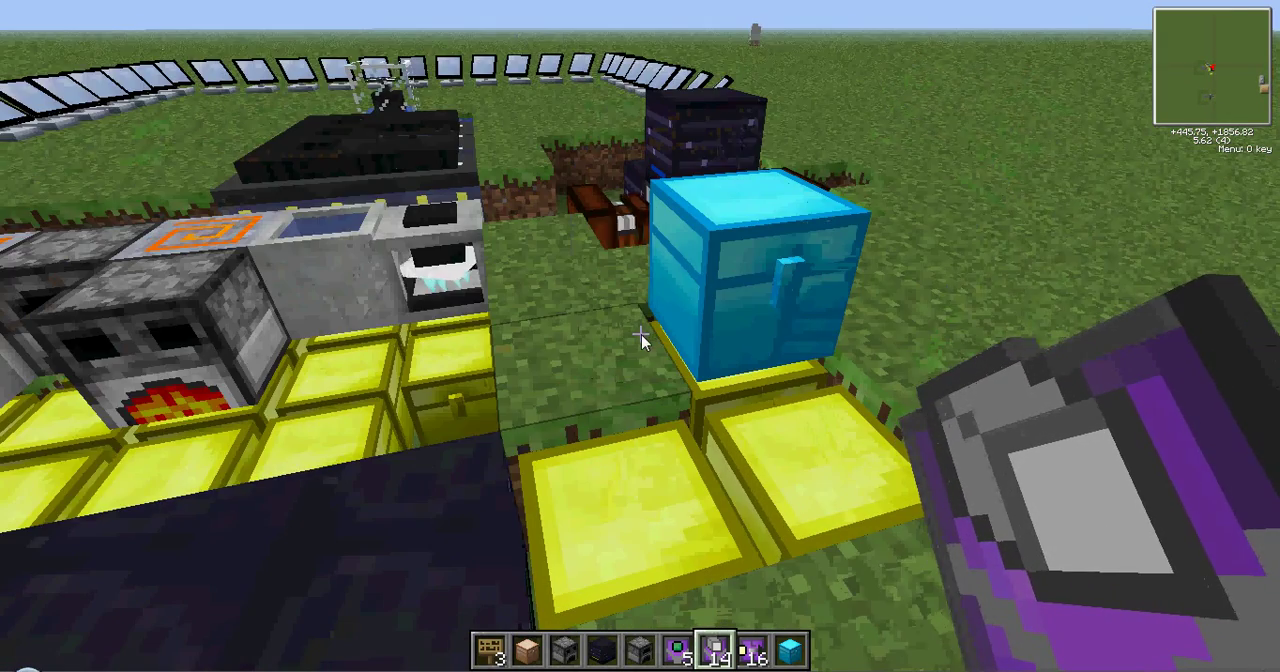
pyautogui.moveTo(640, 340)
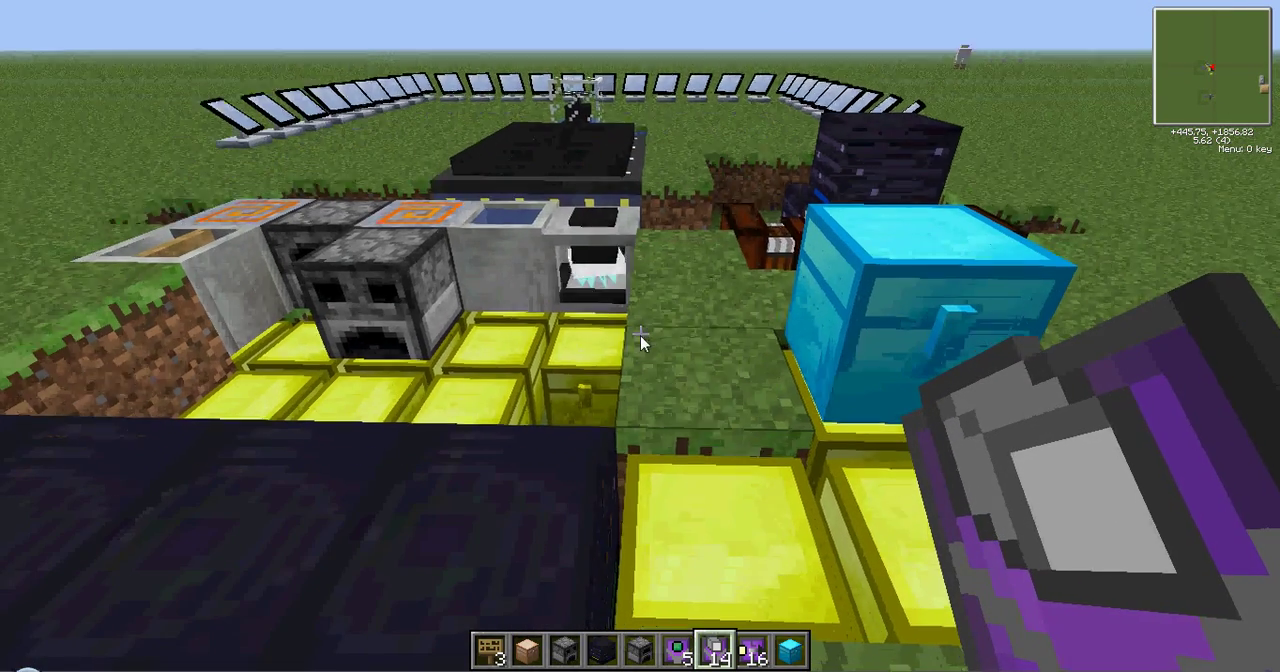
pyautogui.moveTo(640, 340)
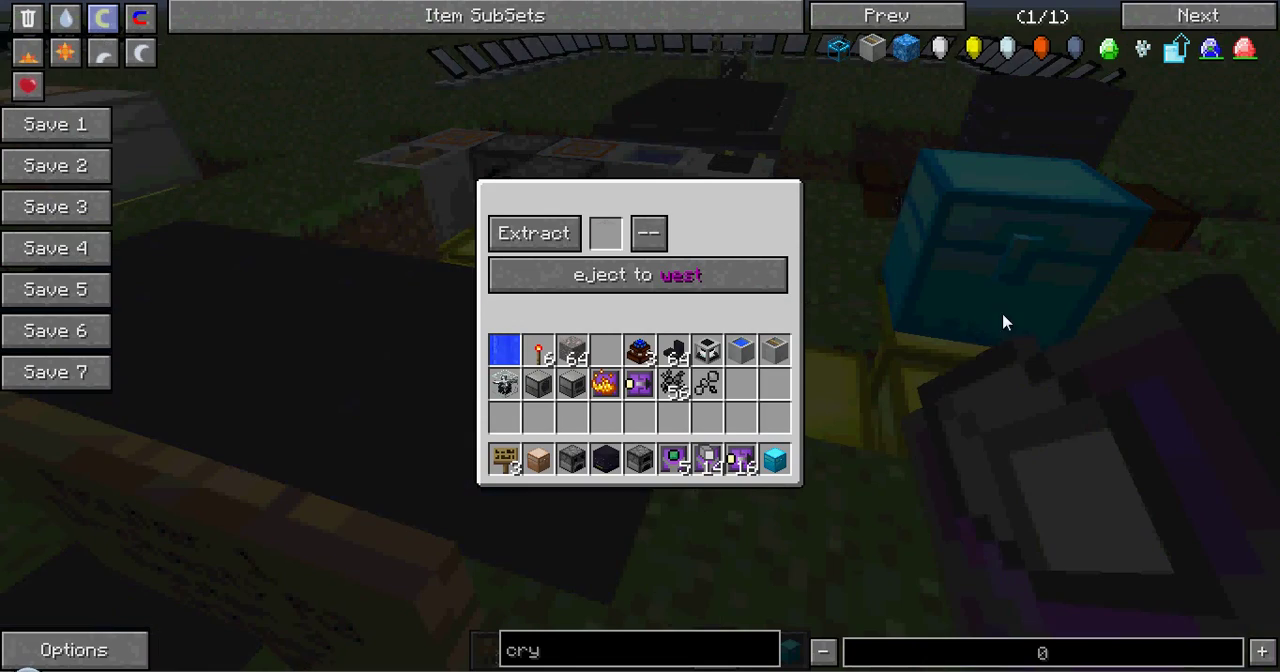
# Pull up a machine recipe in NEI, then leave the router settings back to the obsidian path
pyautogui.press('Escape')
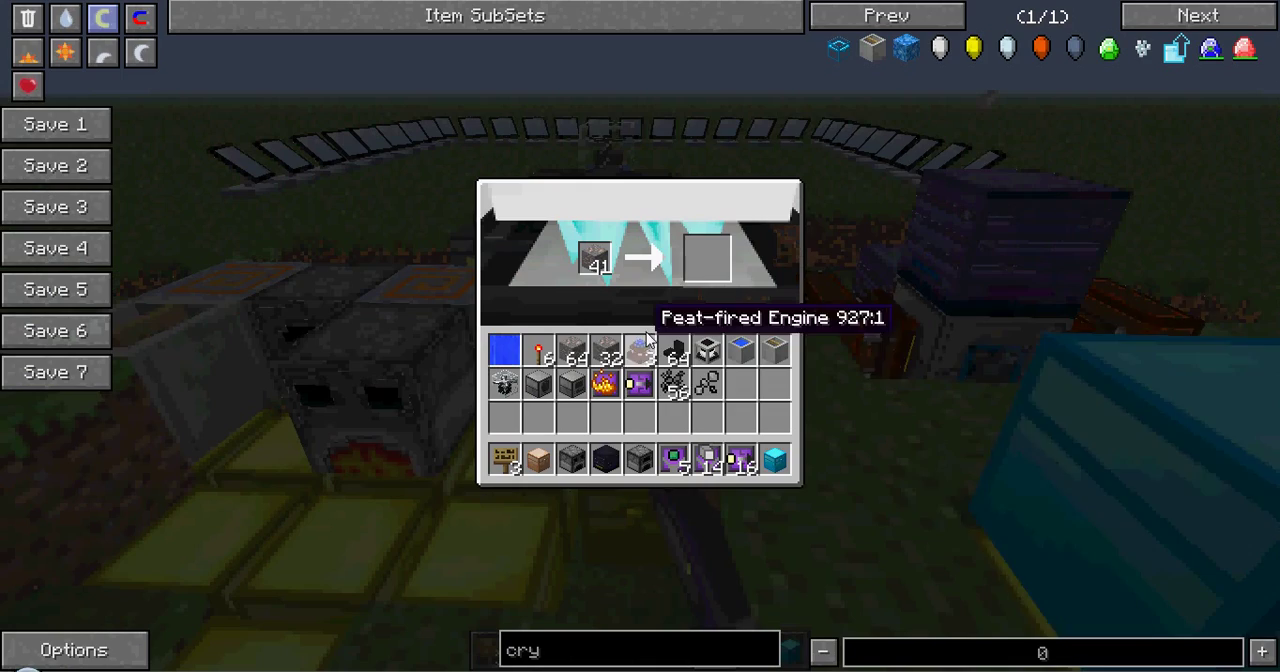
pyautogui.moveTo(680, 388)
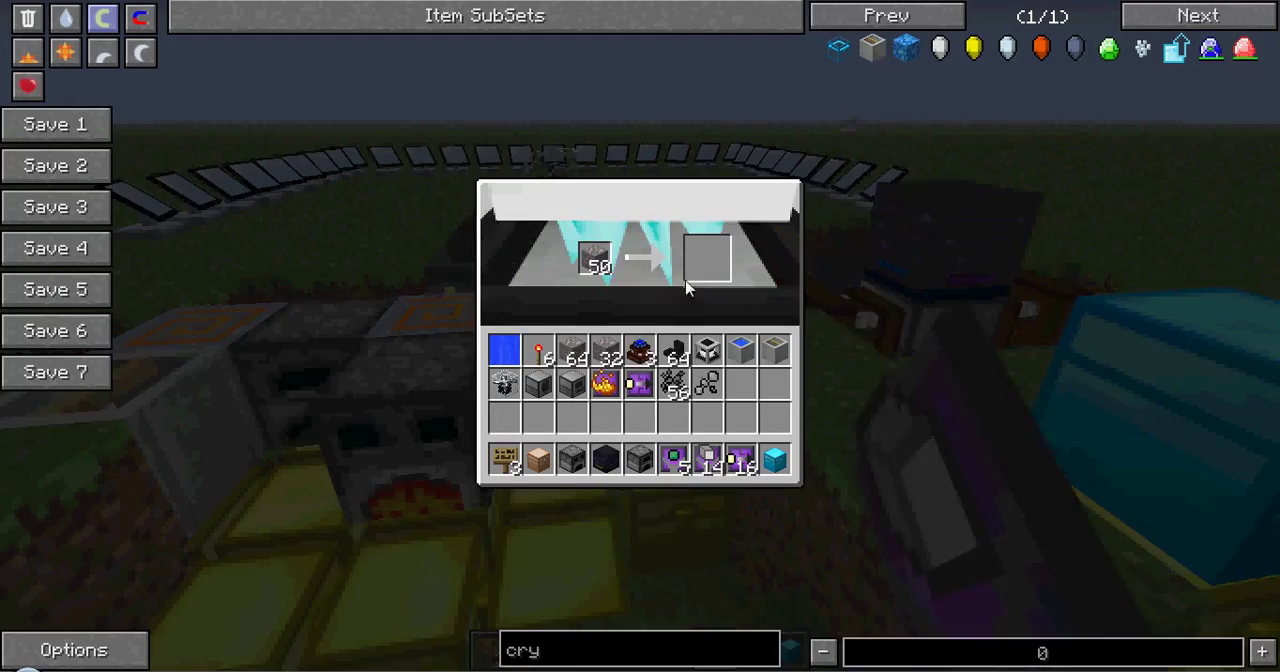
pyautogui.press('Escape')
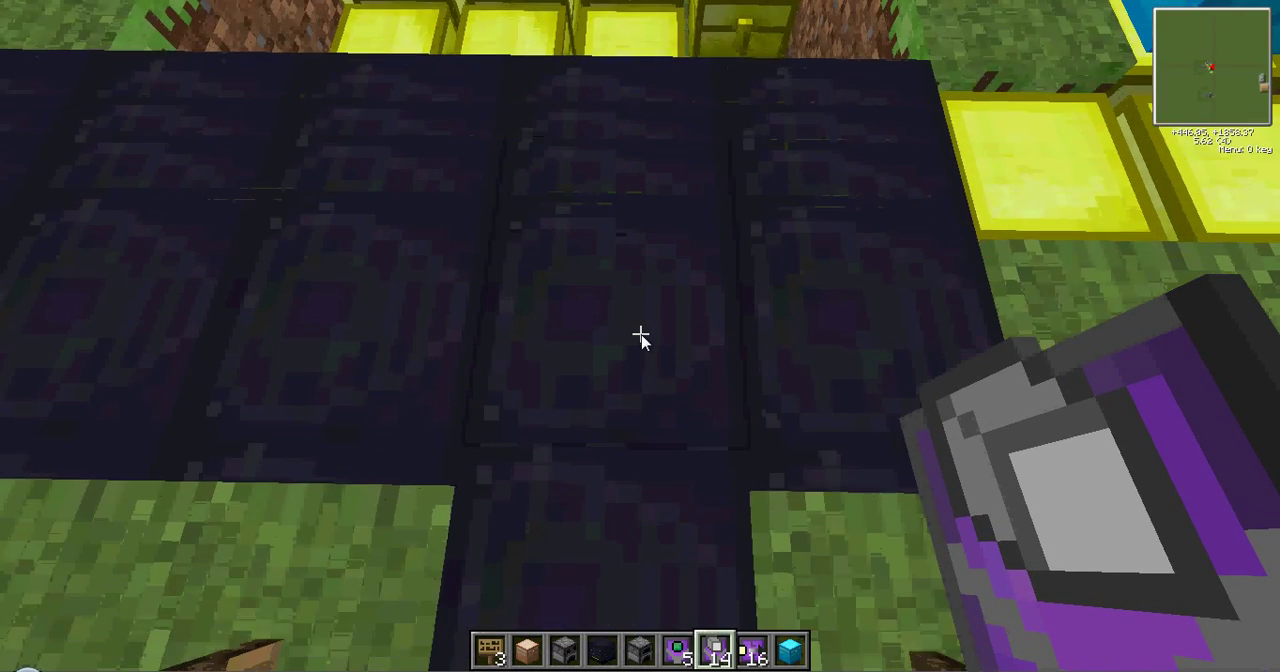
pyautogui.moveTo(640, 336)
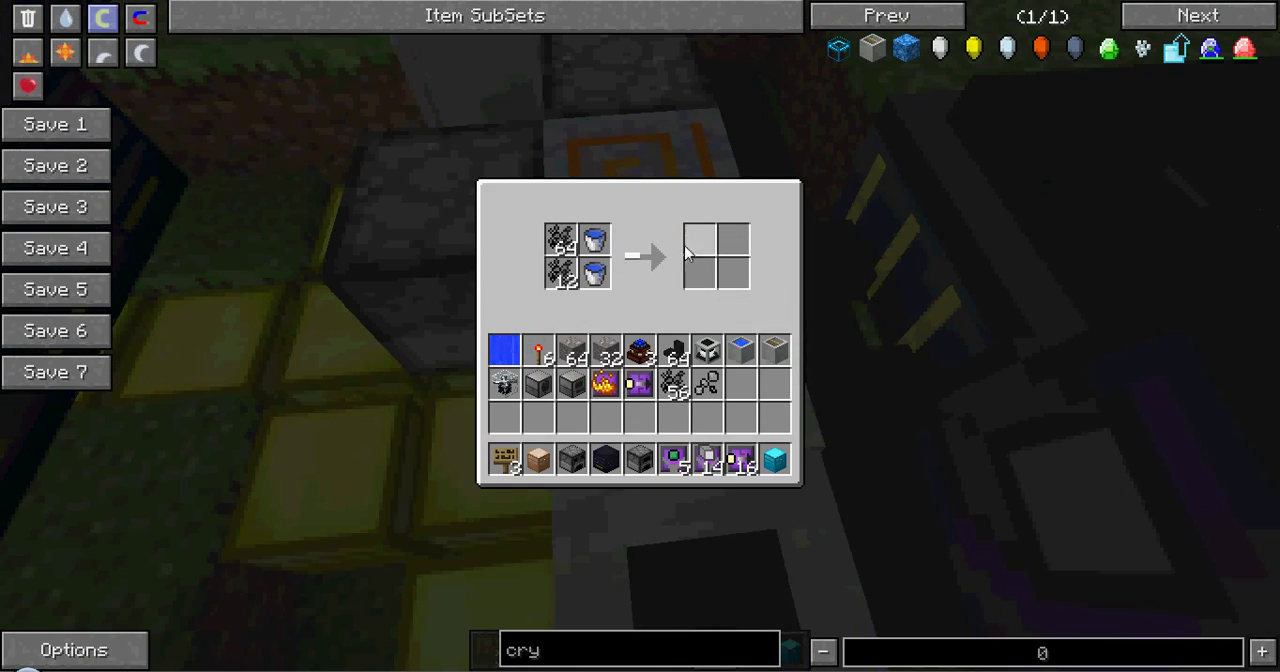
pyautogui.moveTo(738, 248)
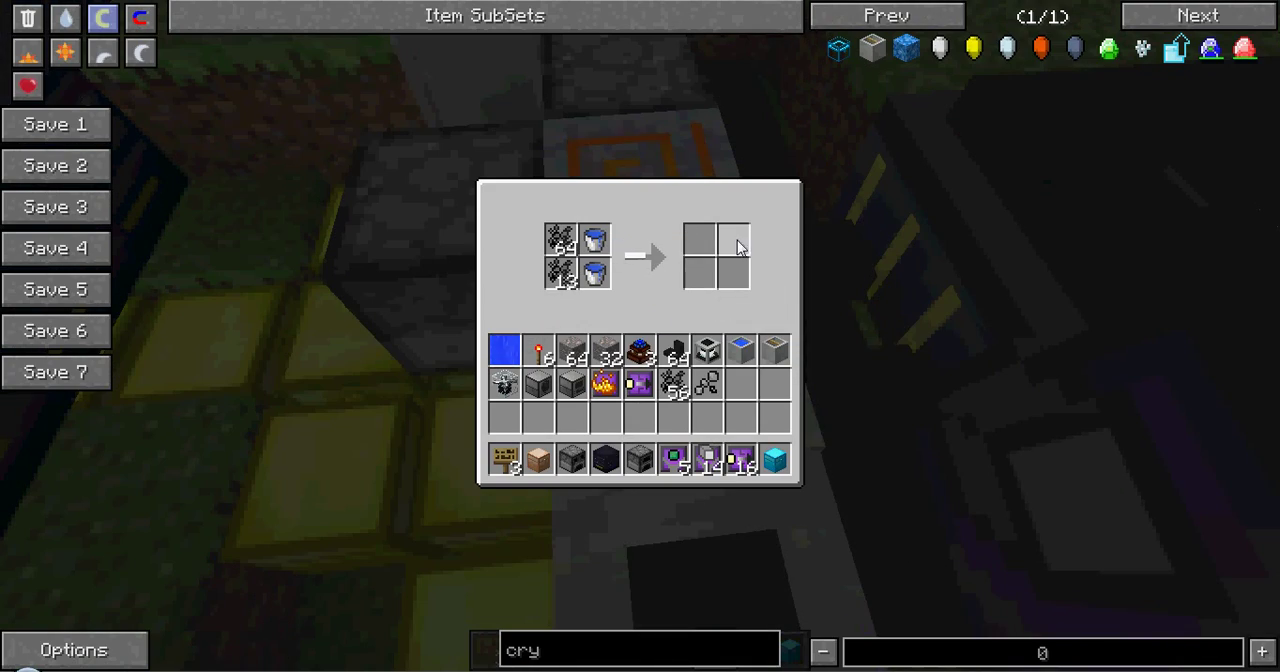
pyautogui.moveTo(594, 240)
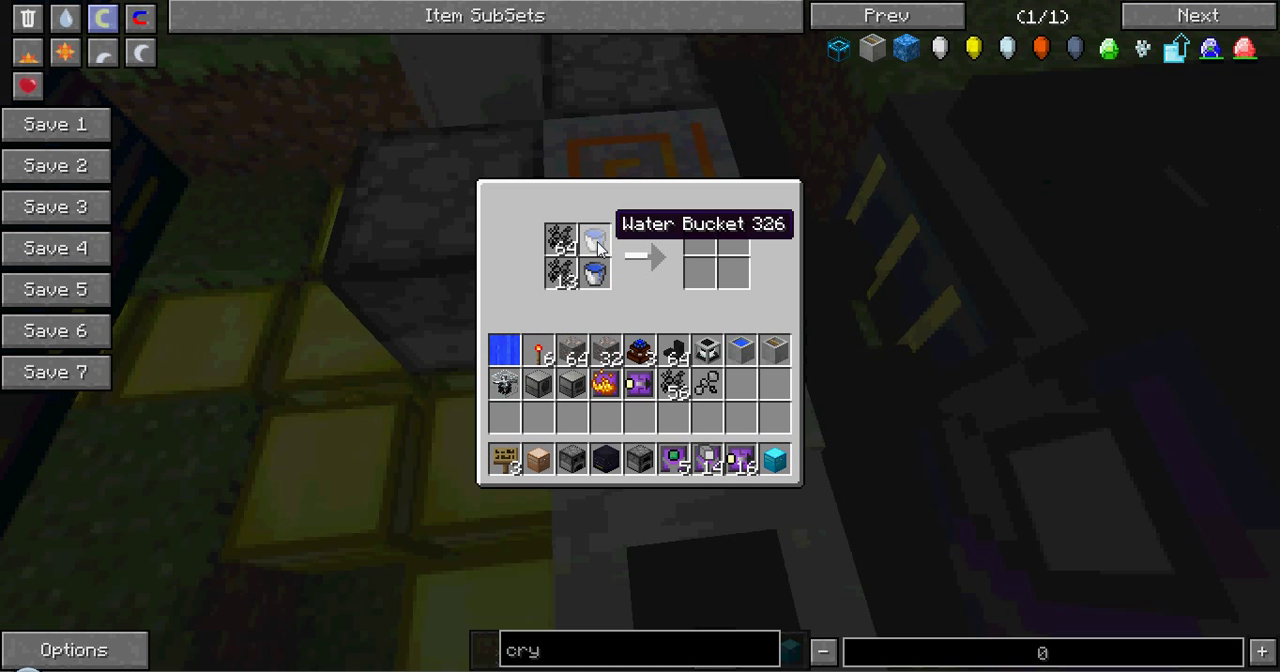
pyautogui.moveTo(562, 278)
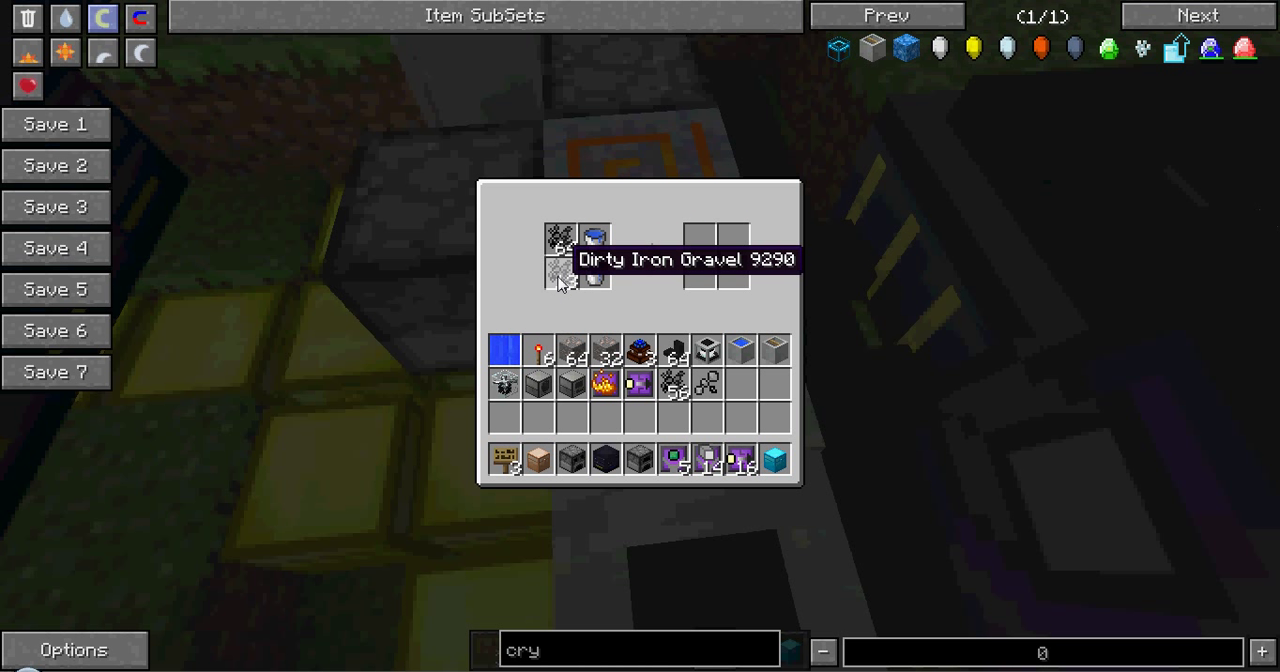
pyautogui.moveTo(704, 388)
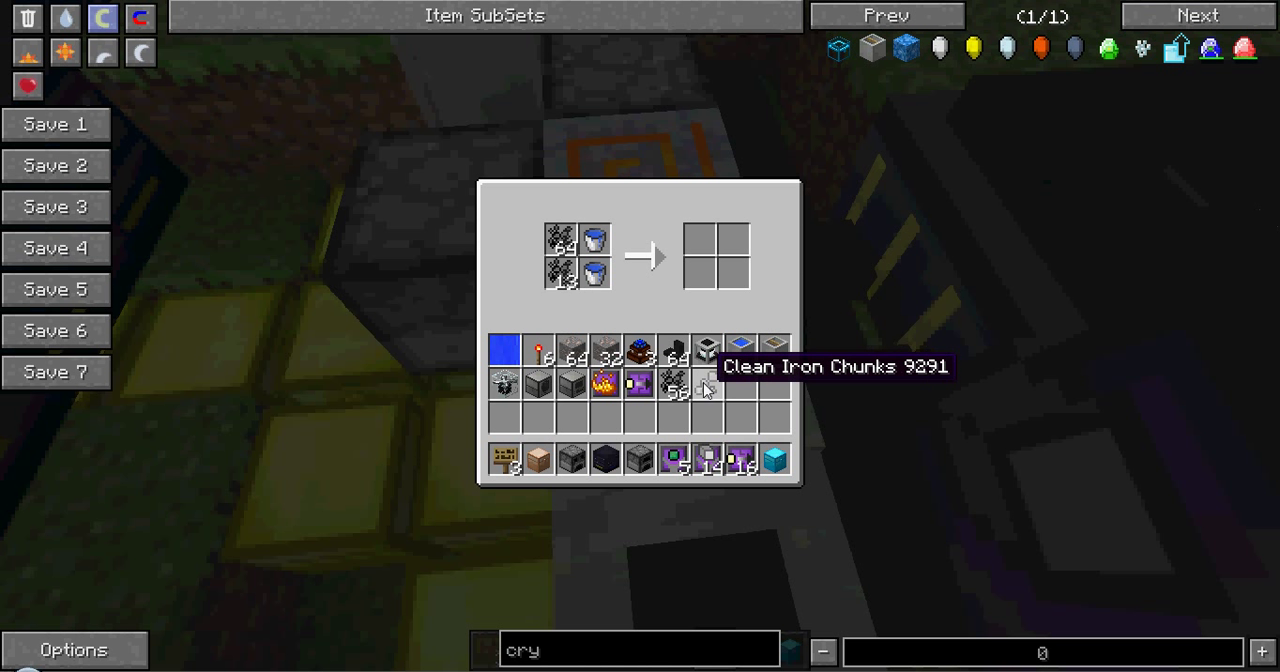
pyautogui.moveTo(736, 244)
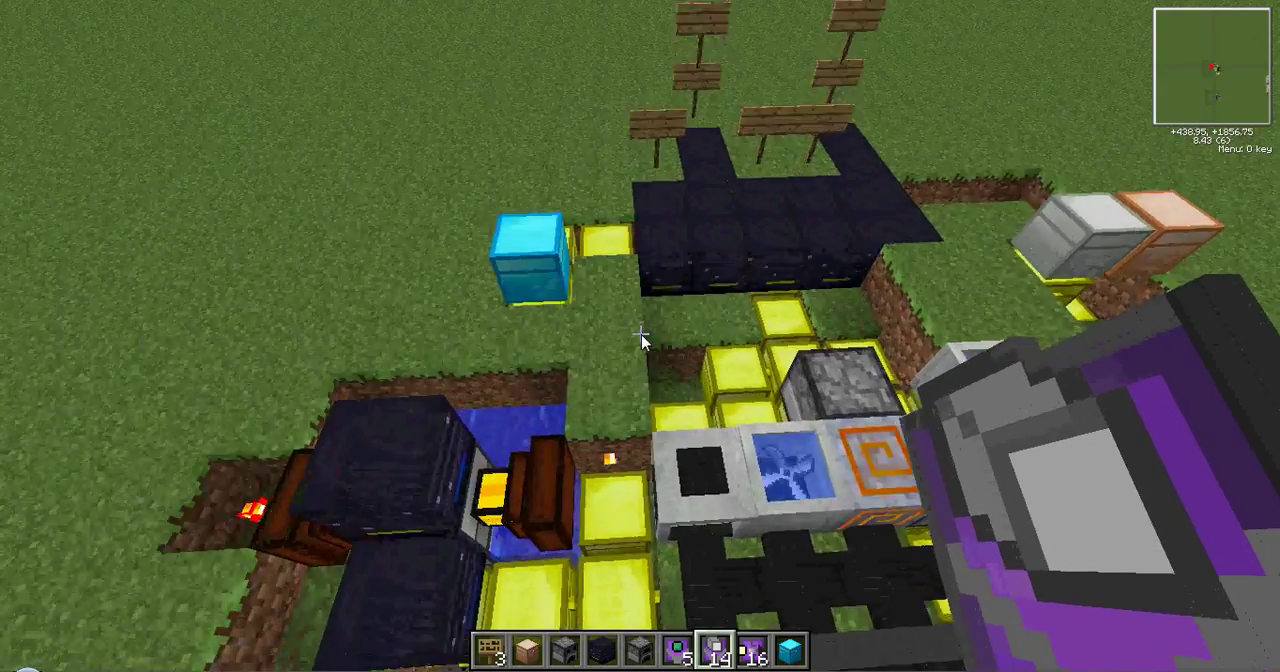
pyautogui.moveTo(640, 340)
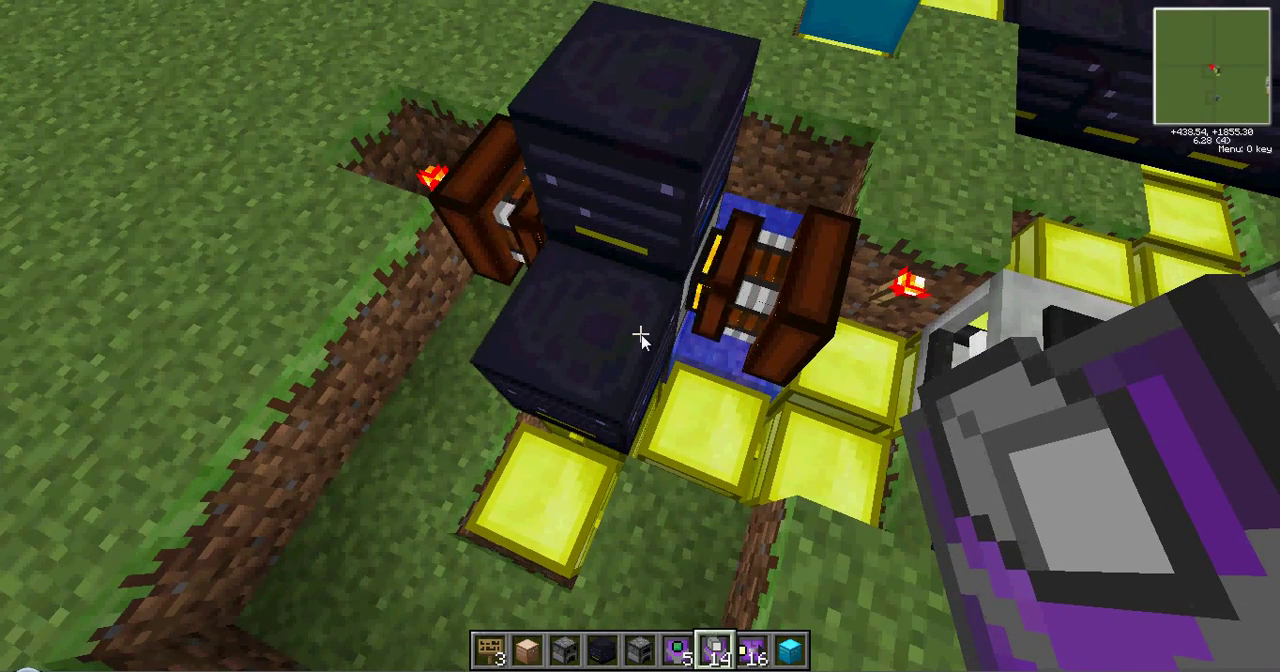
pyautogui.moveTo(640, 336)
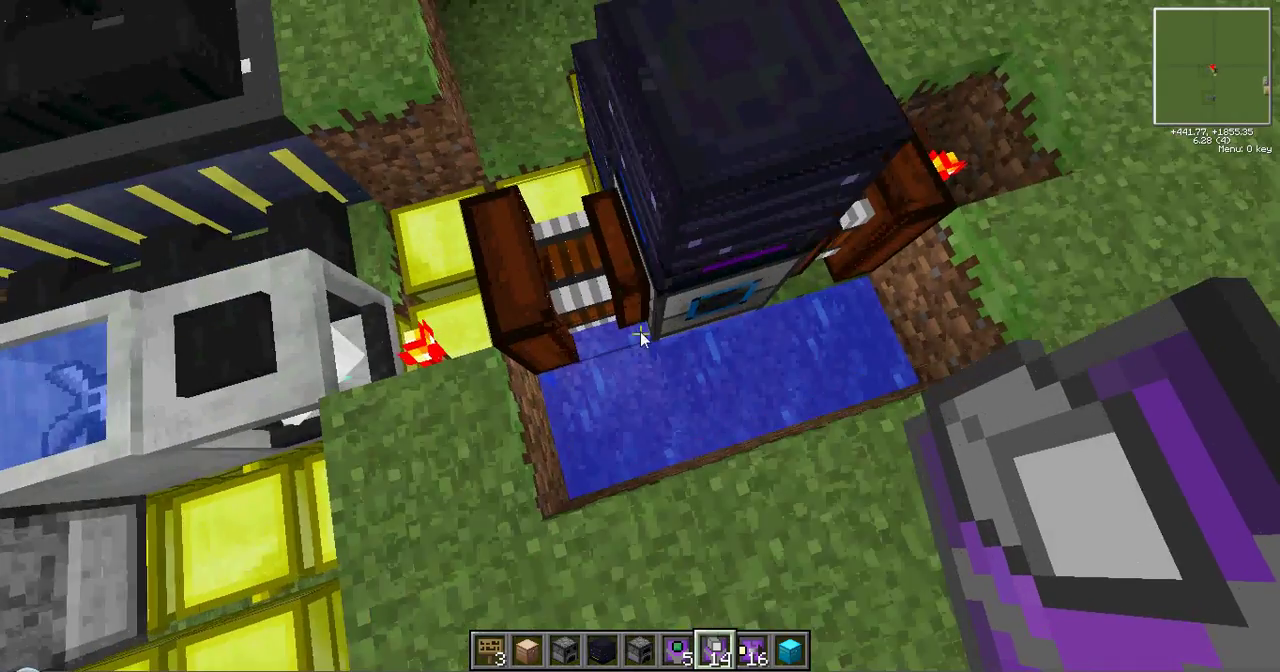
pyautogui.moveTo(640, 336)
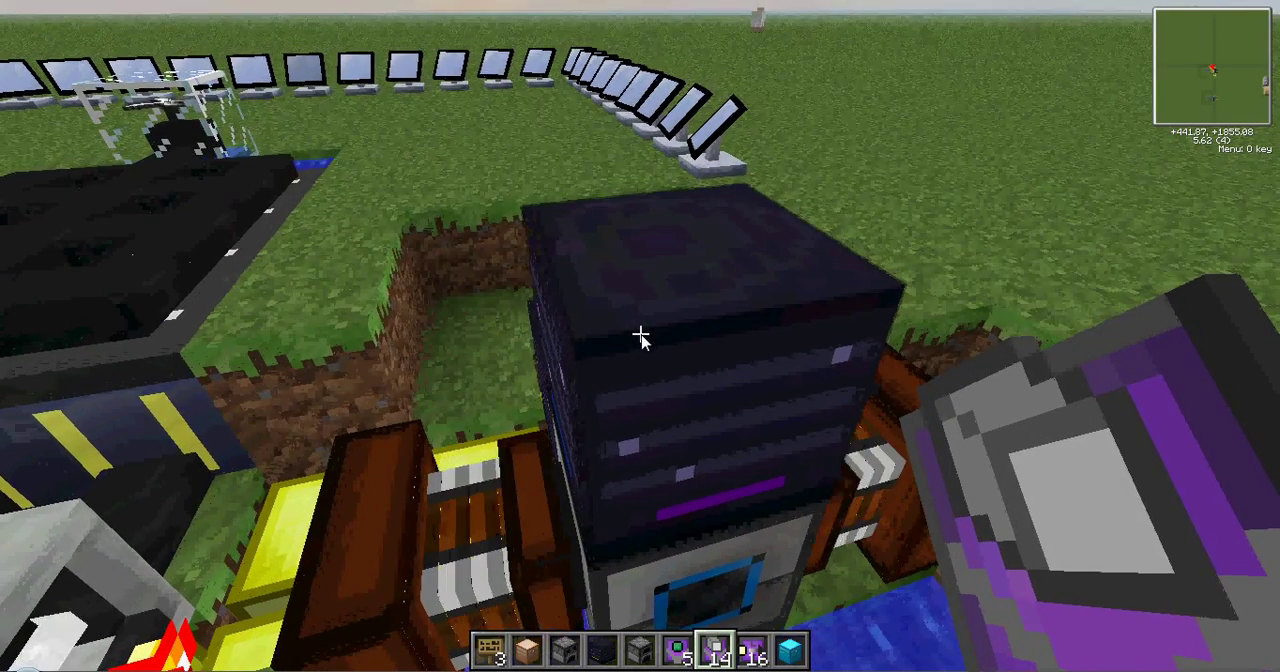
pyautogui.moveTo(640, 336)
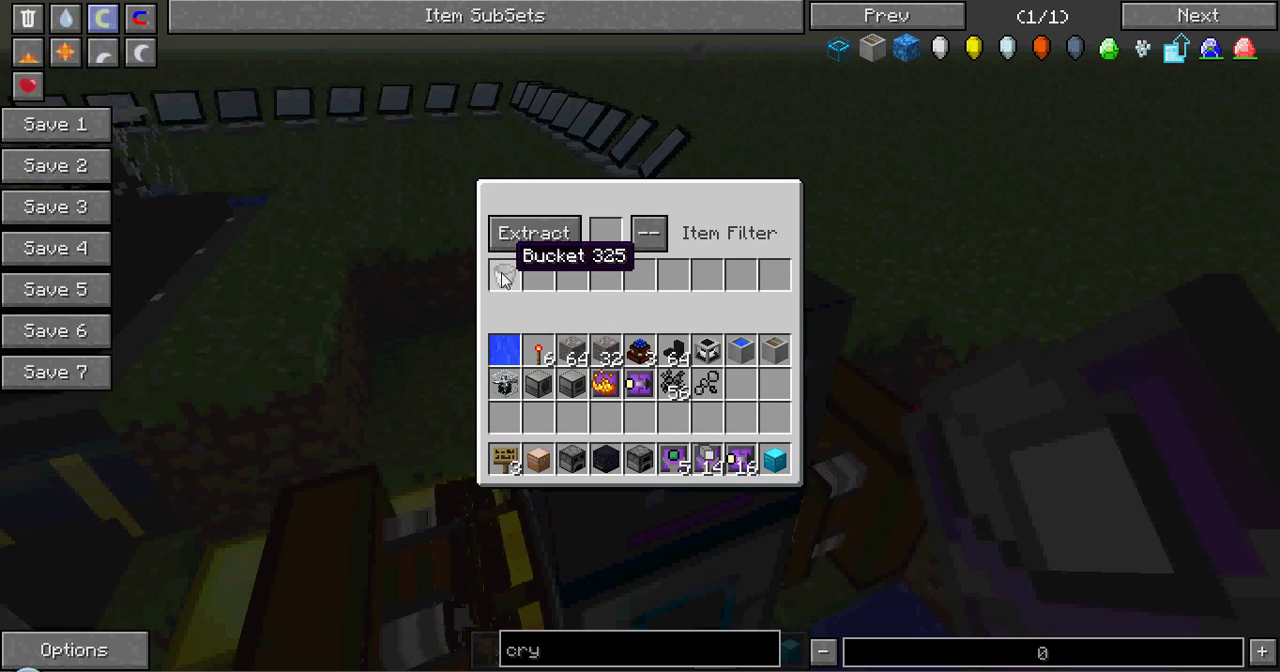
pyautogui.moveTo(504, 292)
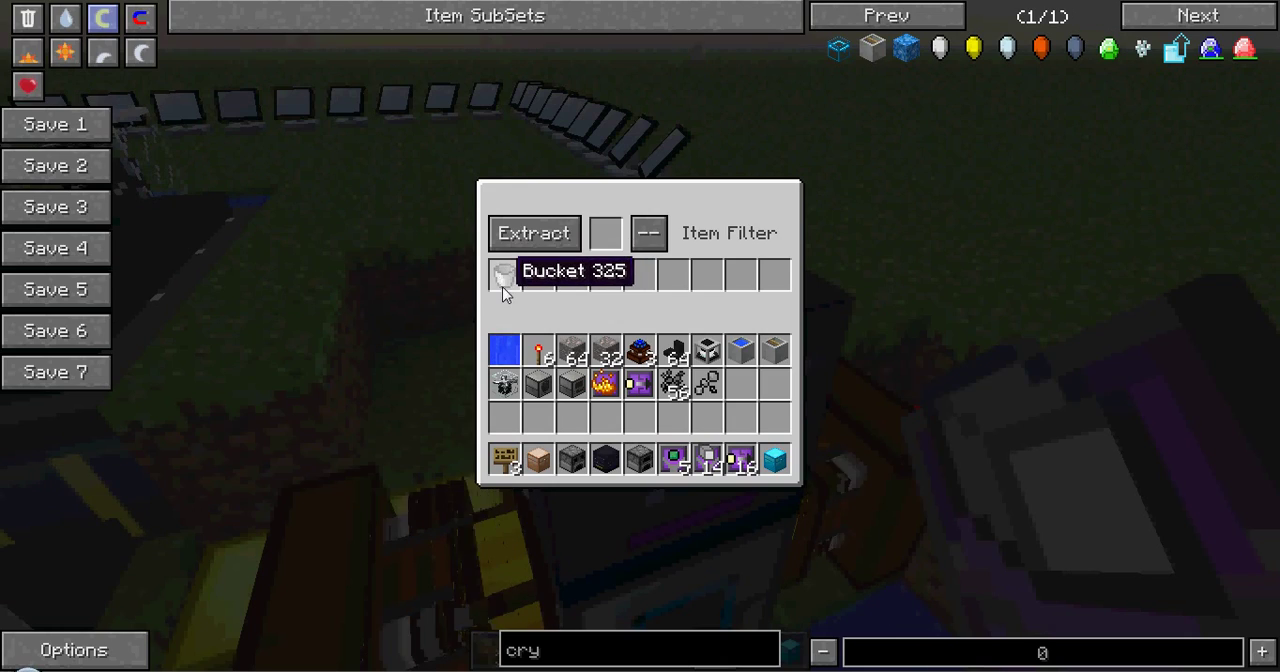
# Leave the router's bucket filter settings, inspect the Liquid Transposer, and return to the machine row
pyautogui.press('Escape')
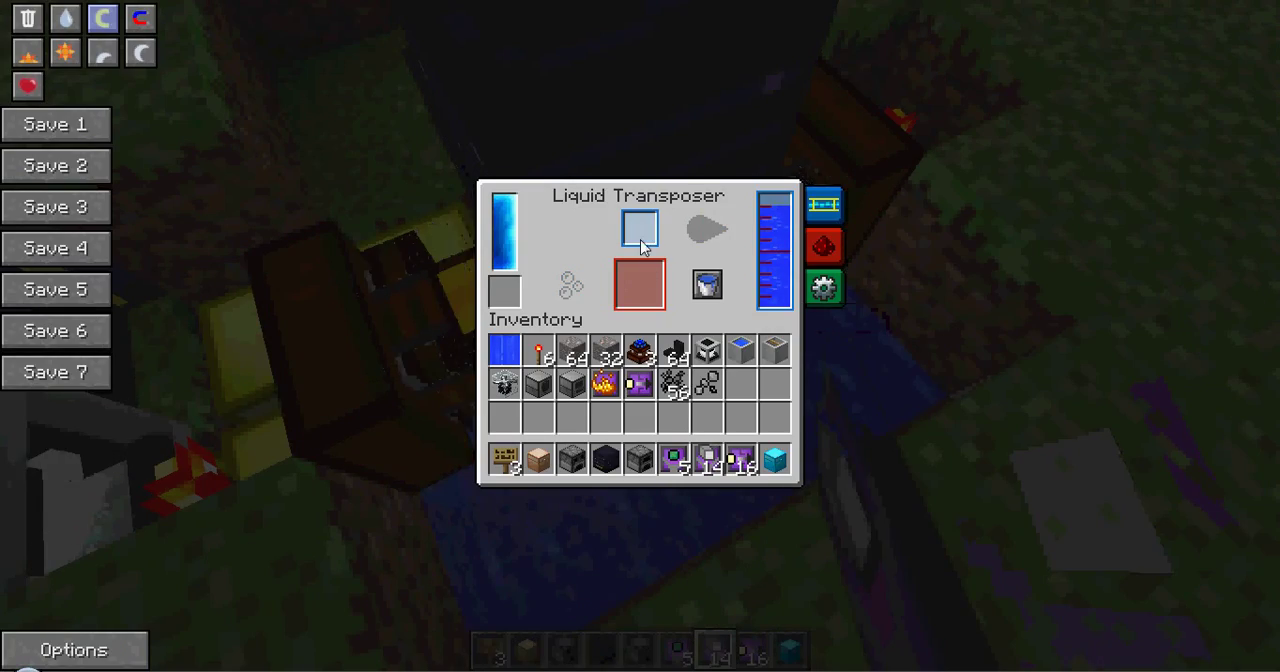
pyautogui.press('Escape')
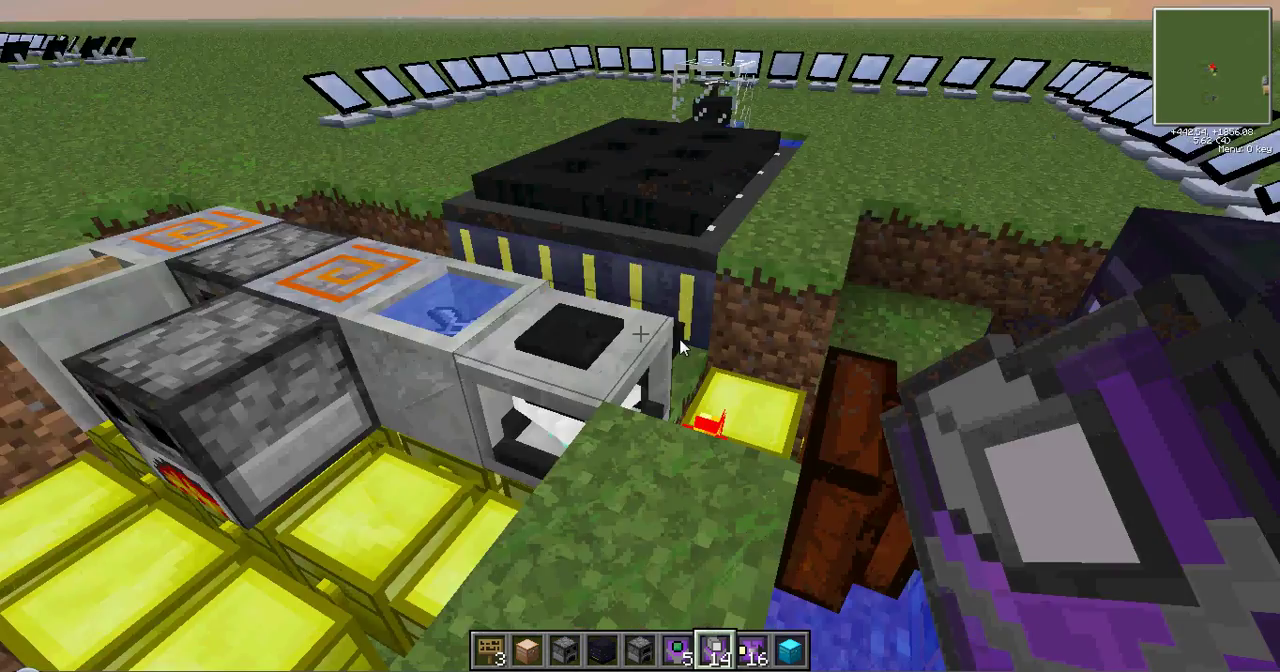
pyautogui.moveTo(640, 340)
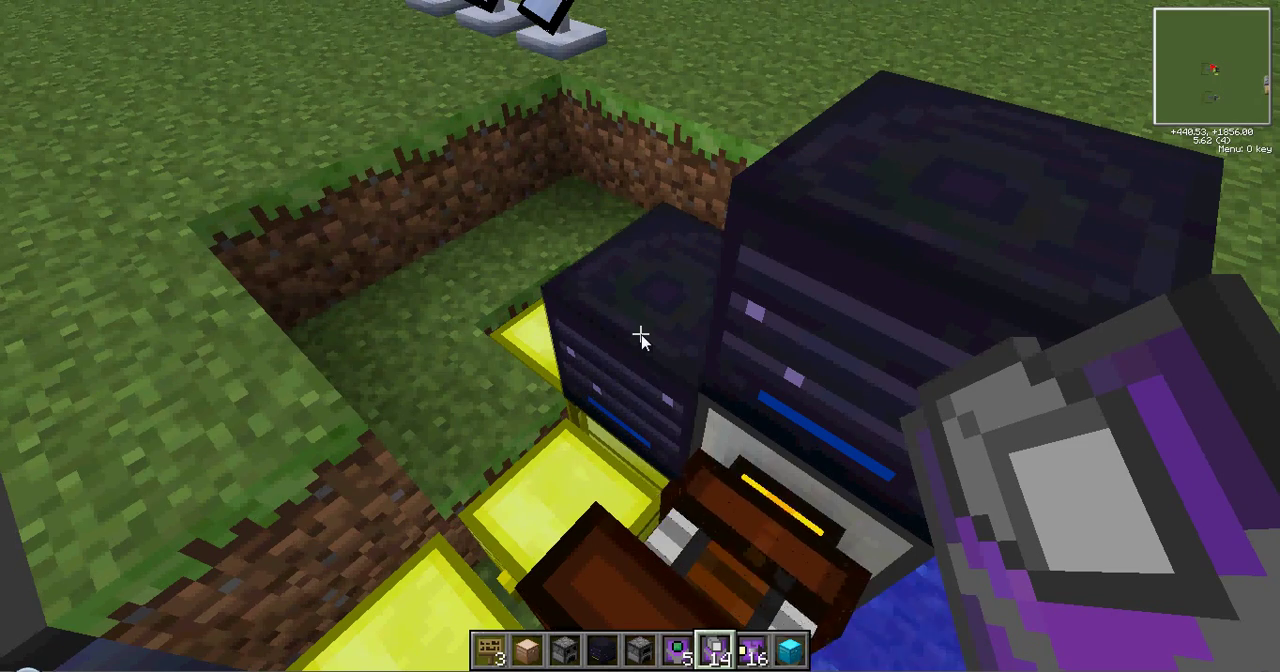
pyautogui.moveTo(640, 336)
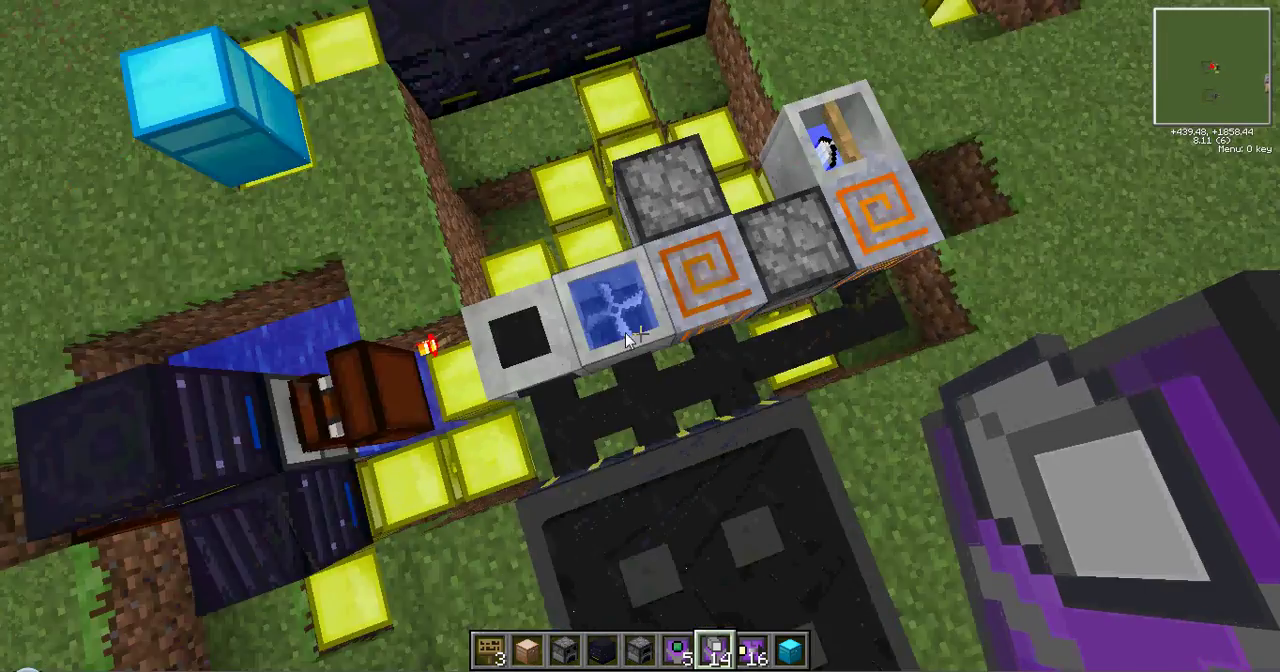
pyautogui.press('e')
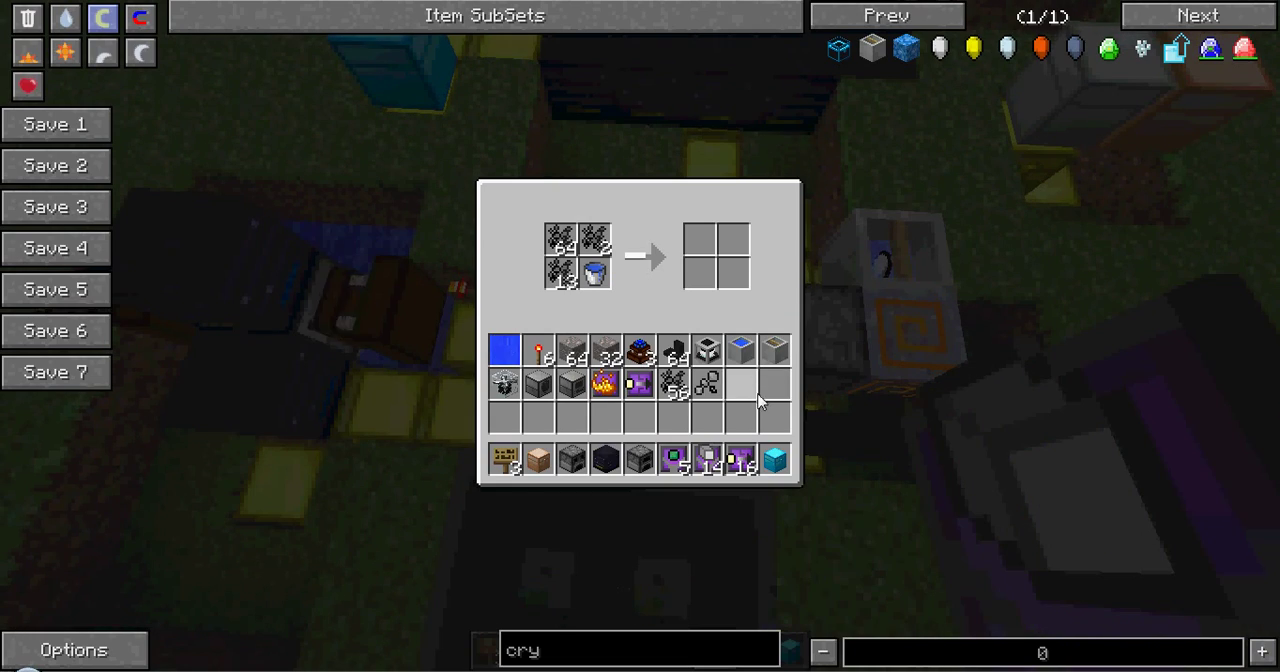
pyautogui.moveTo(596, 244)
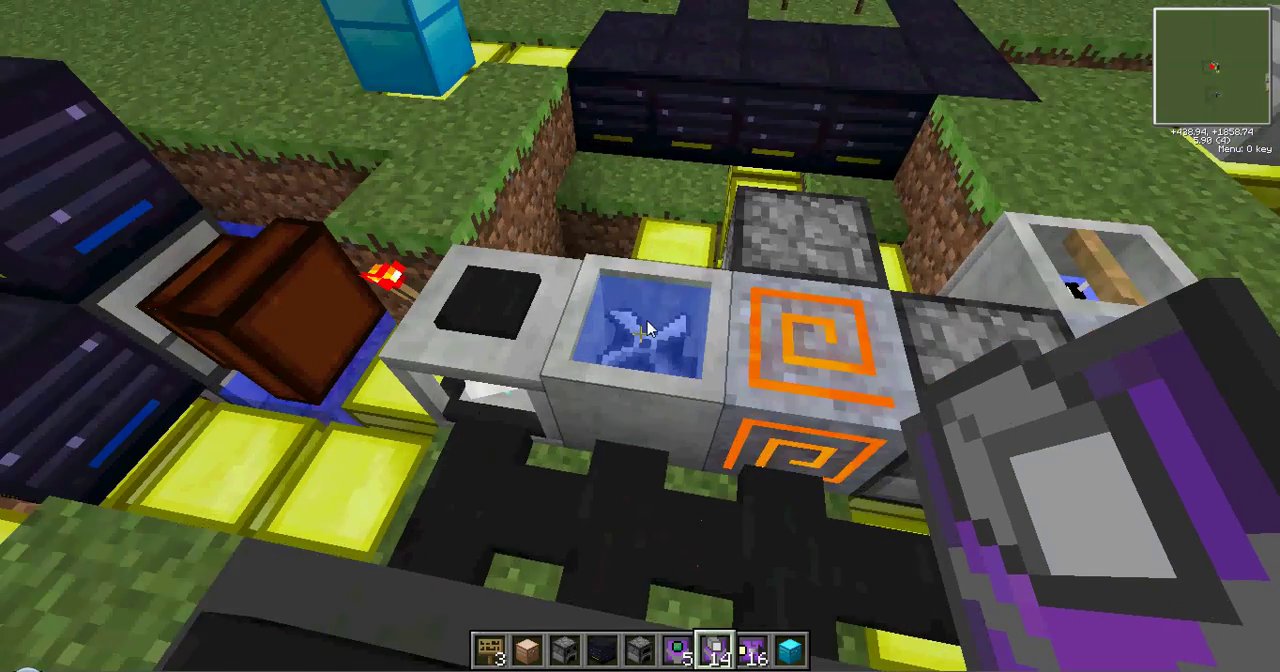
pyautogui.moveTo(640, 340)
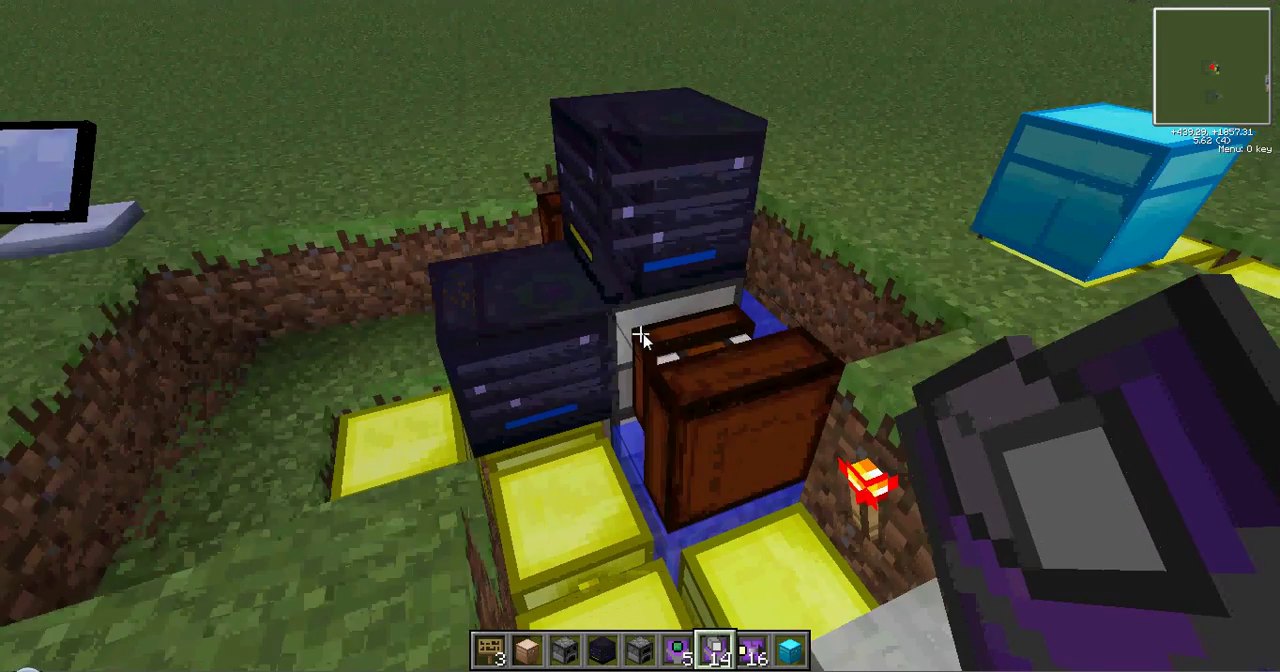
pyautogui.moveTo(640, 336)
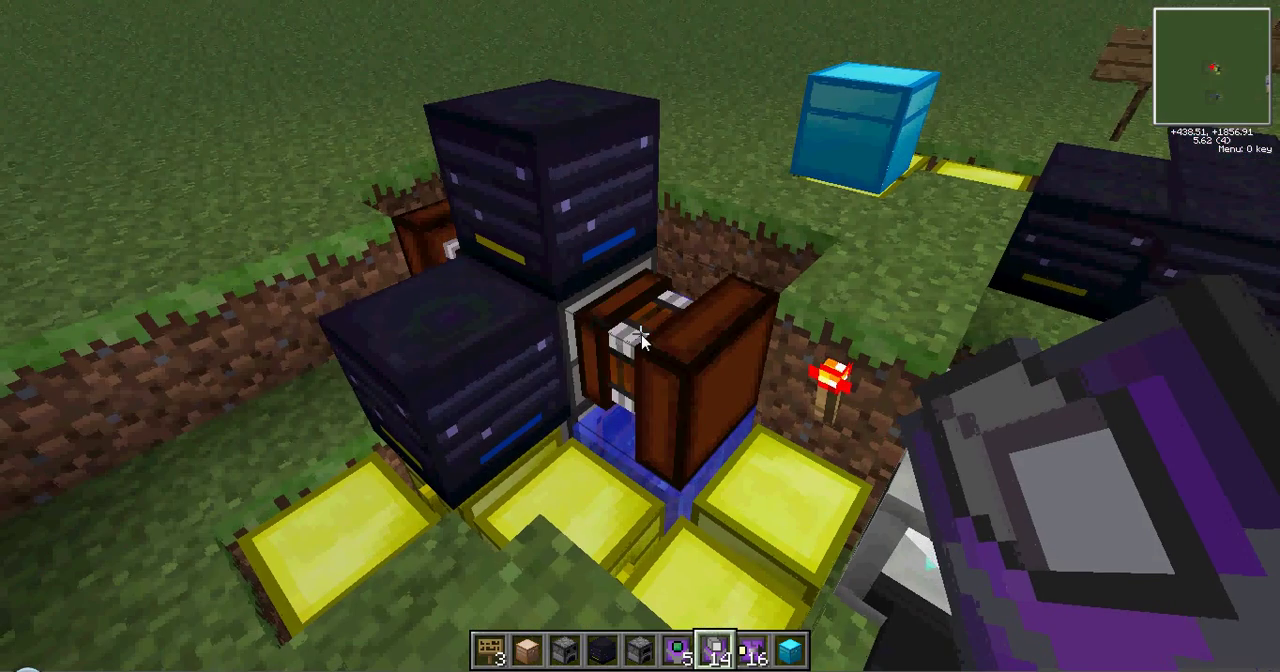
pyautogui.moveTo(640, 336)
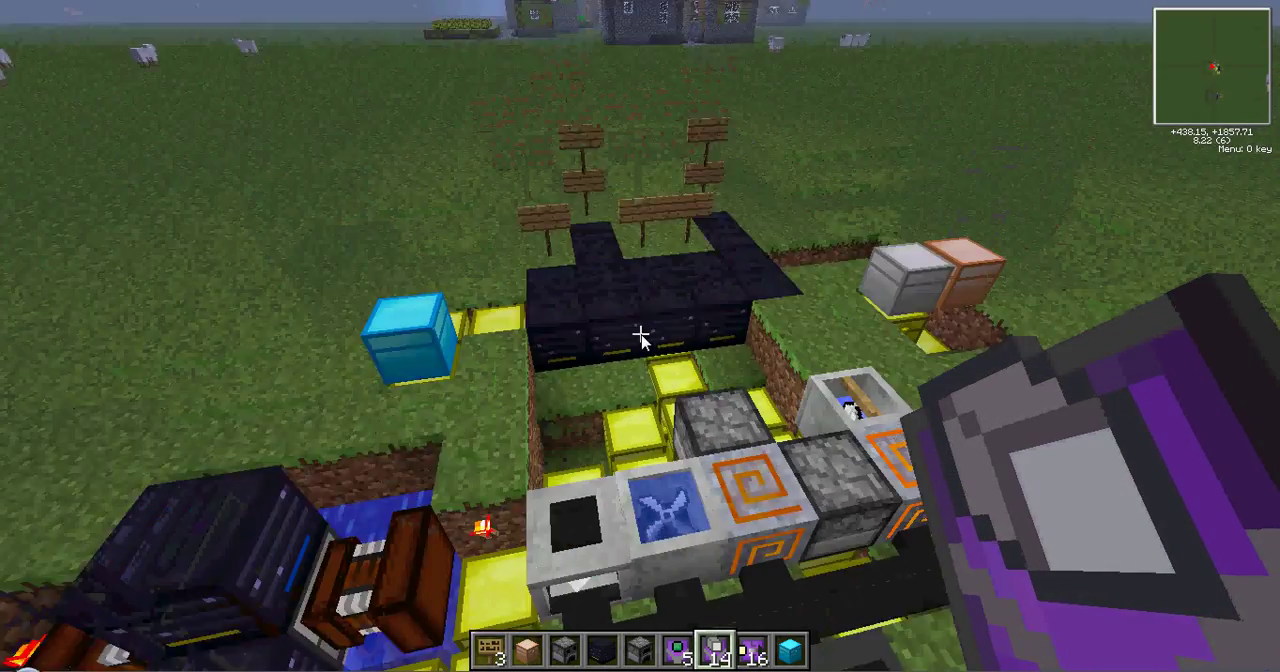
pyautogui.moveTo(640, 336)
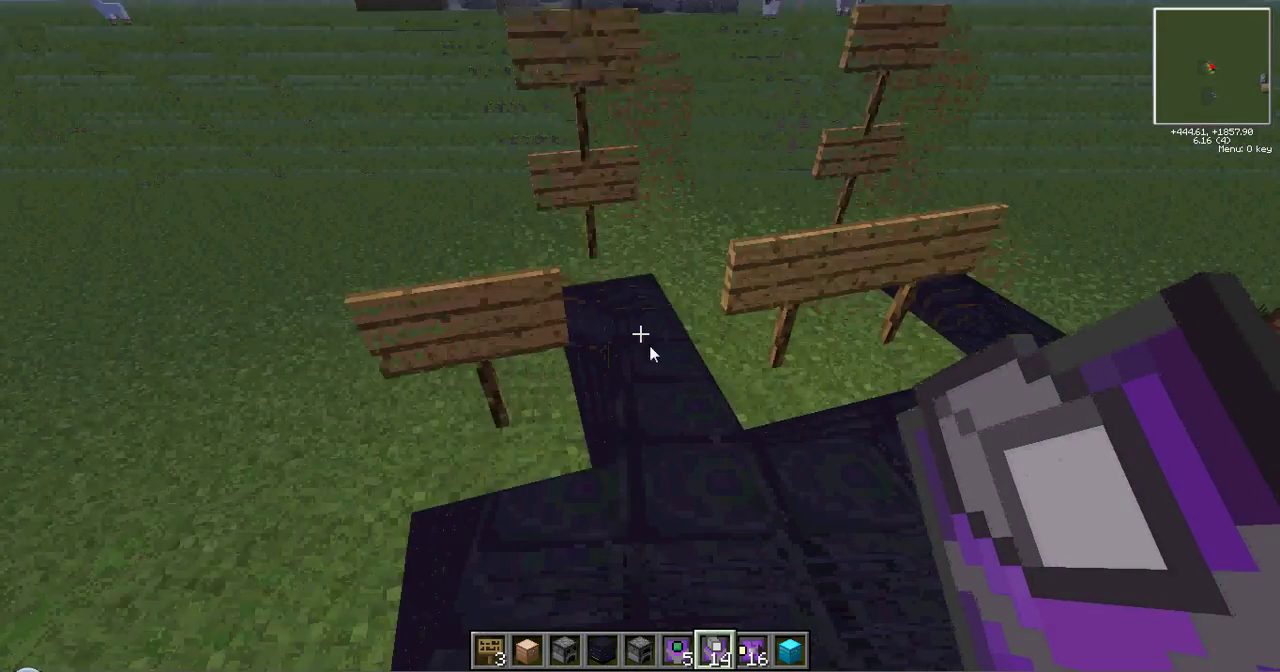
pyautogui.moveTo(640, 336)
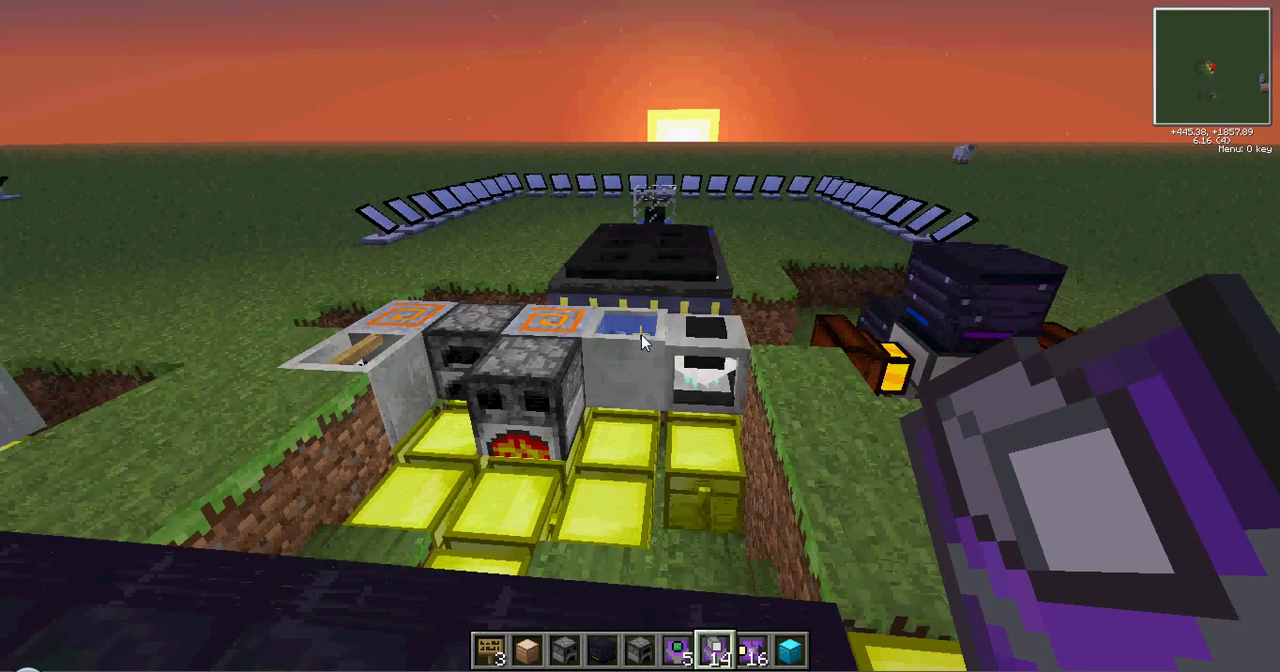
pyautogui.moveTo(640, 340)
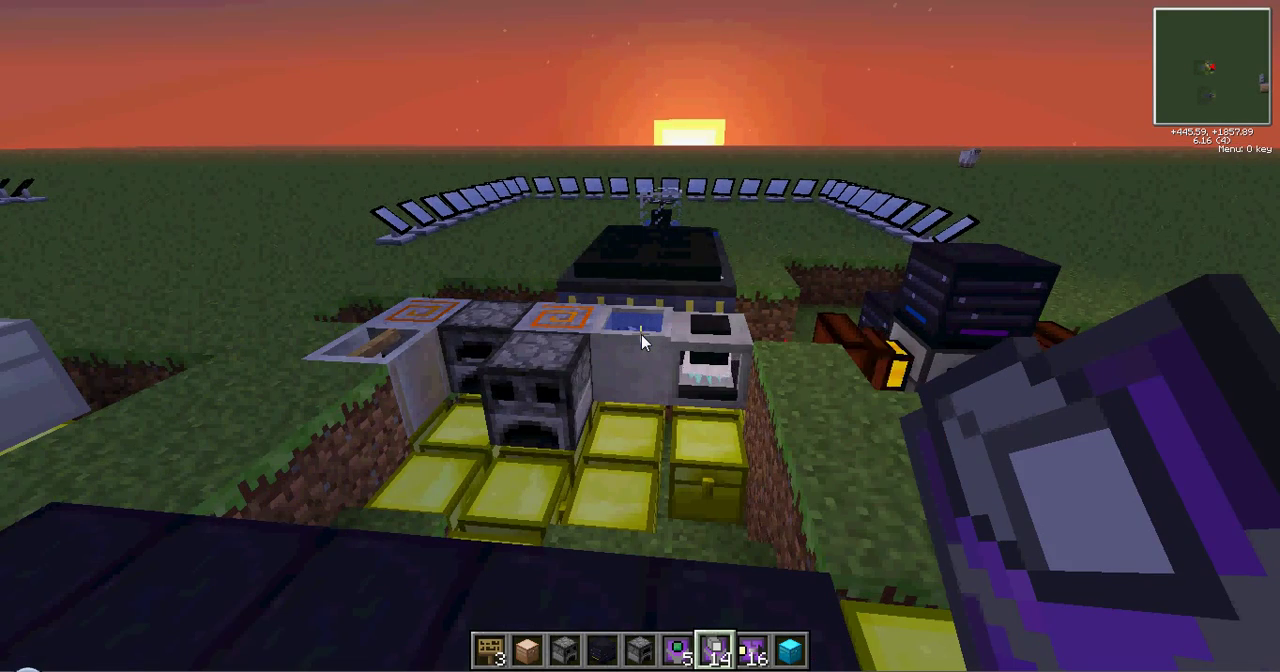
# Bring up the item storage inventory after reading the router labelling signs
pyautogui.press('e')
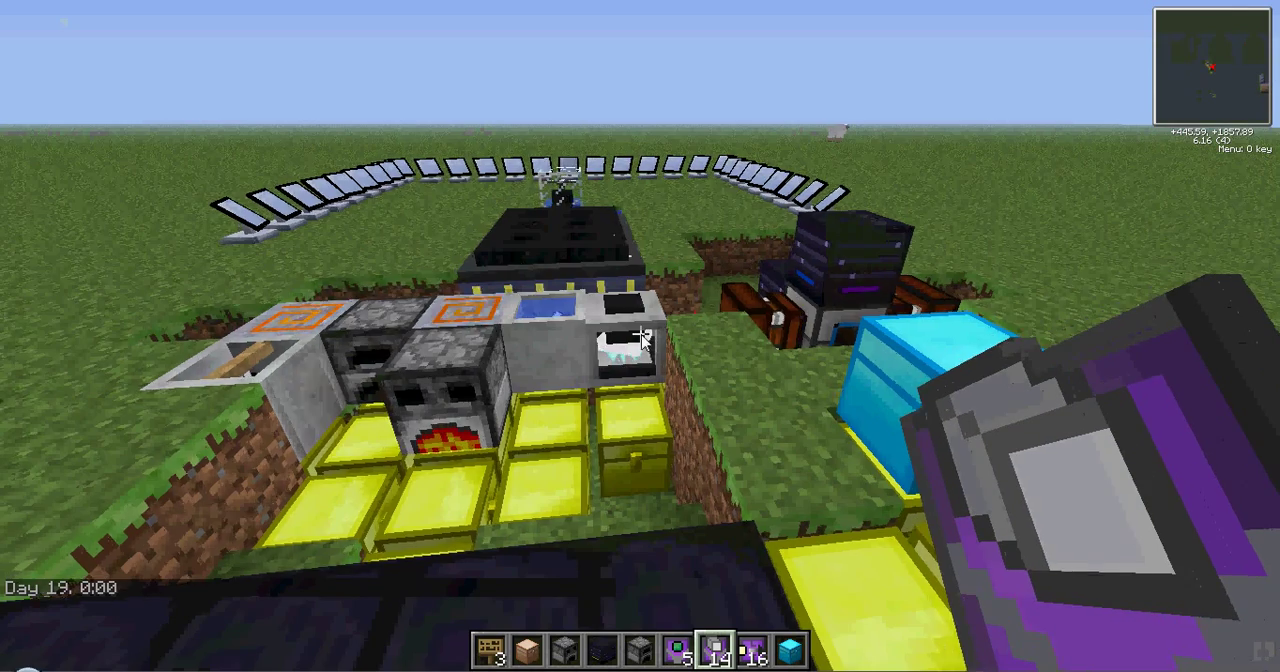
pyautogui.moveTo(640, 340)
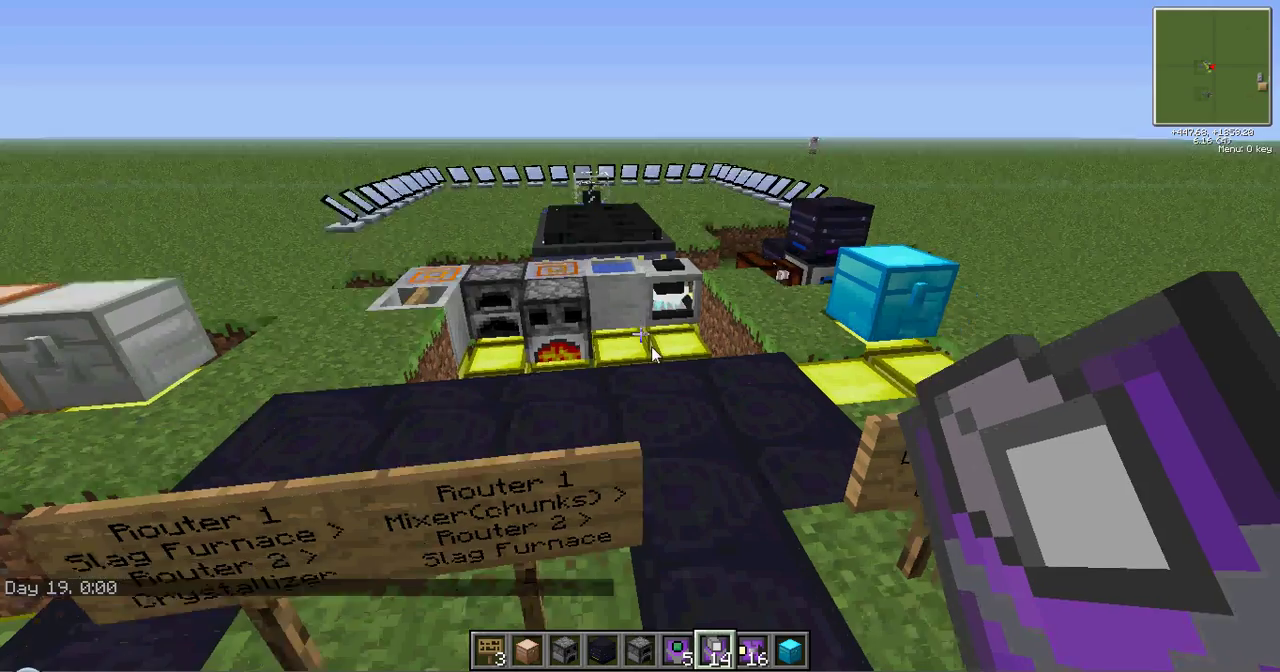
pyautogui.moveTo(640, 350)
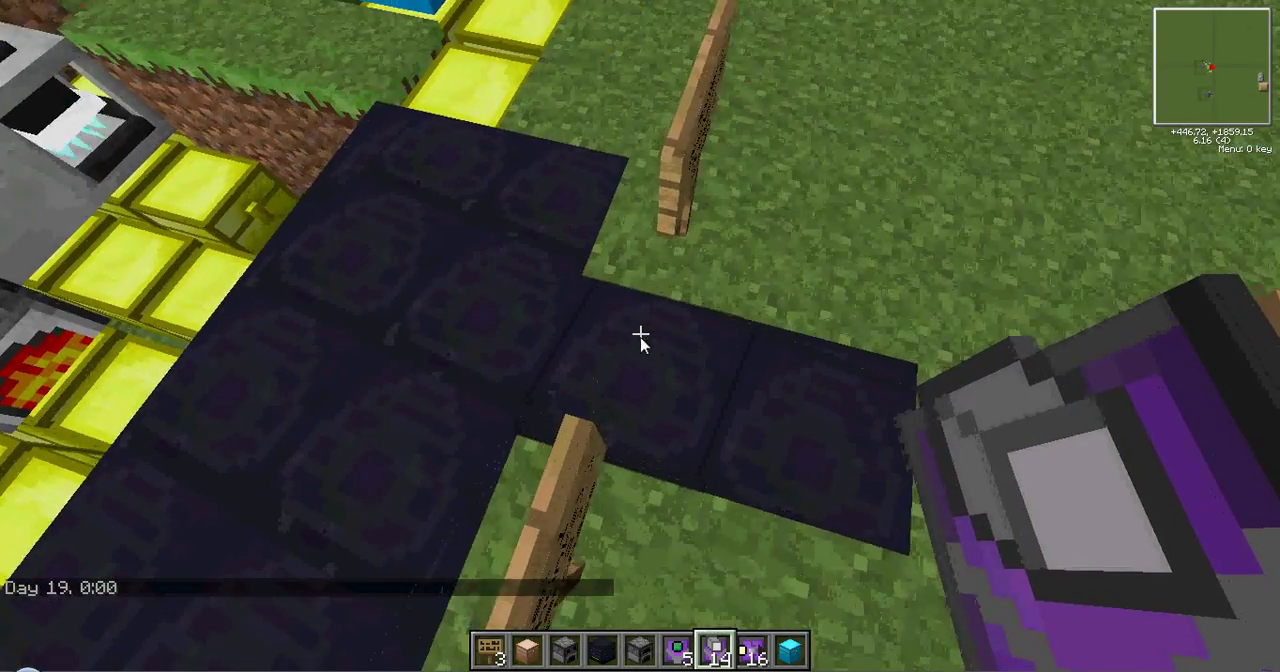
pyautogui.moveTo(640, 340)
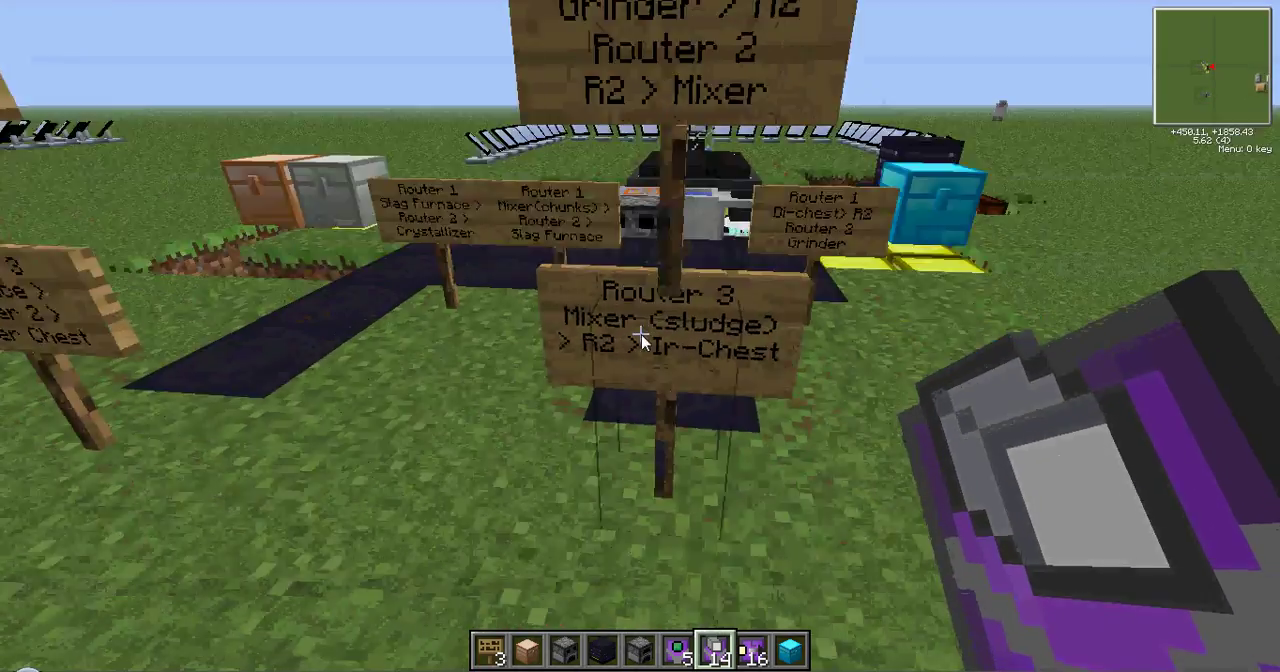
pyautogui.moveTo(640, 336)
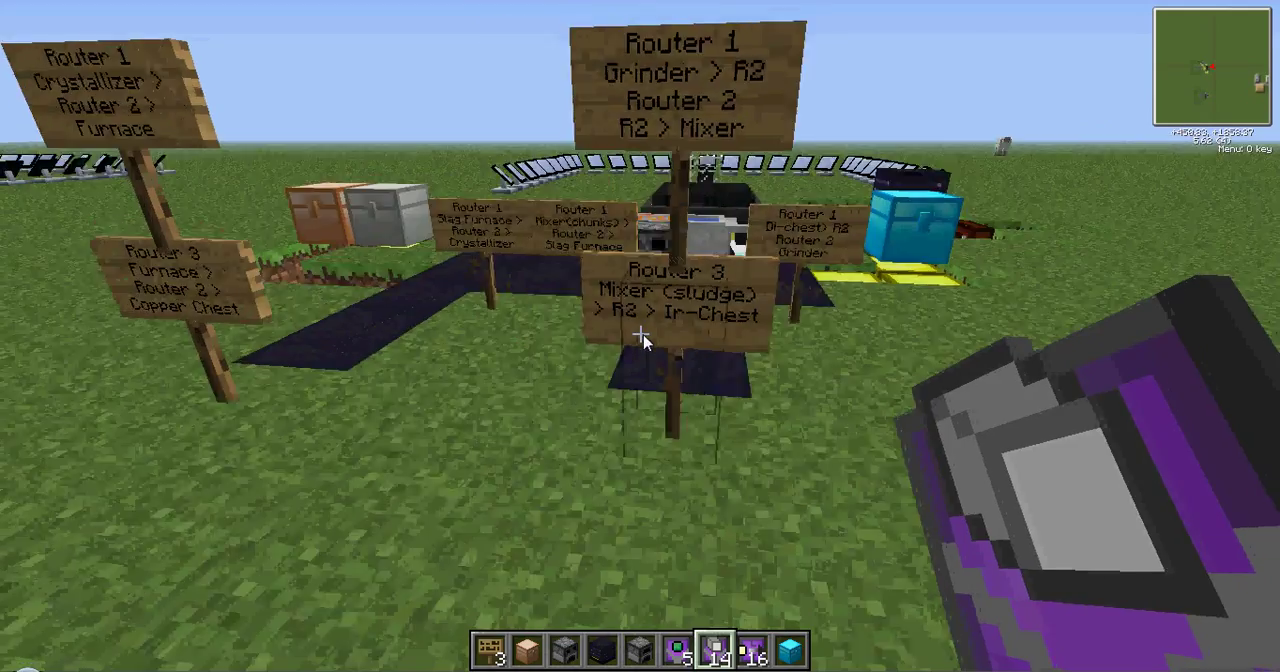
pyautogui.moveTo(640, 336)
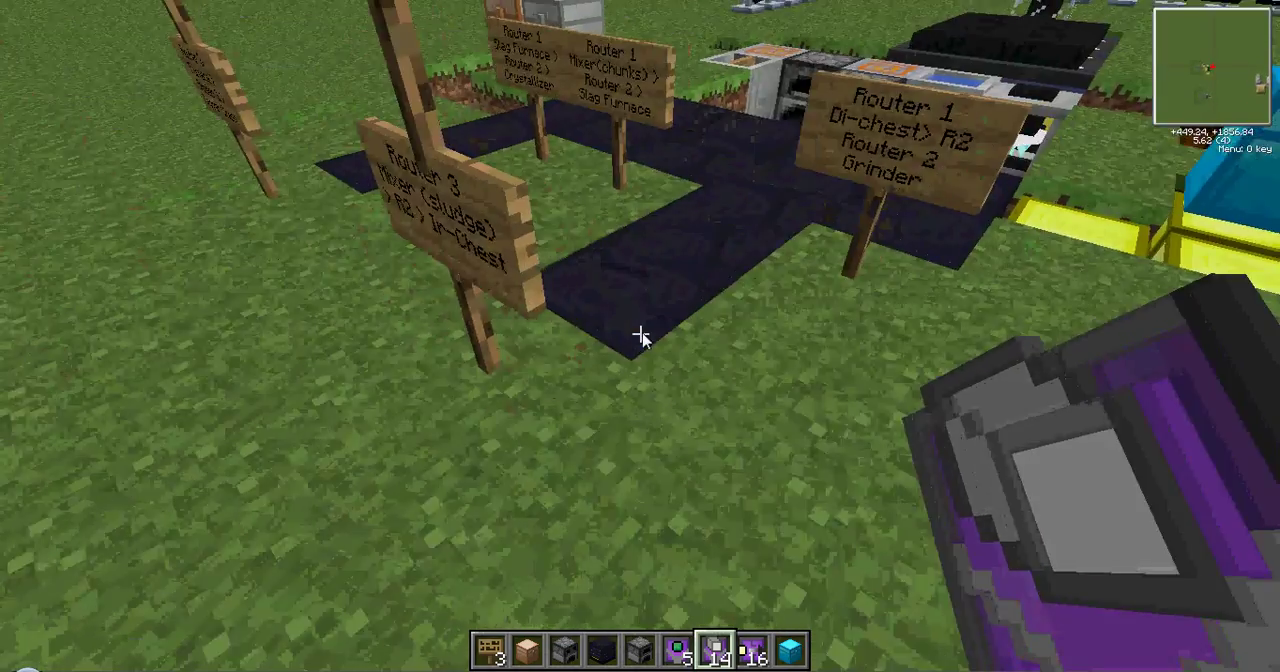
pyautogui.moveTo(640, 336)
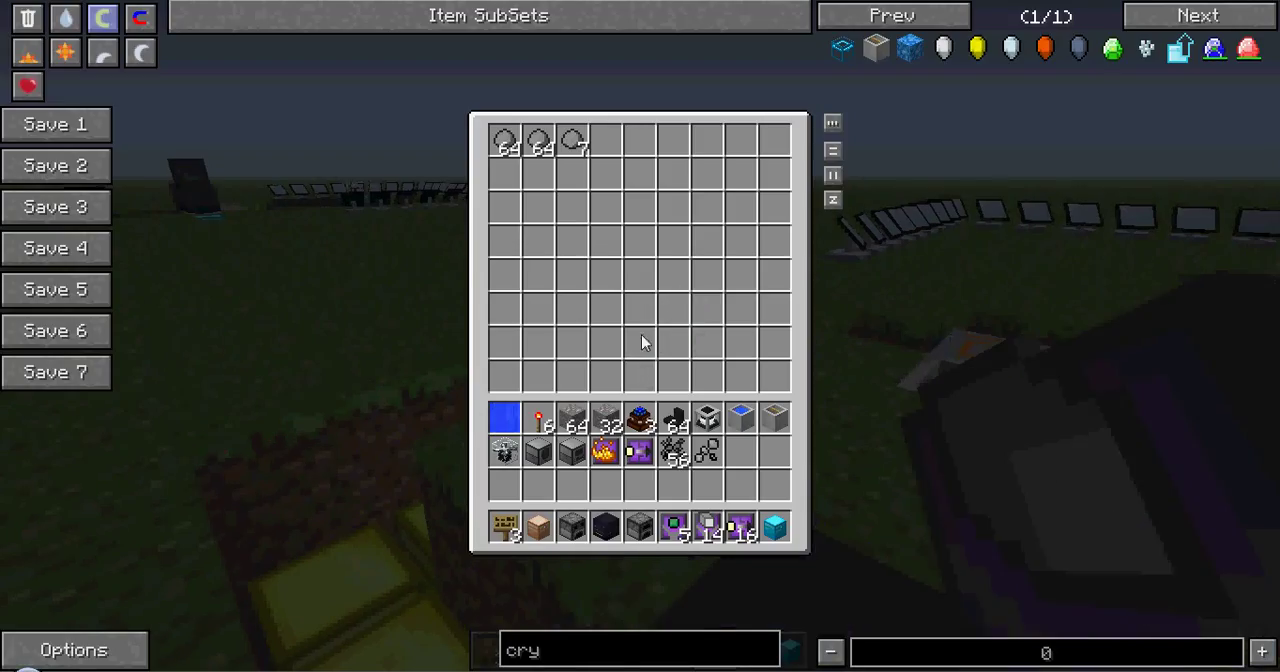
# Inspect the Di-chest router's Speed Boost, bottom ejection and SILVER visit-all filter, then return to the signs
pyautogui.press('Escape')
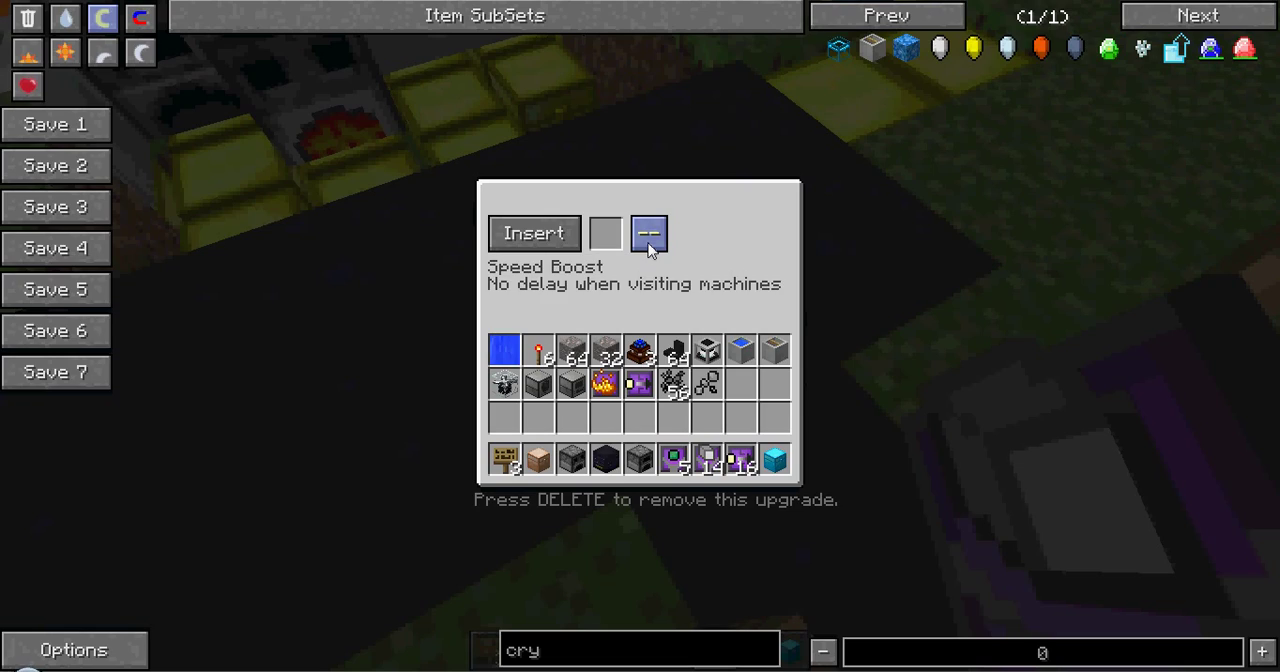
pyautogui.press('Escape')
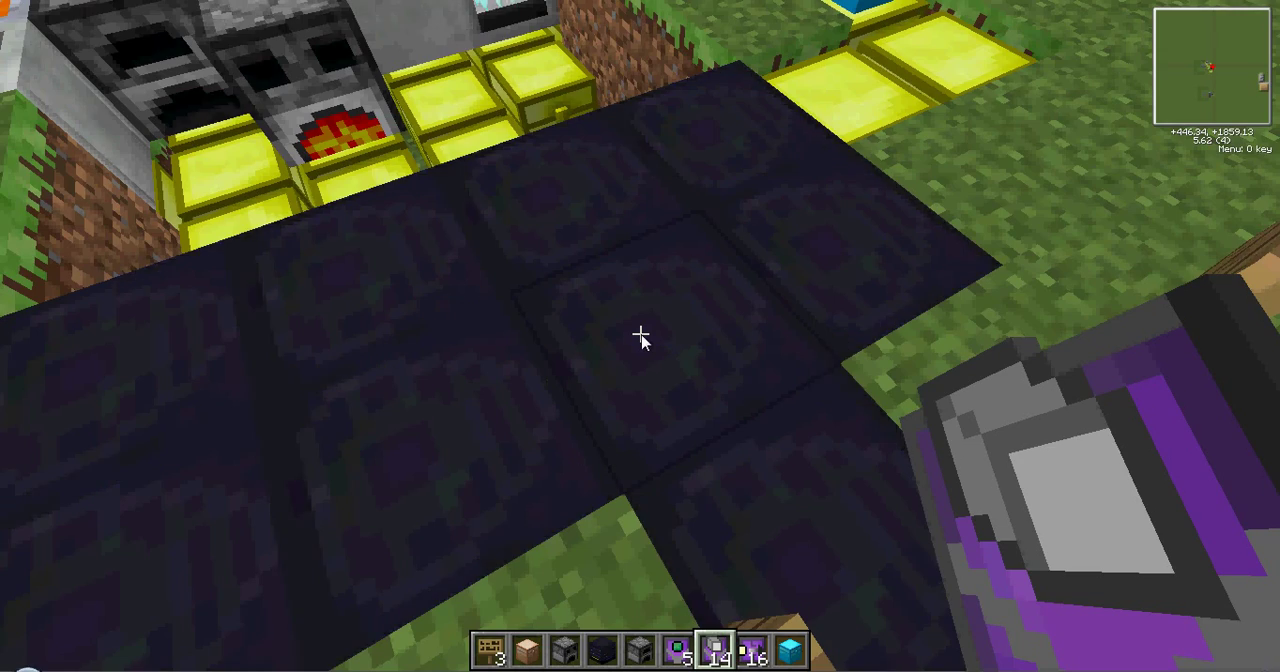
pyautogui.press('e')
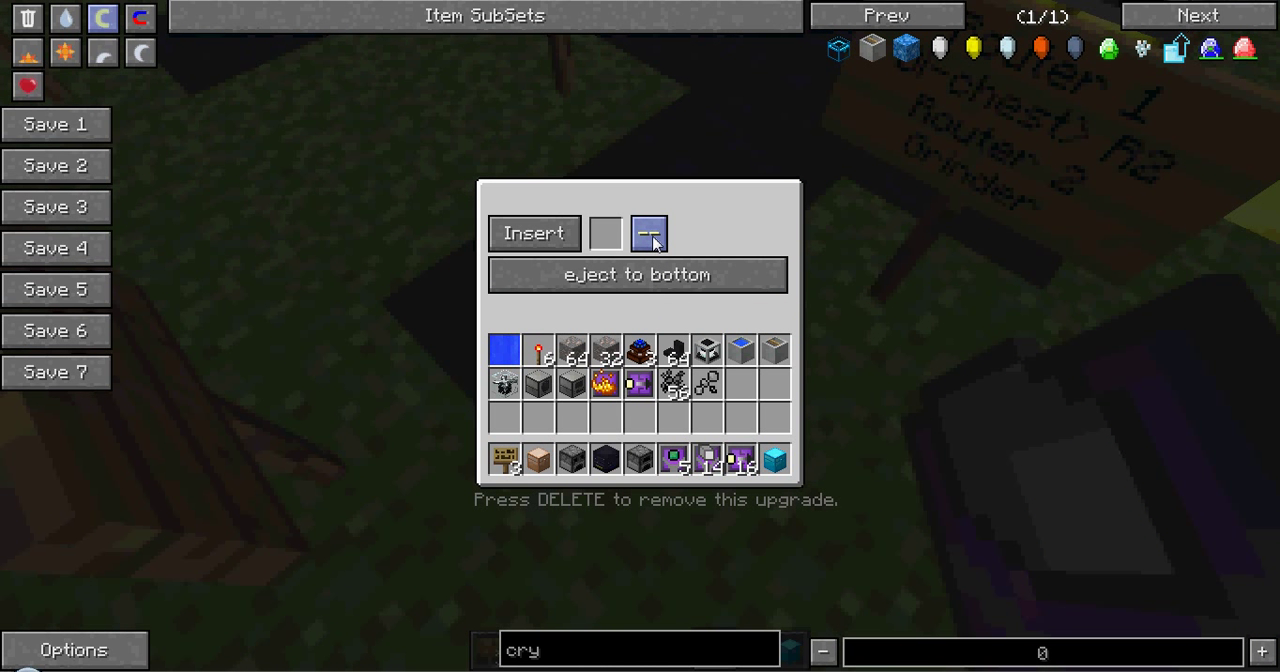
pyautogui.click(648, 232)
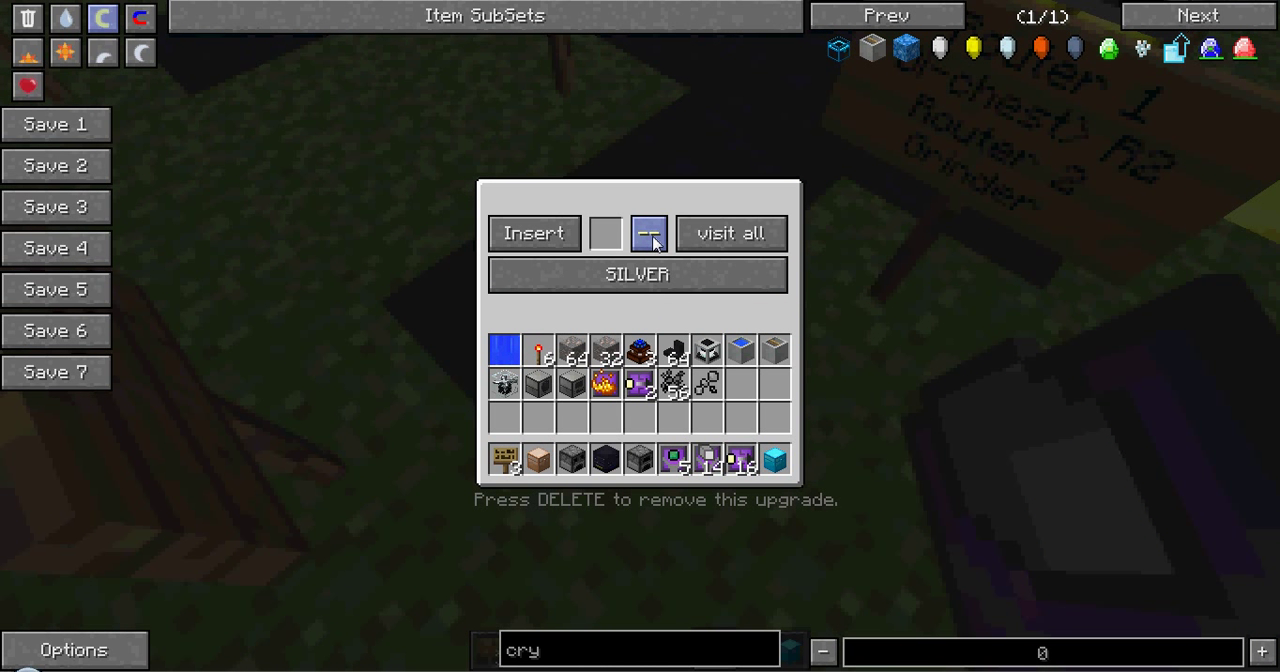
pyautogui.press('Escape')
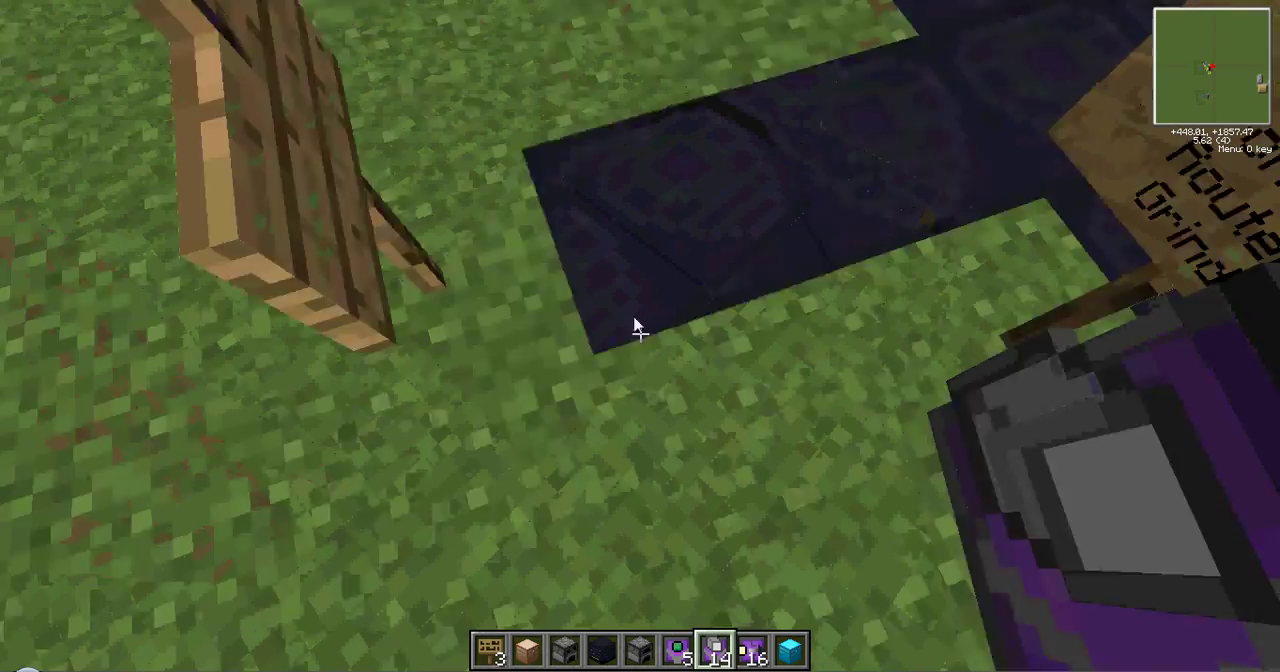
pyautogui.moveTo(640, 336)
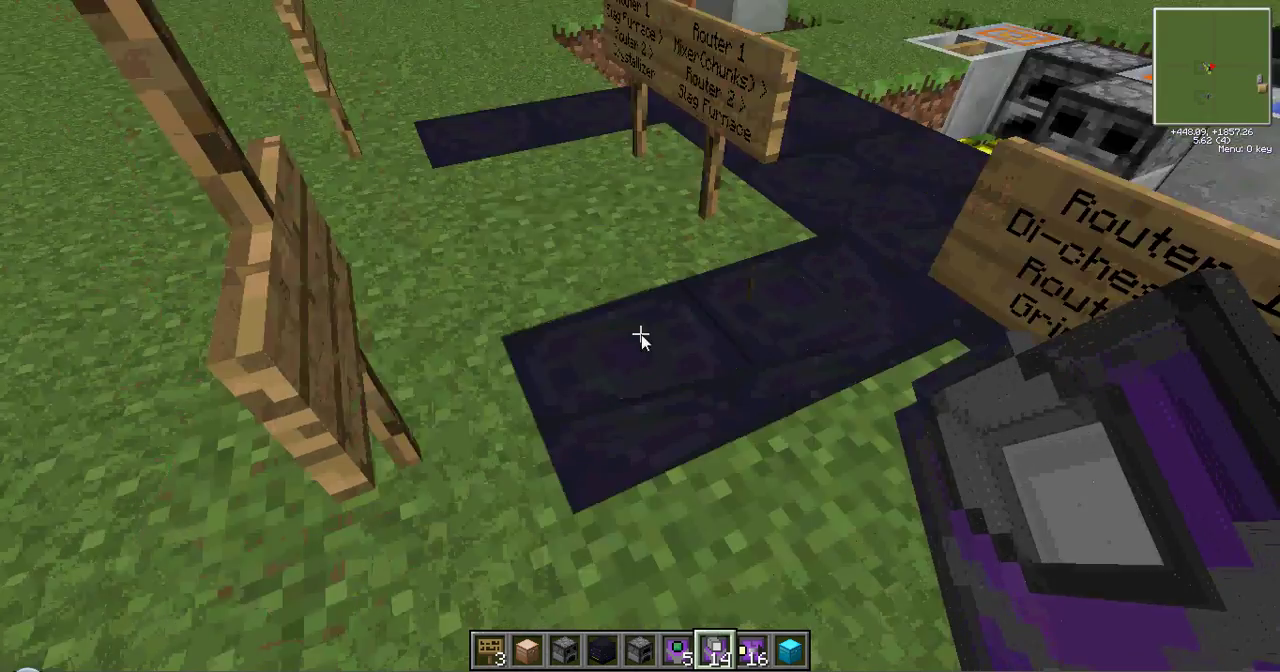
pyautogui.moveTo(640, 340)
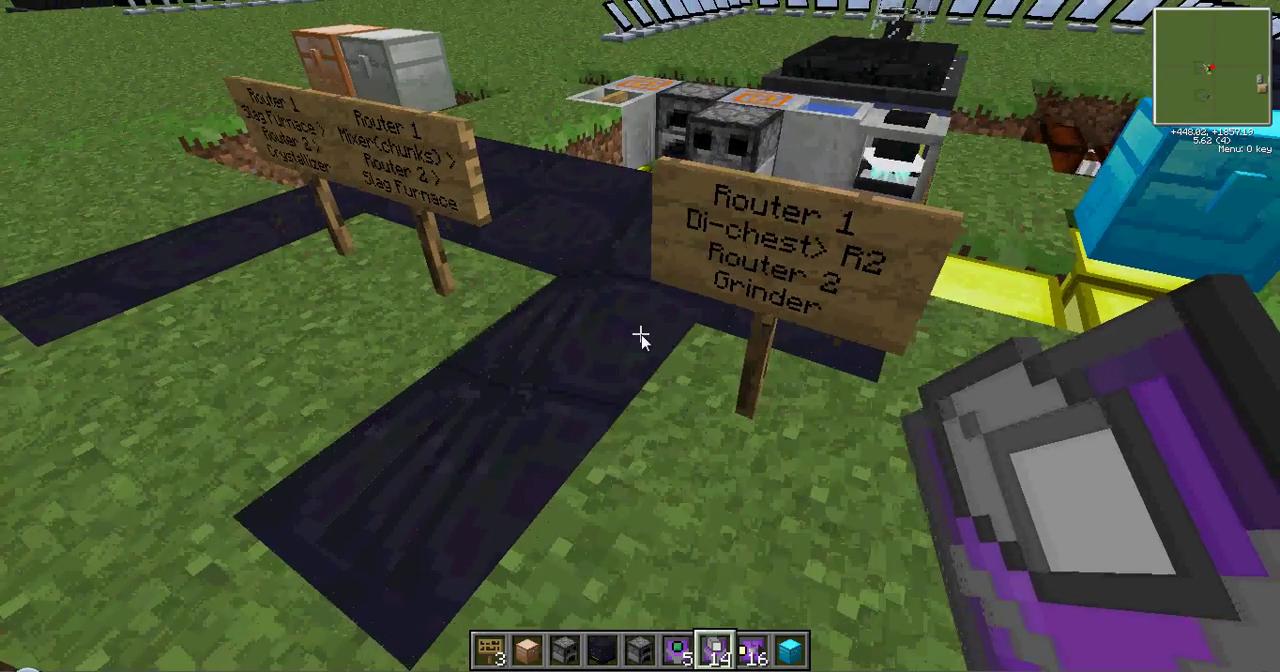
pyautogui.moveTo(640, 340)
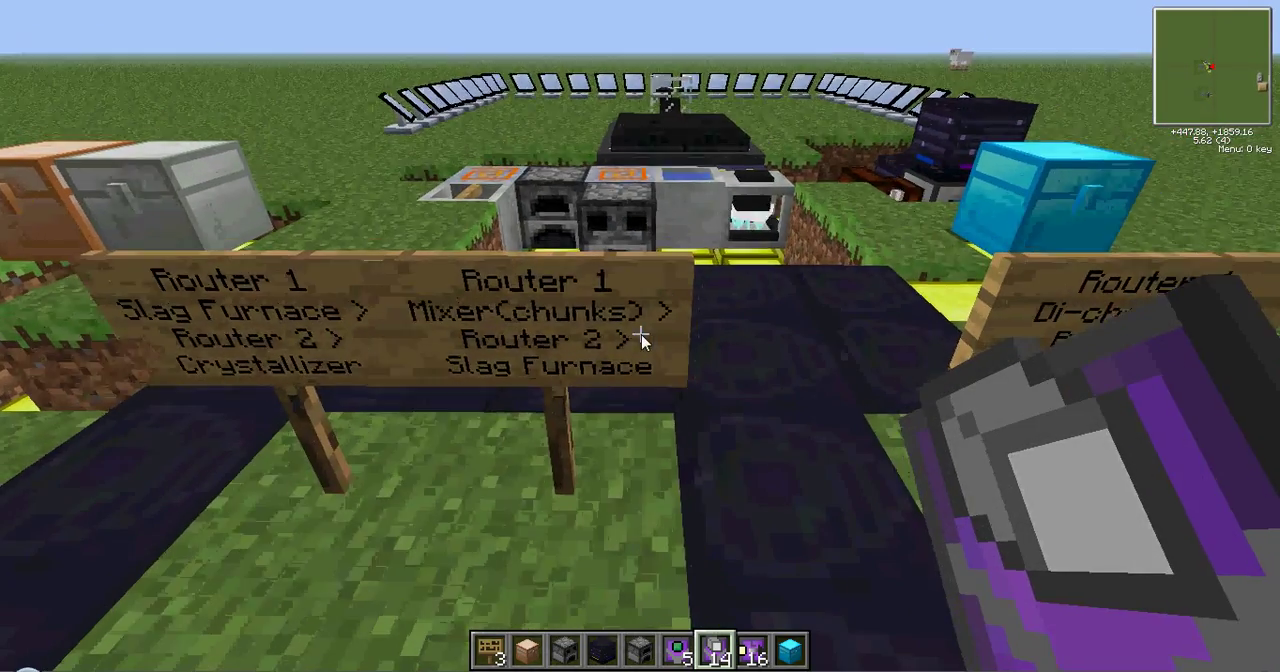
pyautogui.moveTo(640, 340)
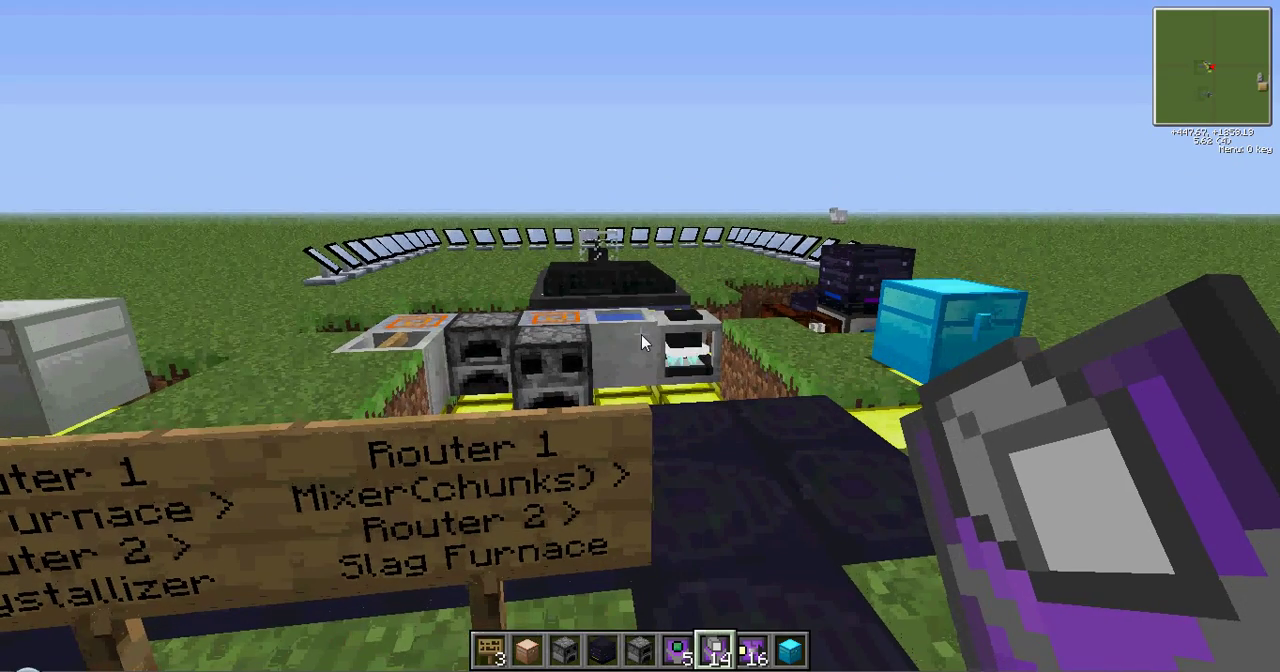
pyautogui.moveTo(640, 340)
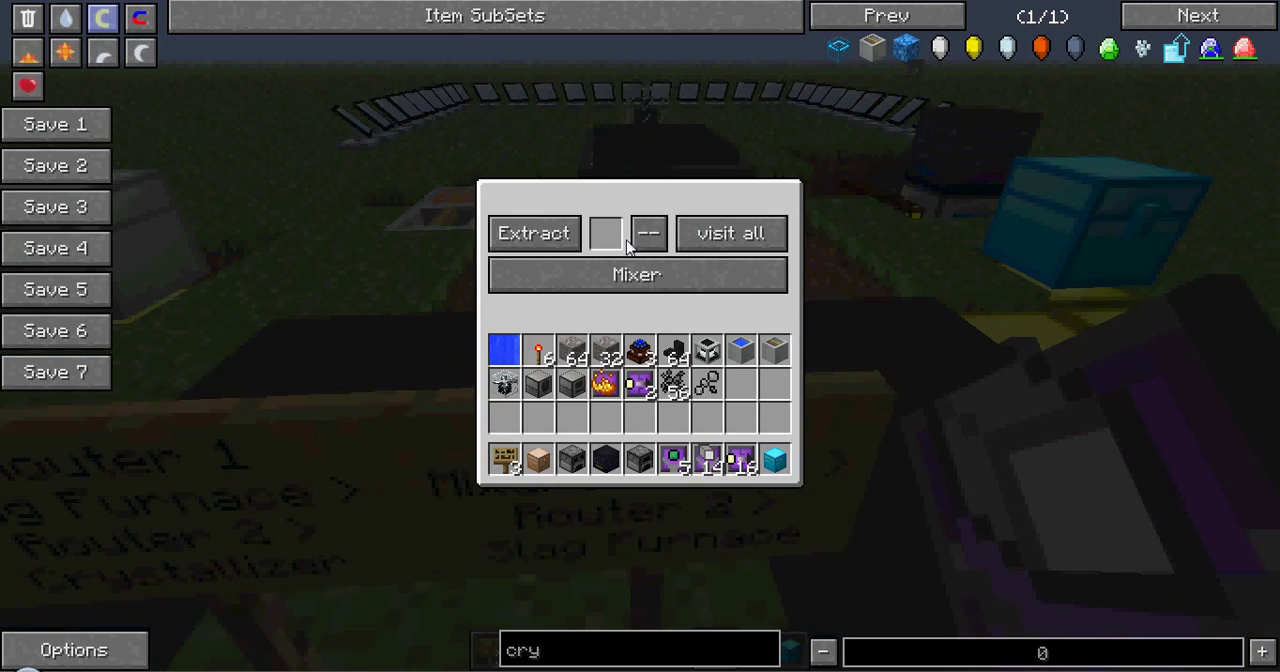
# Leave the Mixer router's Extract / visit-all settings and look over the furnace row
pyautogui.press('Escape')
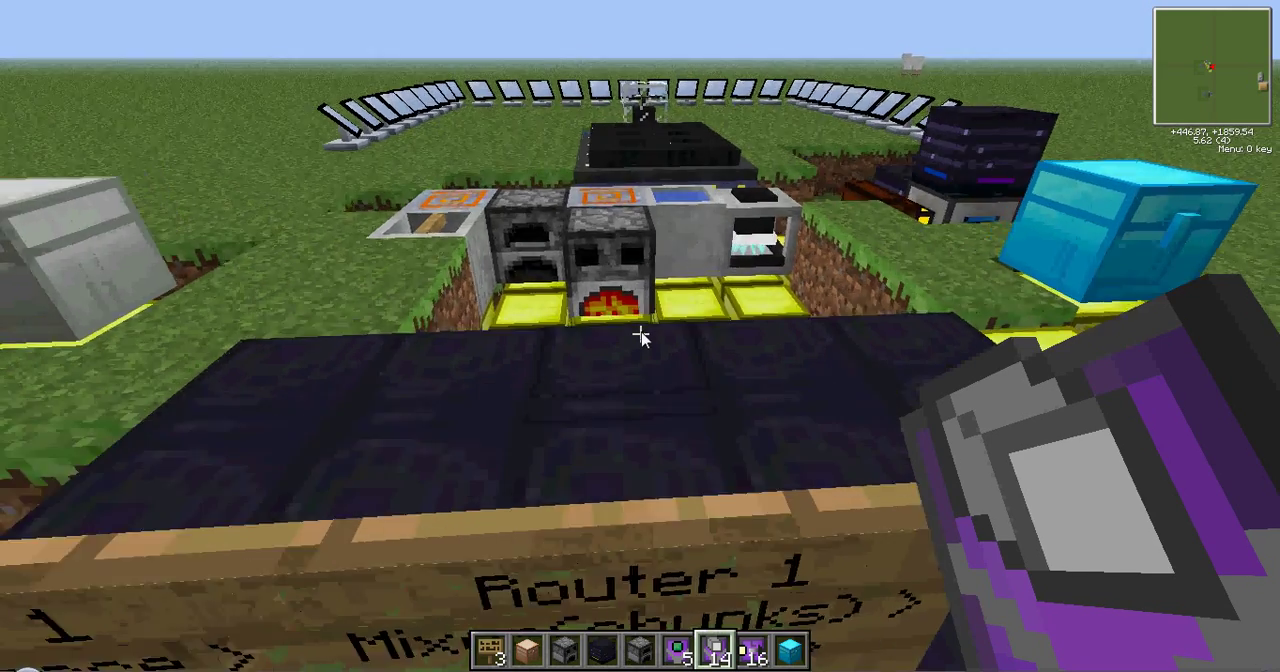
pyautogui.moveTo(640, 336)
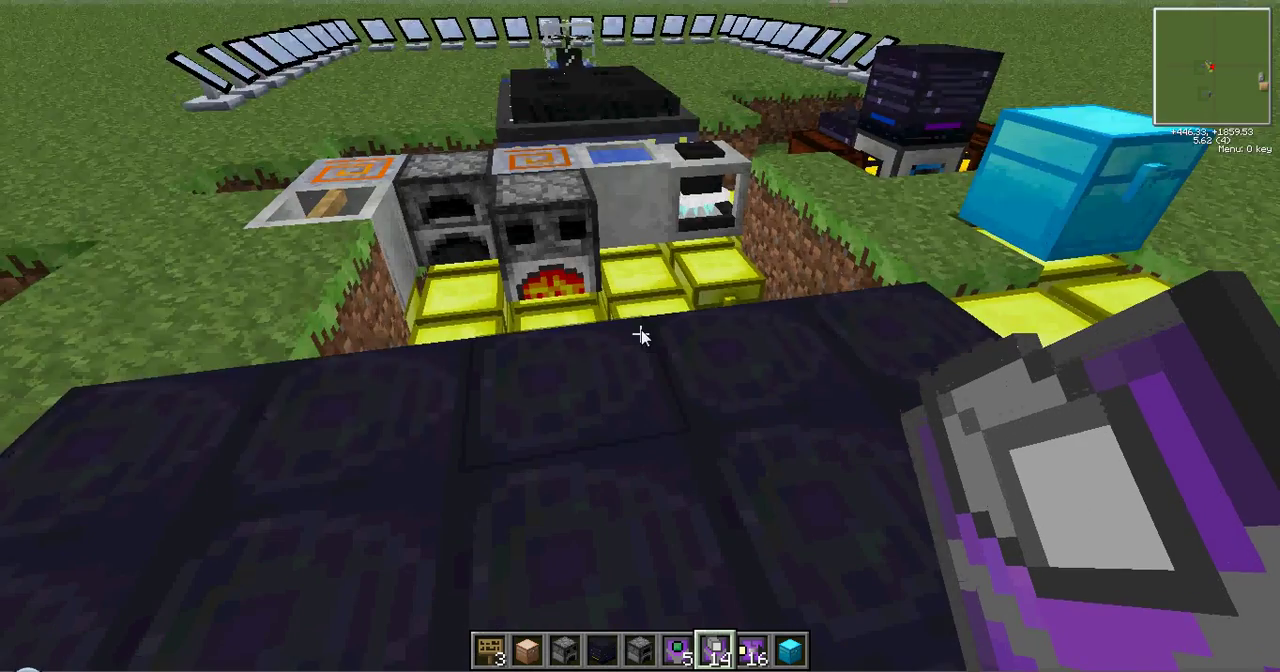
pyautogui.moveTo(640, 336)
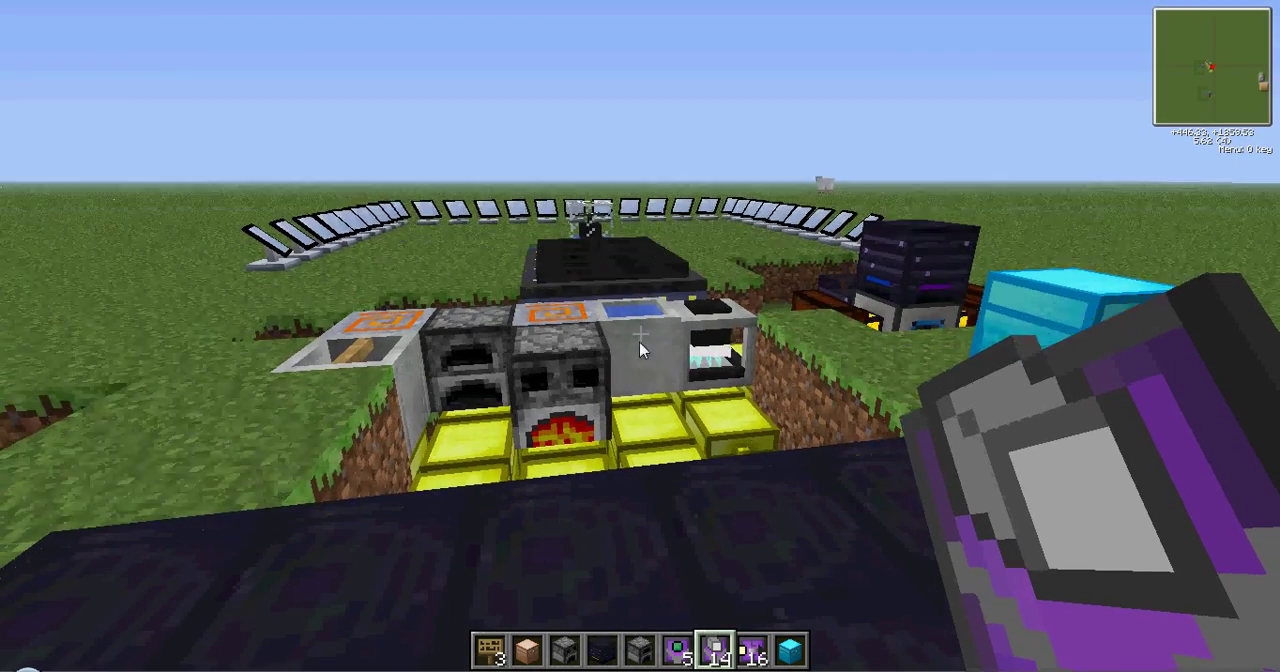
pyautogui.moveTo(640, 336)
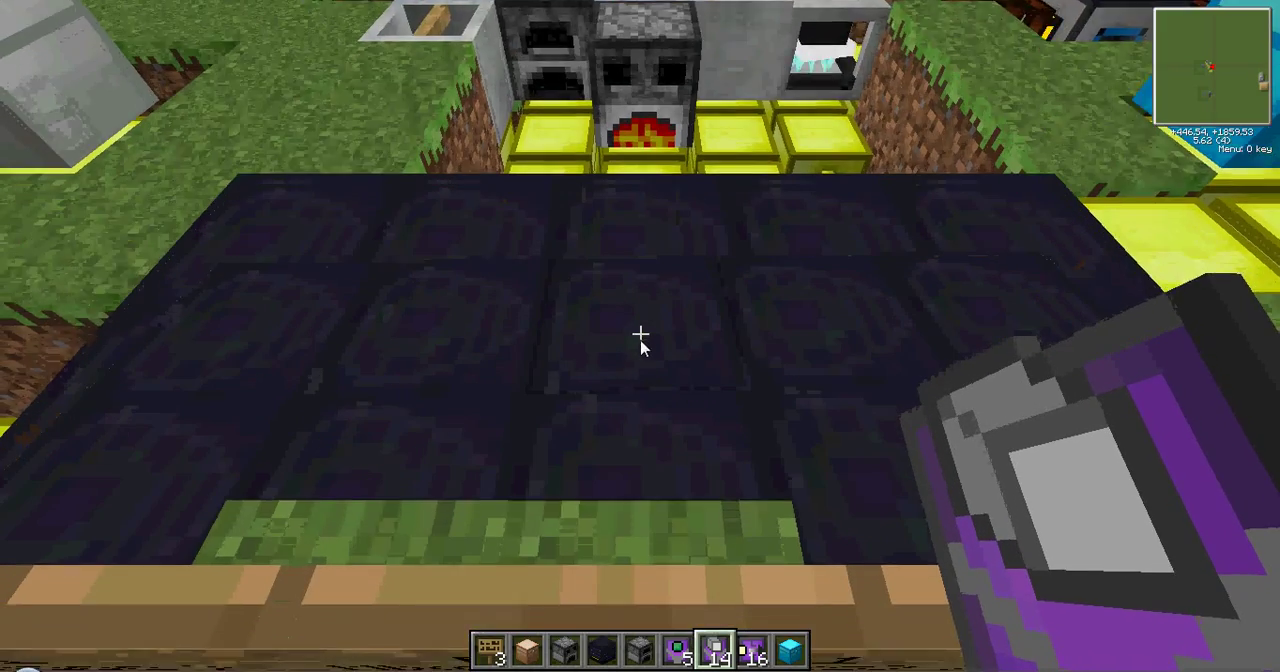
pyautogui.moveTo(640, 336)
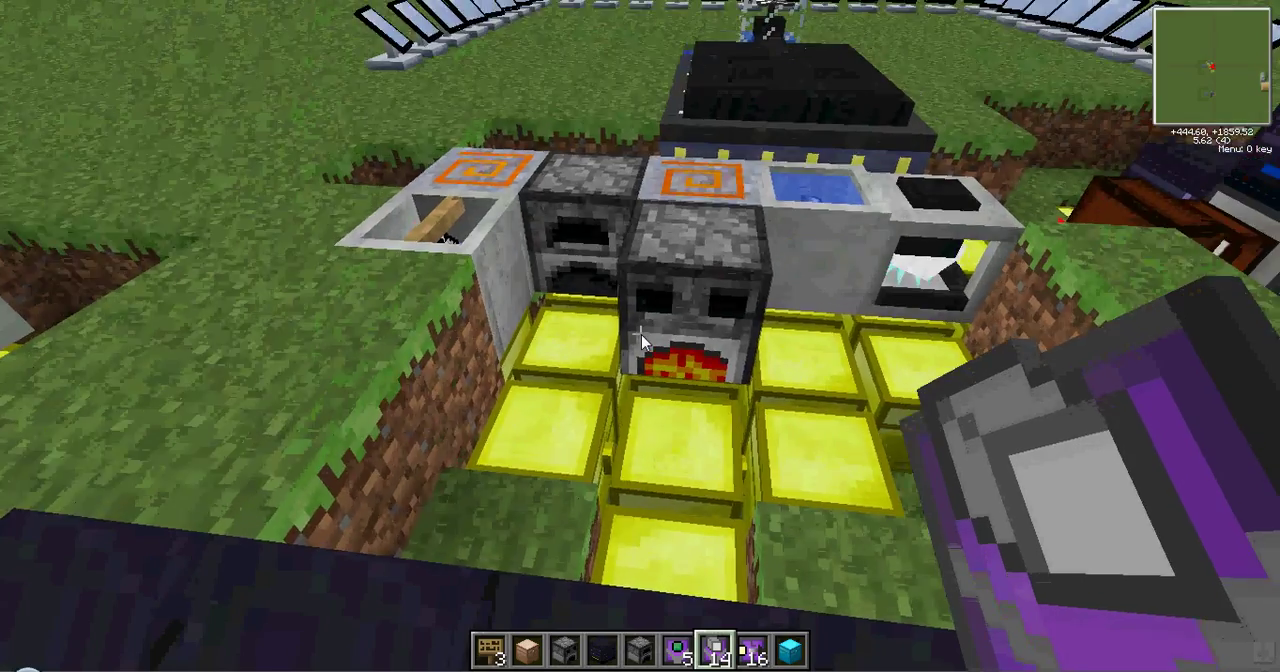
pyautogui.moveTo(640, 340)
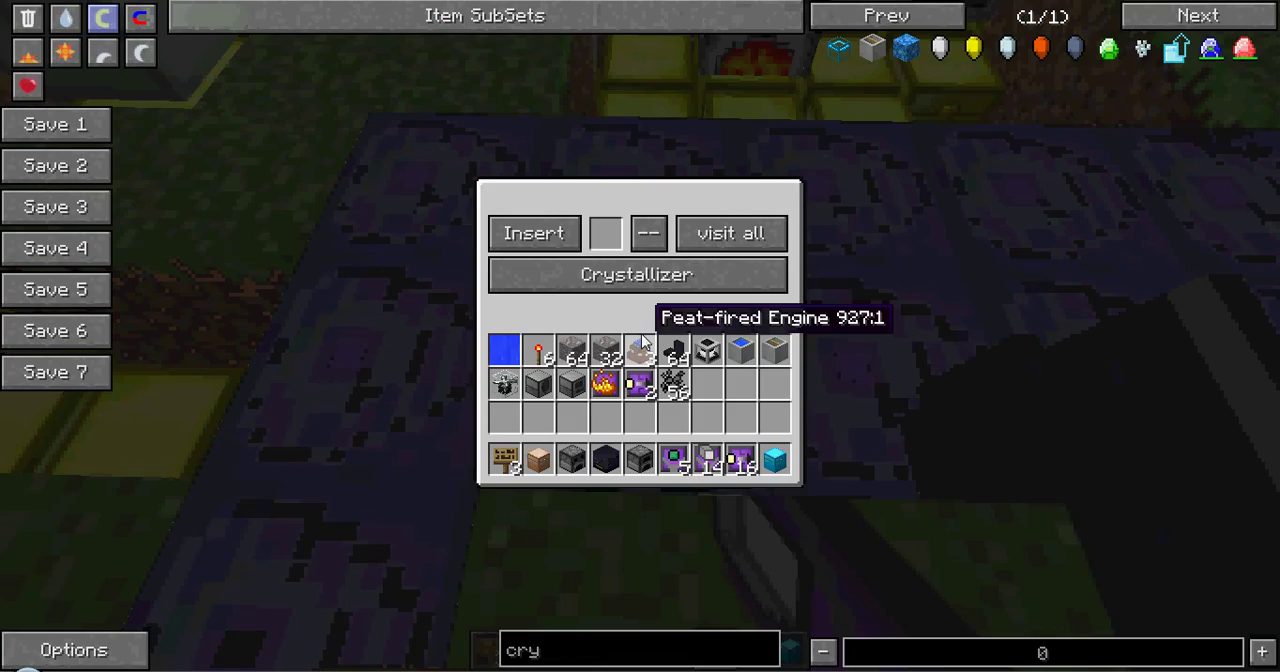
pyautogui.press('Escape')
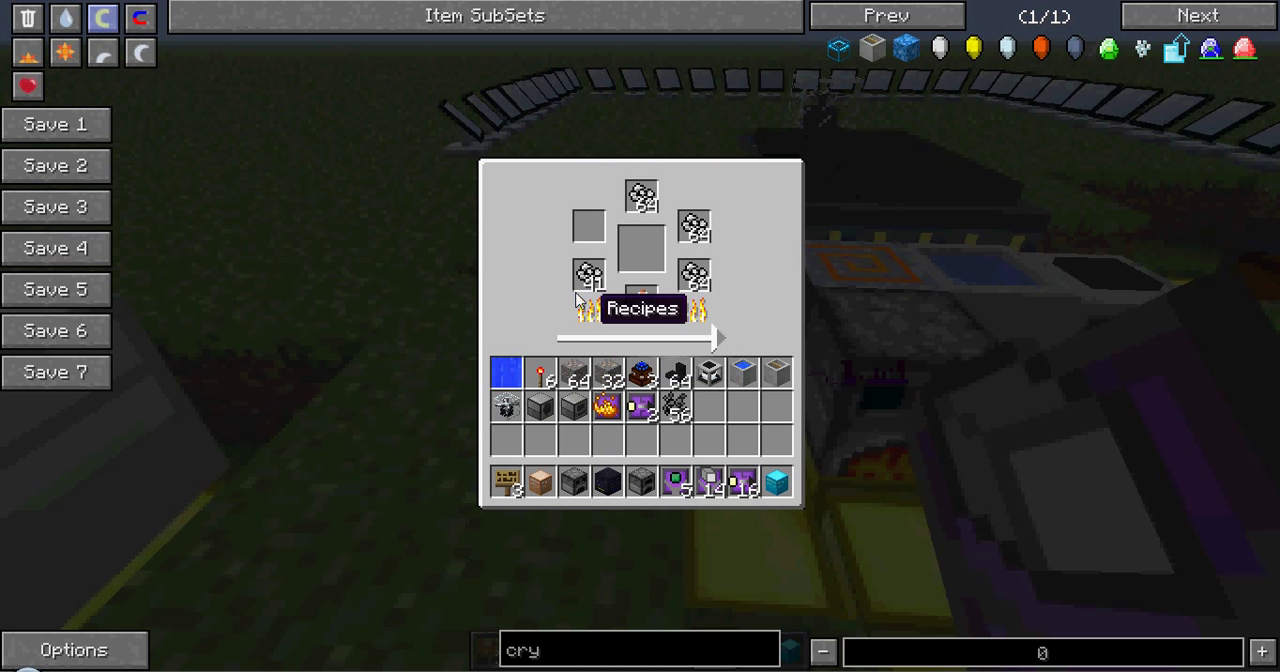
pyautogui.moveTo(580, 270)
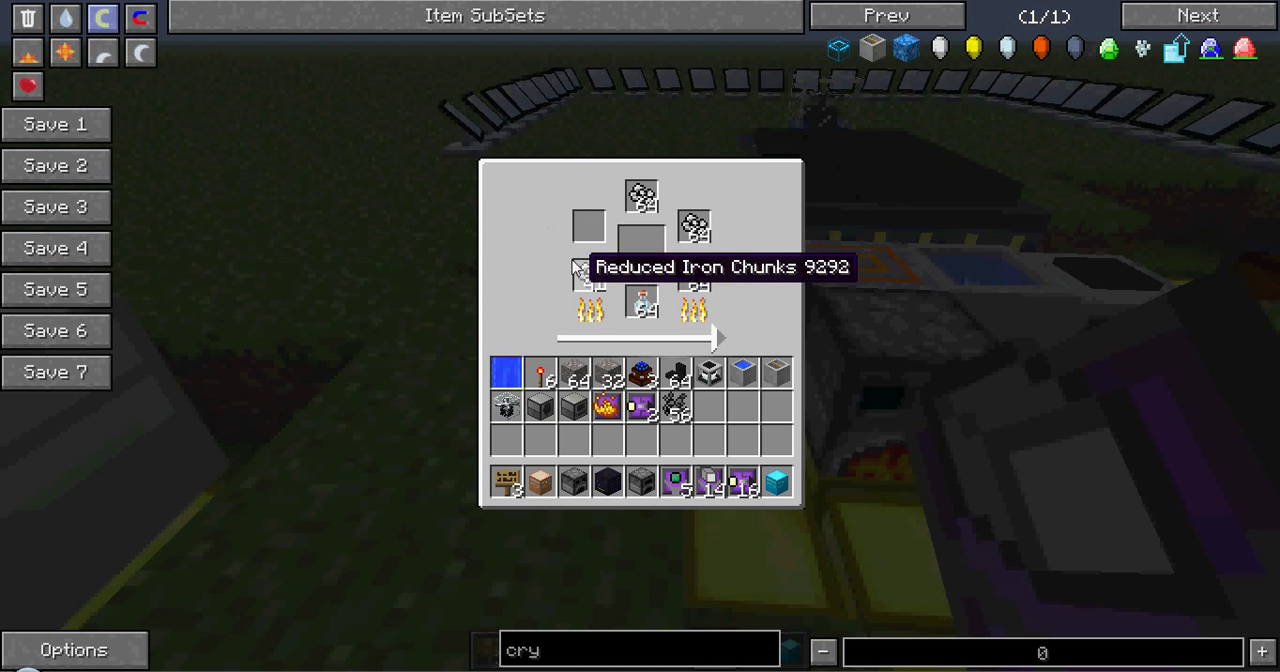
pyautogui.moveTo(612, 174)
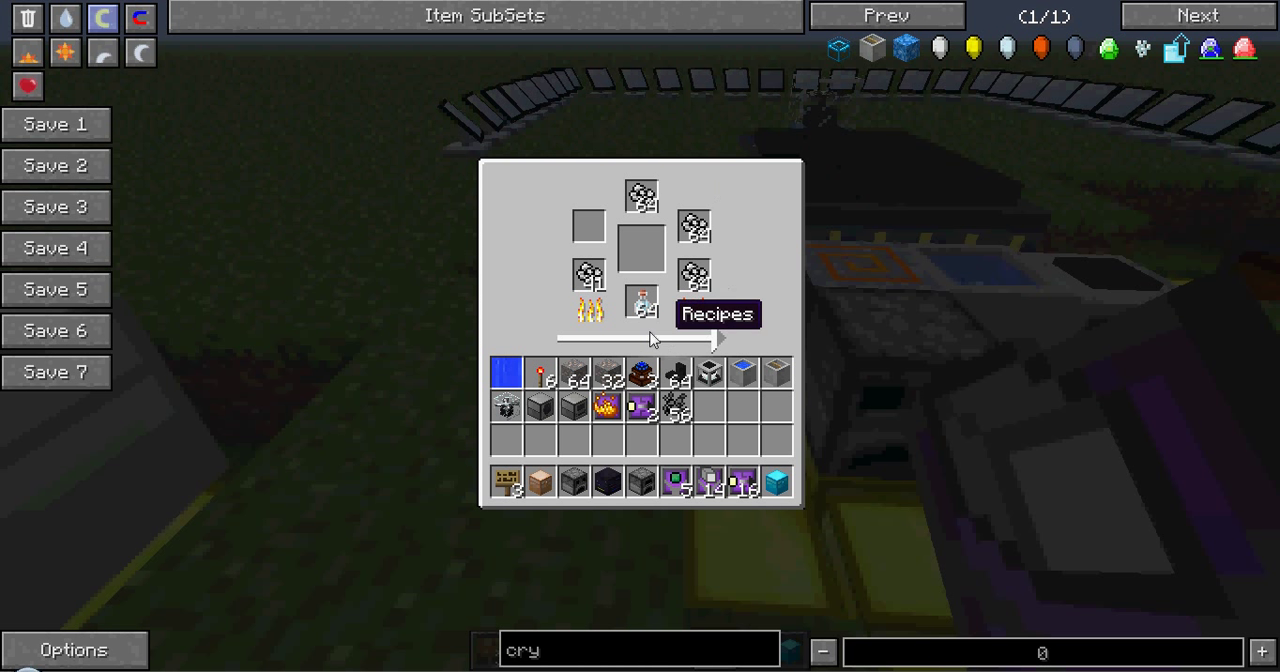
pyautogui.moveTo(716, 344)
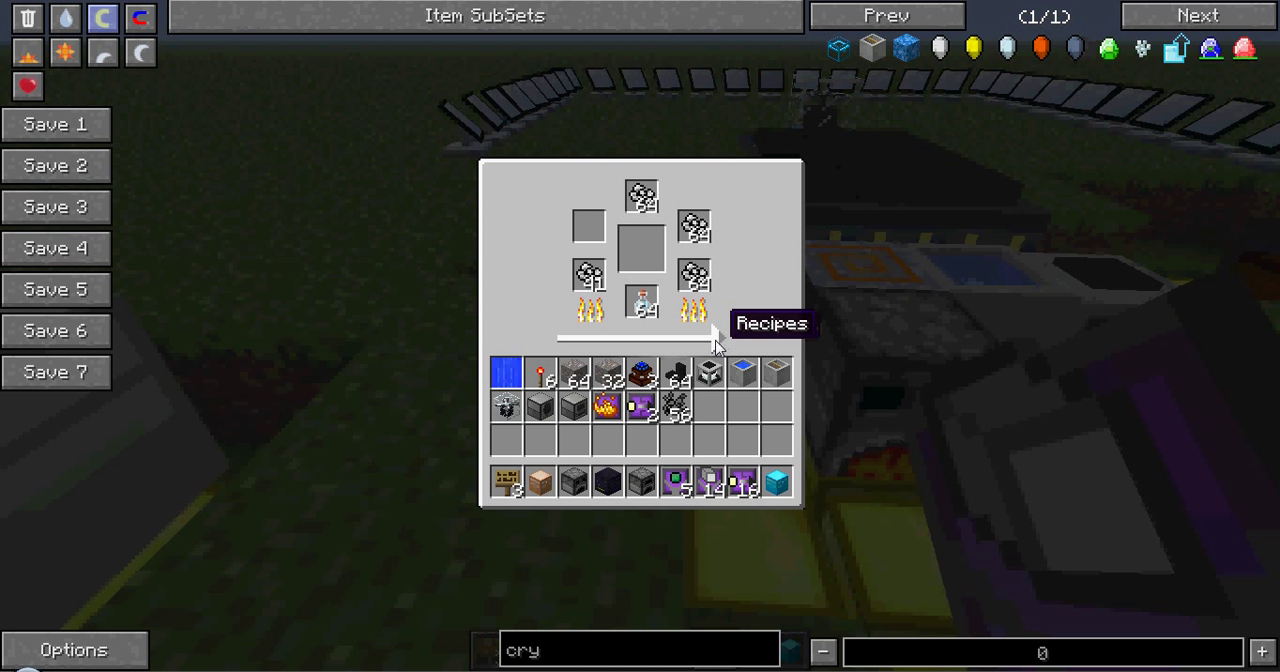
pyautogui.moveTo(722, 348)
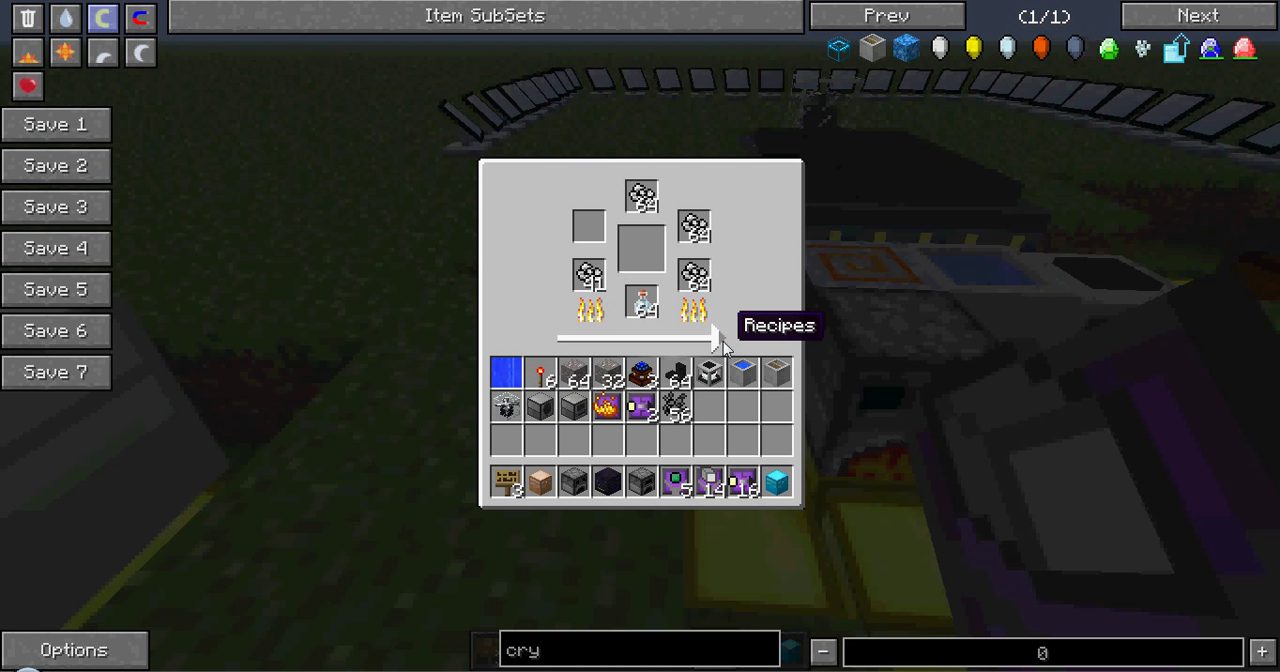
pyautogui.moveTo(758, 312)
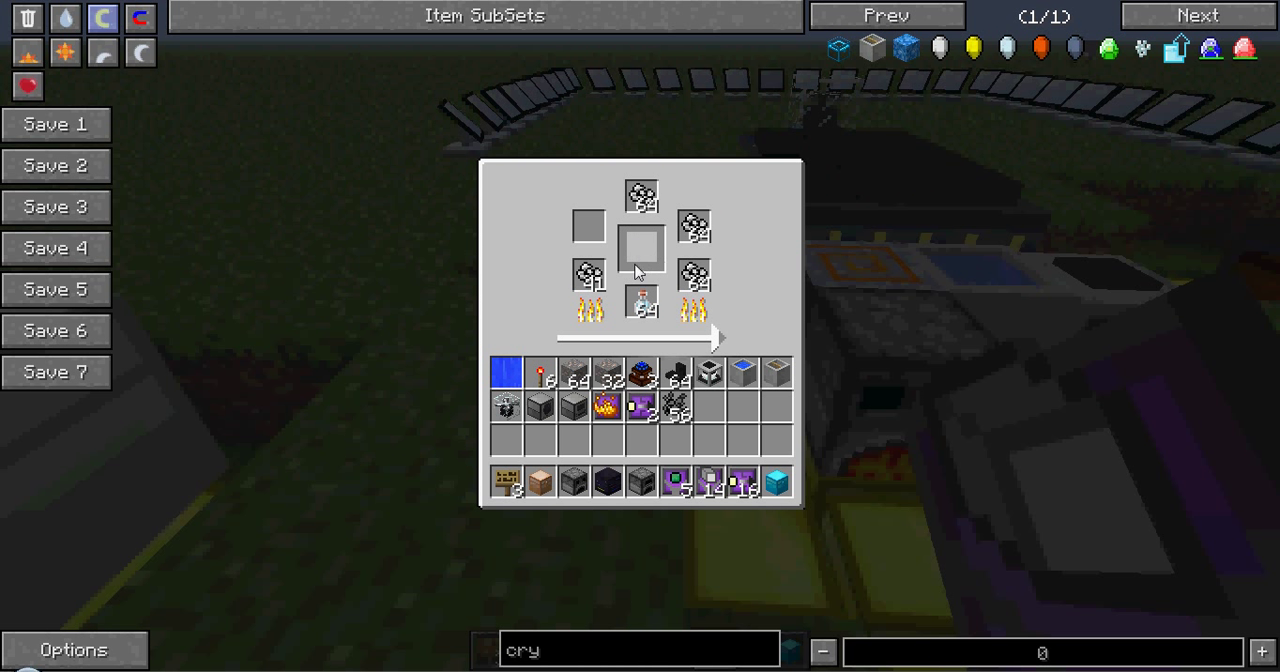
pyautogui.moveTo(680, 232)
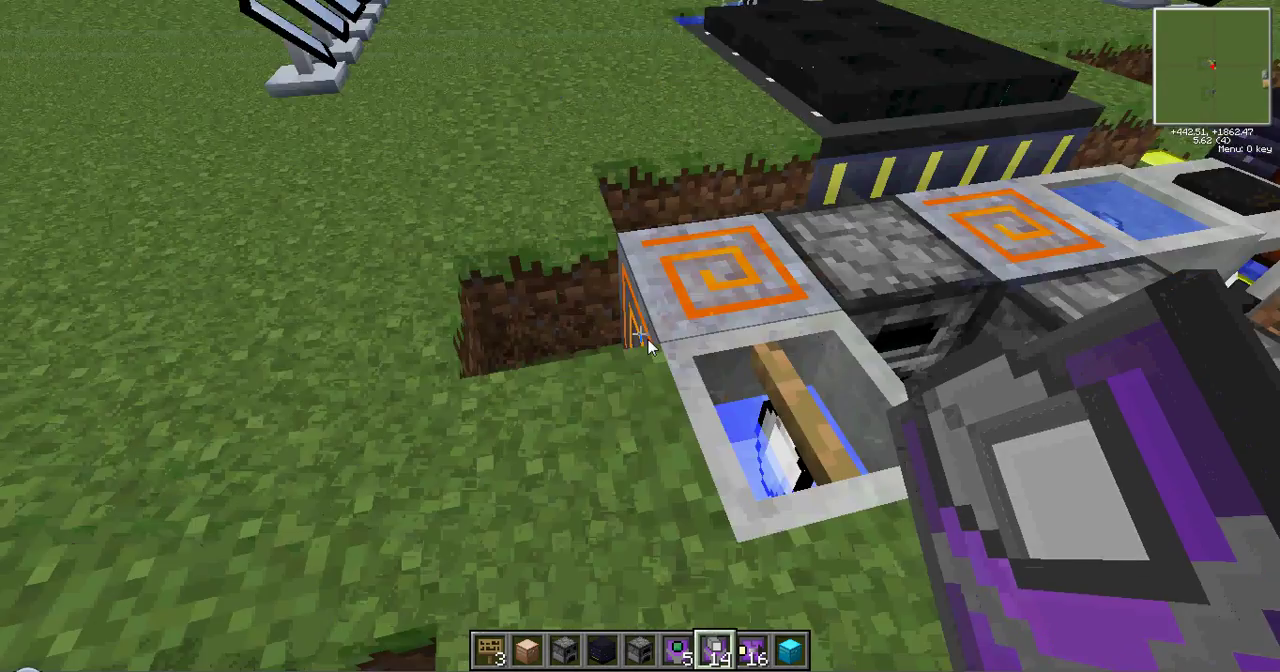
pyautogui.moveTo(640, 340)
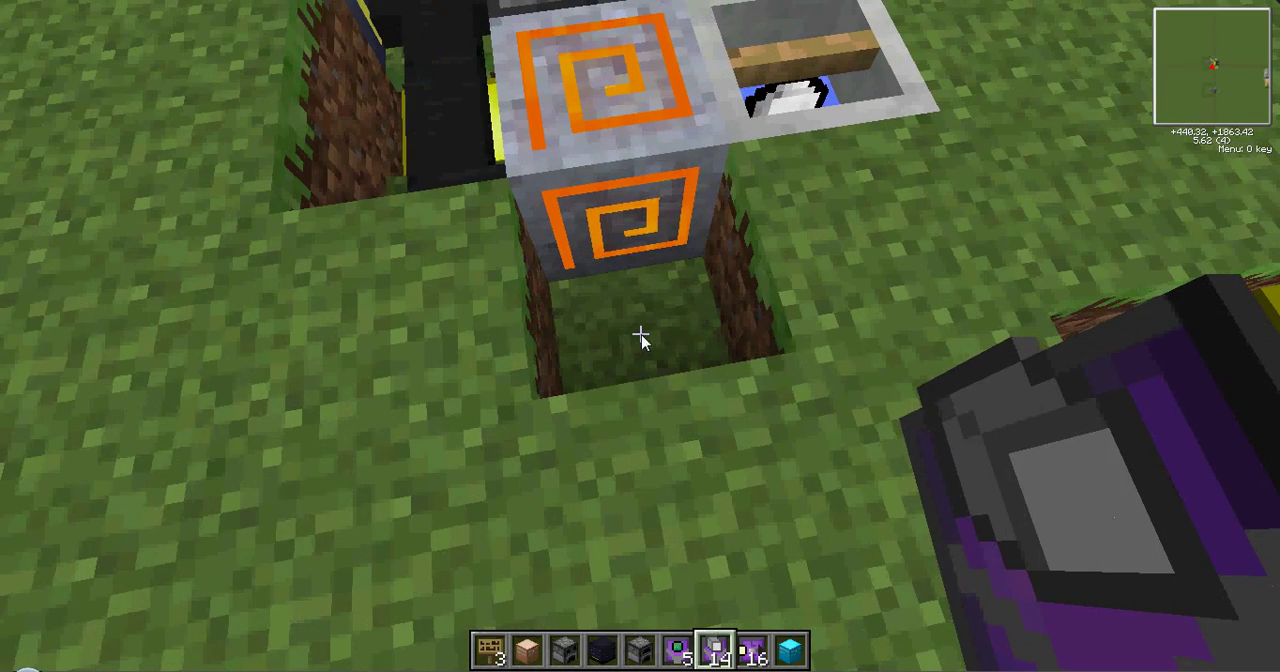
pyautogui.moveTo(640, 340)
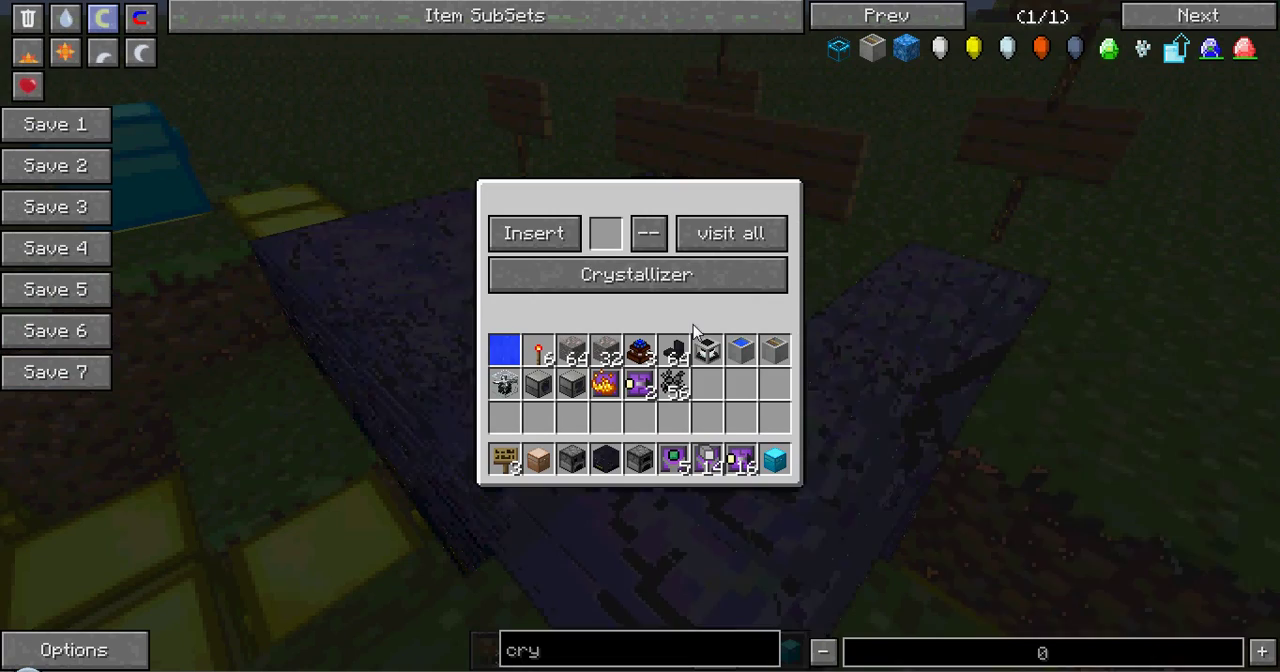
pyautogui.moveTo(604, 244)
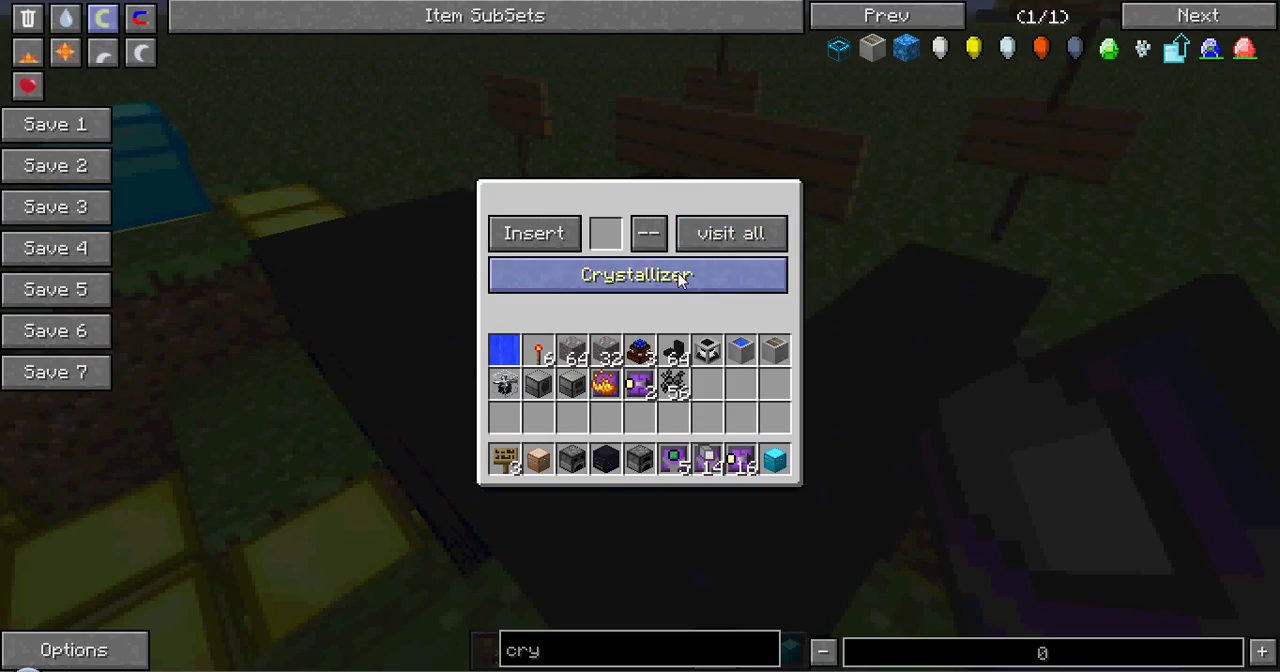
pyautogui.press('Escape')
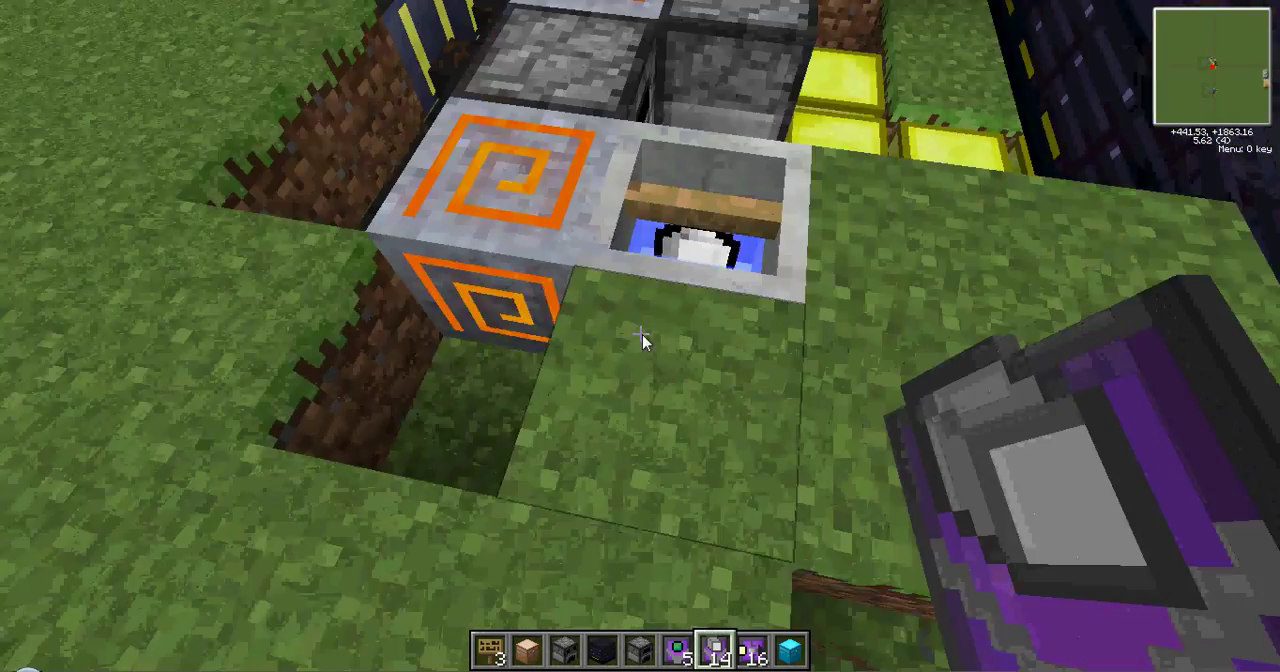
pyautogui.moveTo(640, 340)
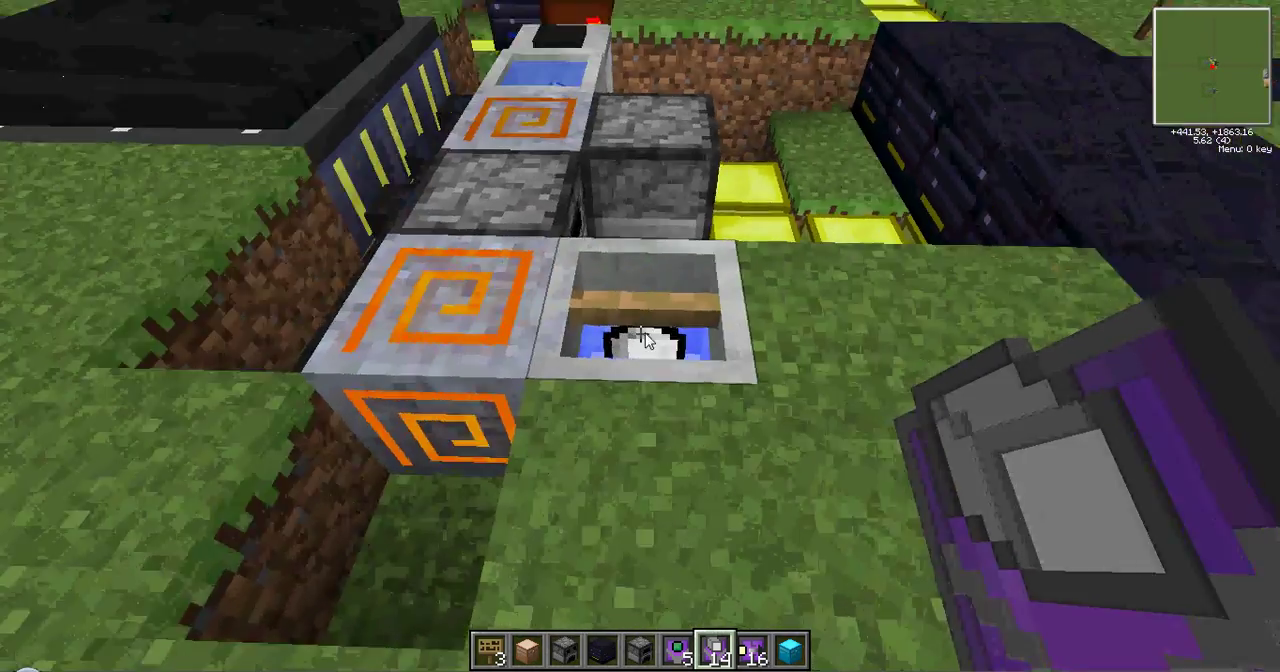
pyautogui.moveTo(640, 340)
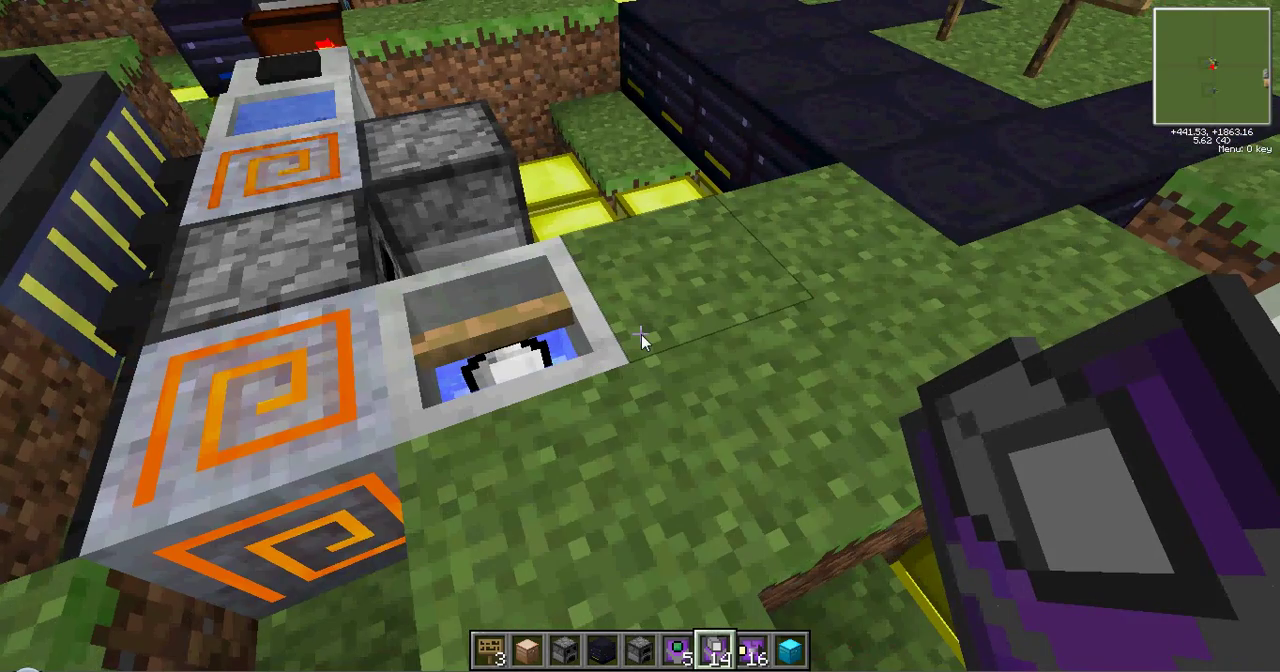
pyautogui.moveTo(640, 340)
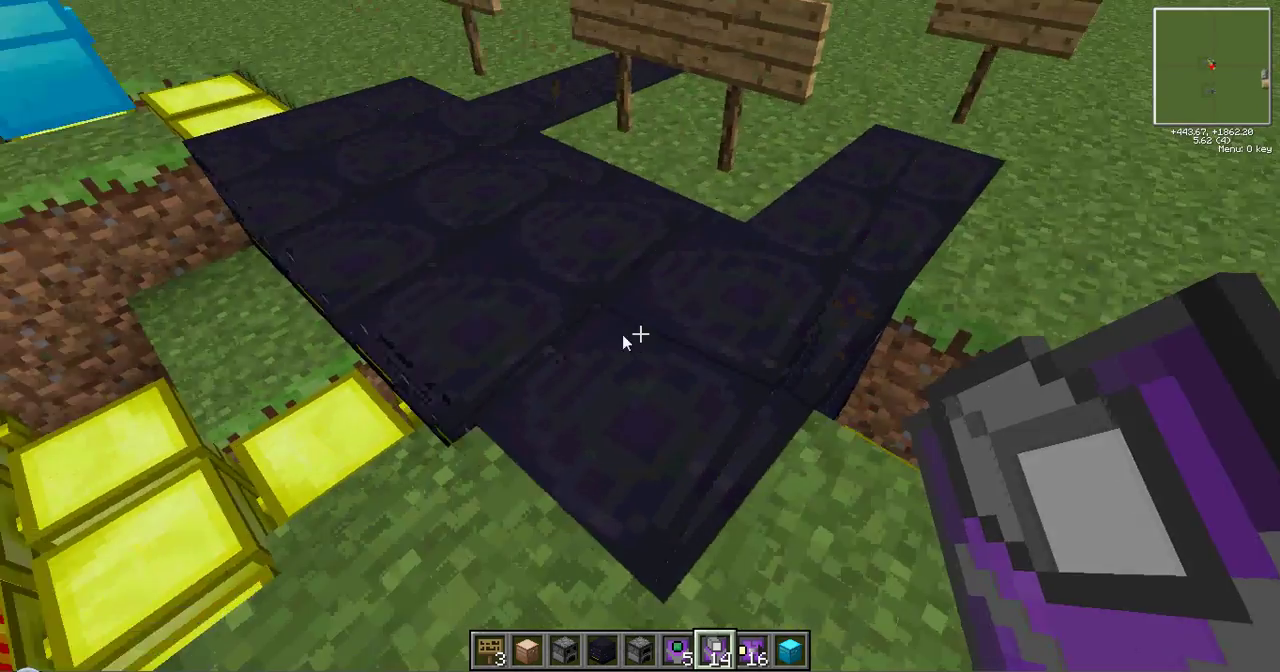
pyautogui.moveTo(636, 336)
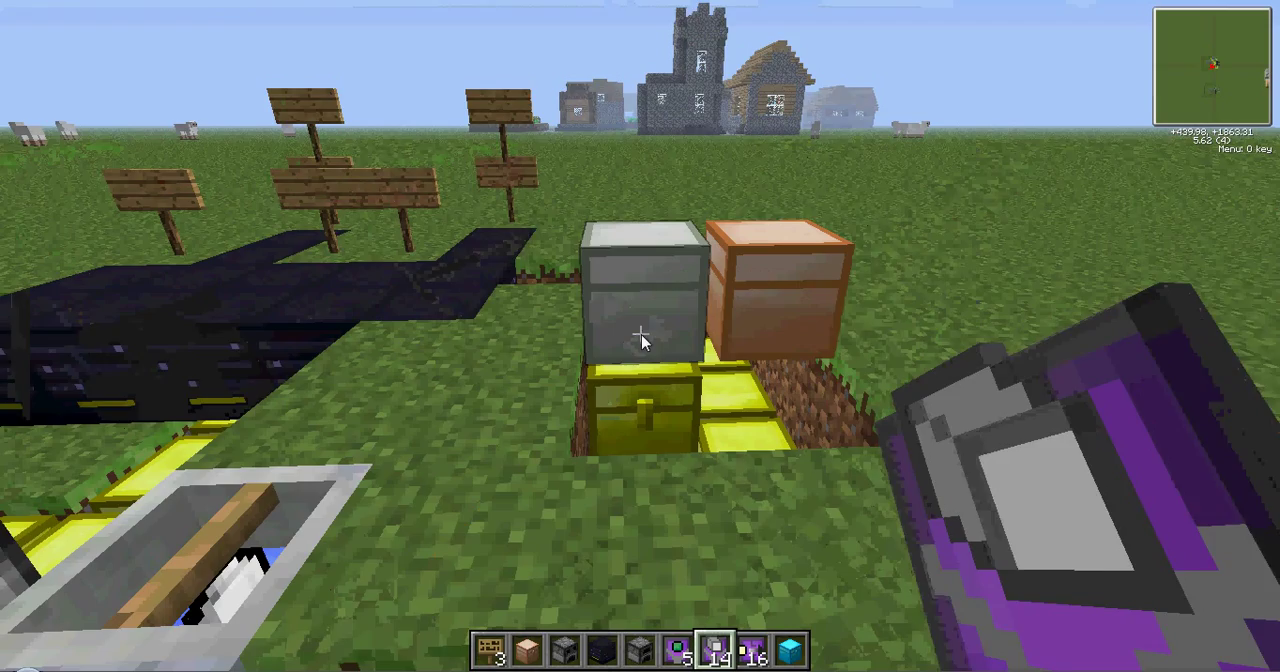
pyautogui.moveTo(640, 340)
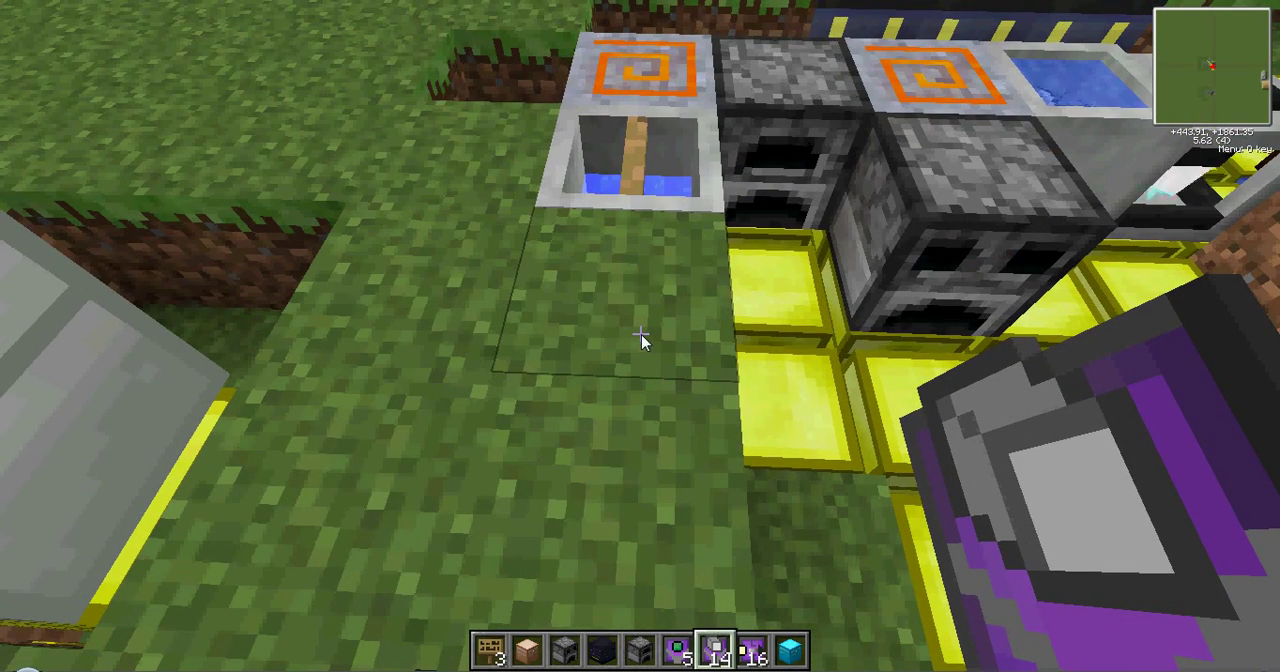
pyautogui.moveTo(640, 340)
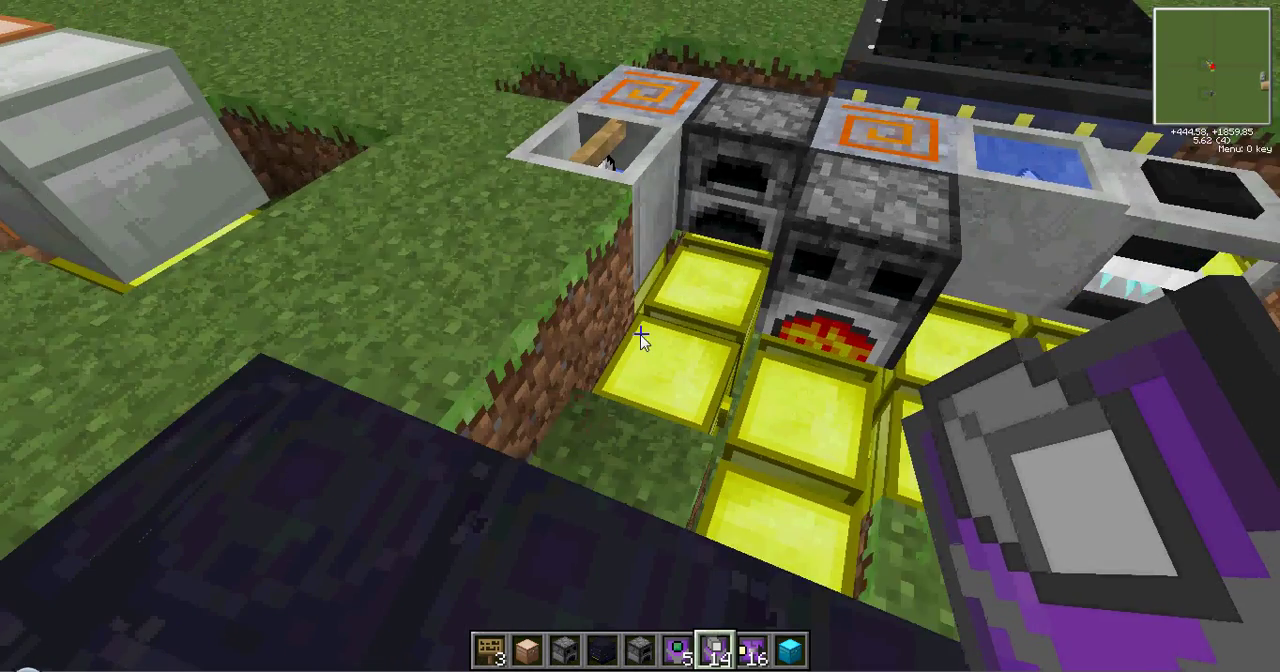
pyautogui.moveTo(644, 340)
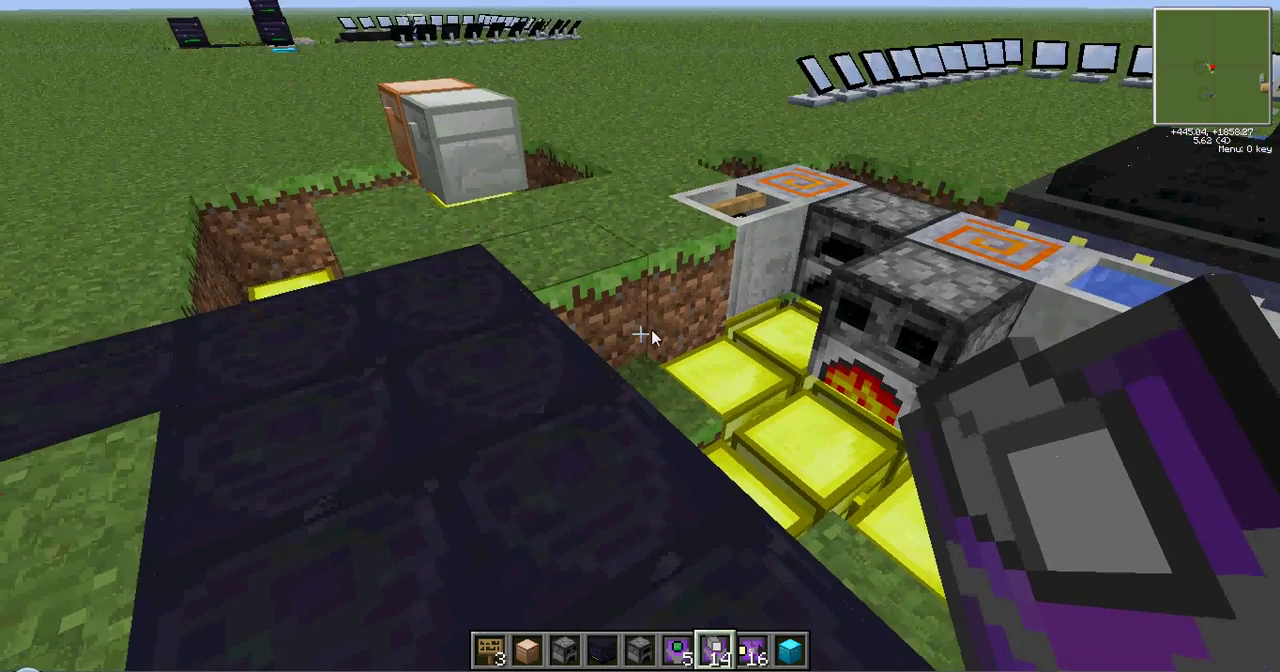
# Take a full stack of Crystalline Iron from NEI and check the furnace smelting it
pyautogui.press('e')
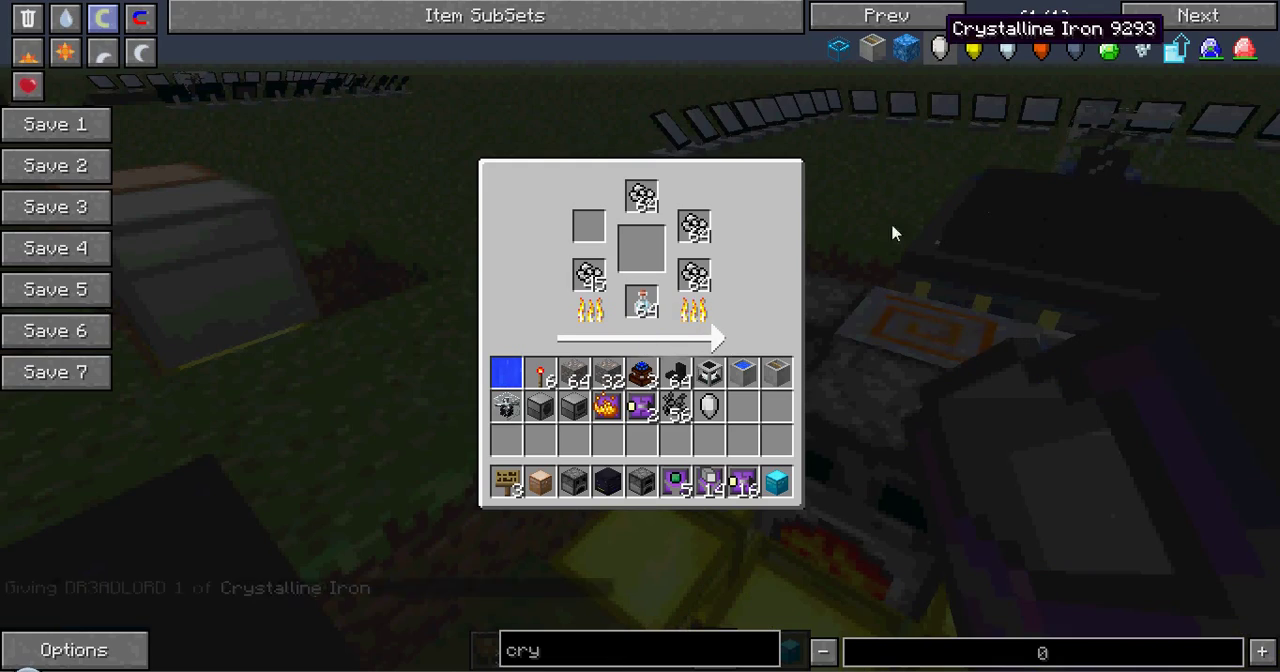
pyautogui.click(642, 248)
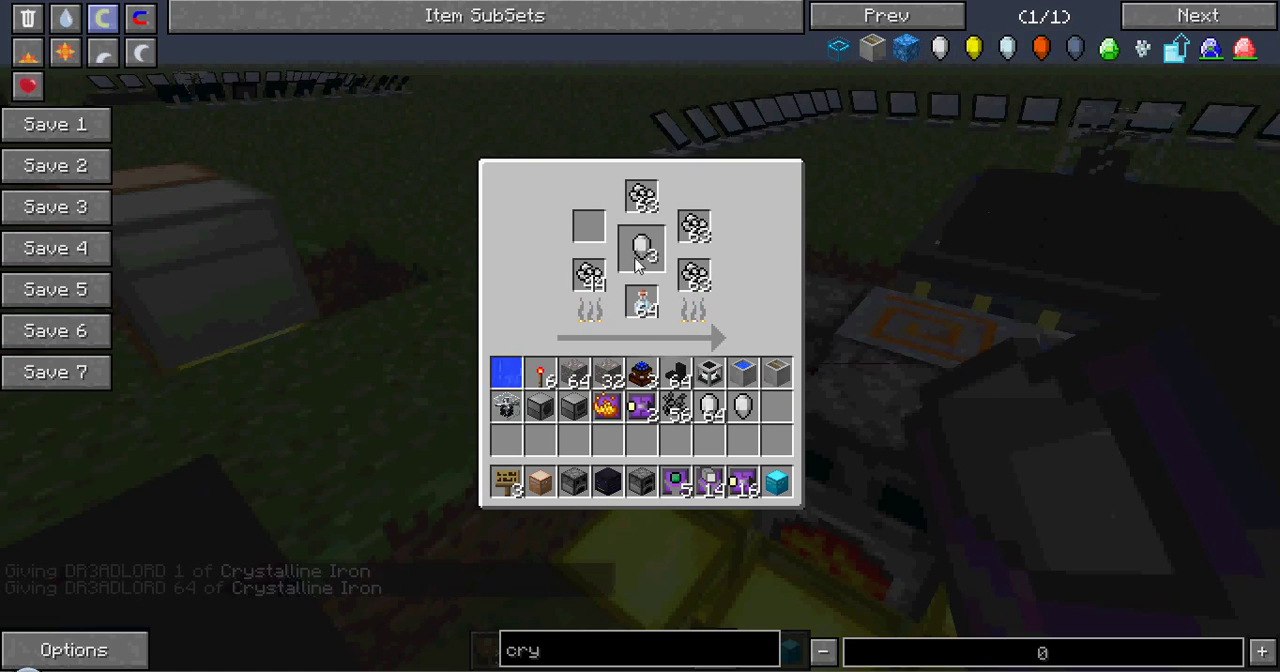
pyautogui.press('Escape')
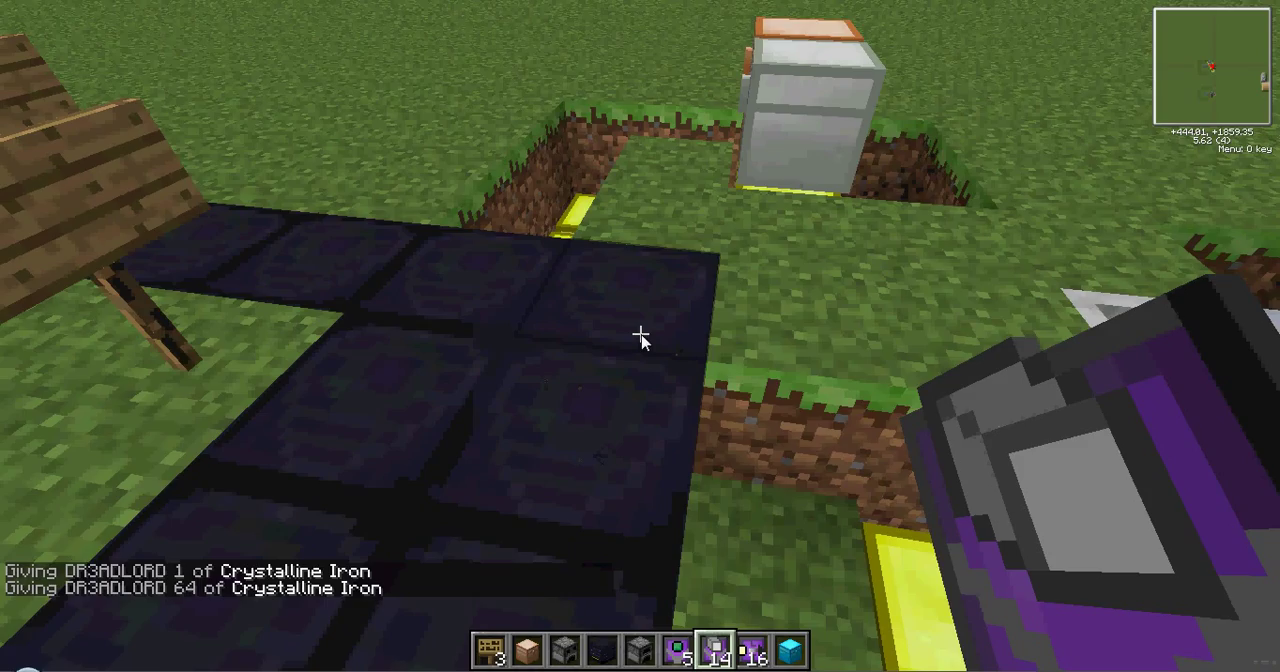
pyautogui.moveTo(640, 340)
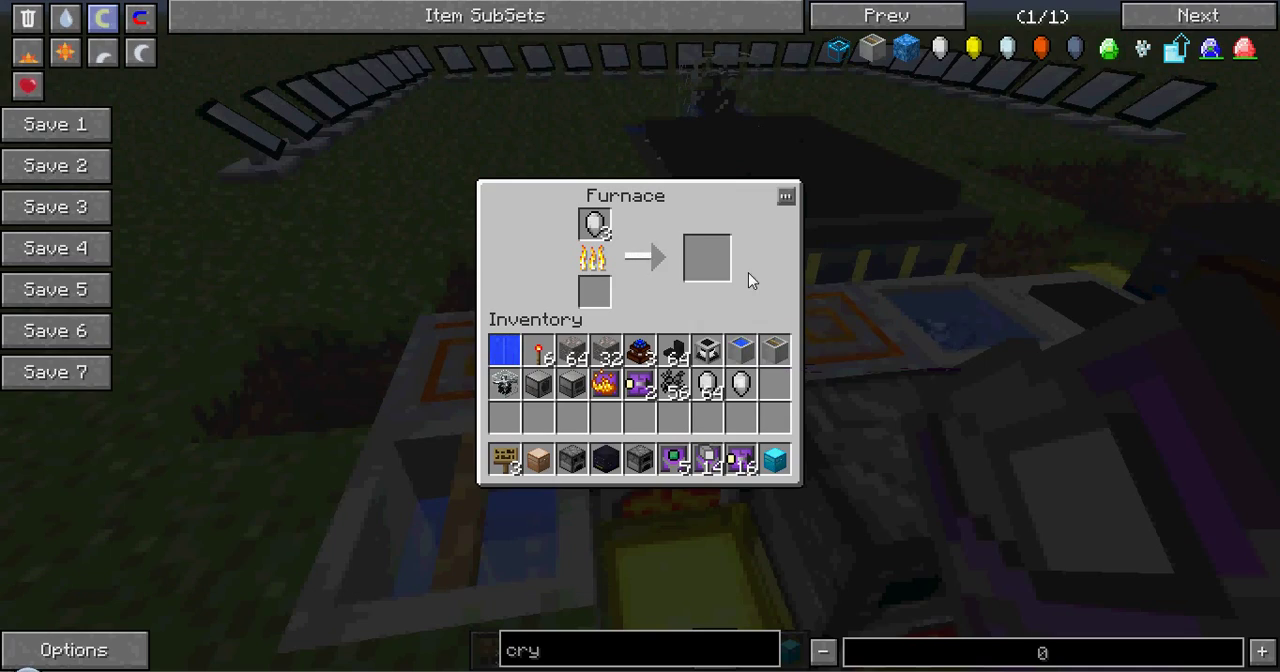
pyautogui.press('Escape')
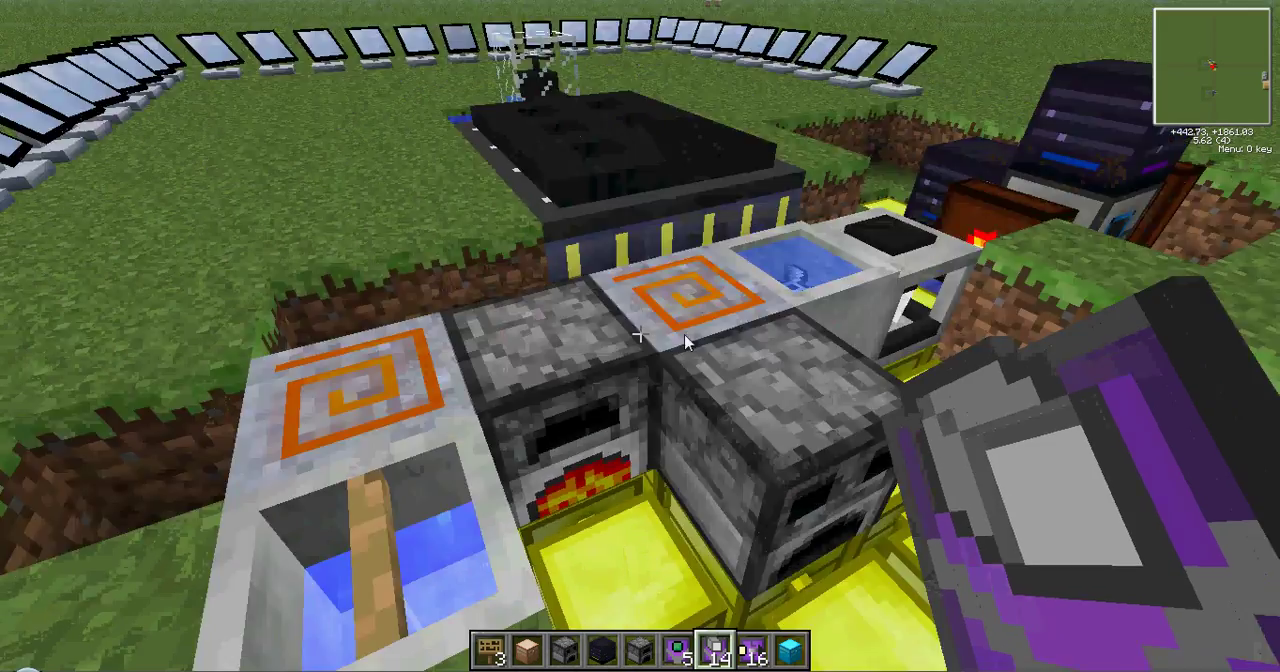
pyautogui.moveTo(640, 336)
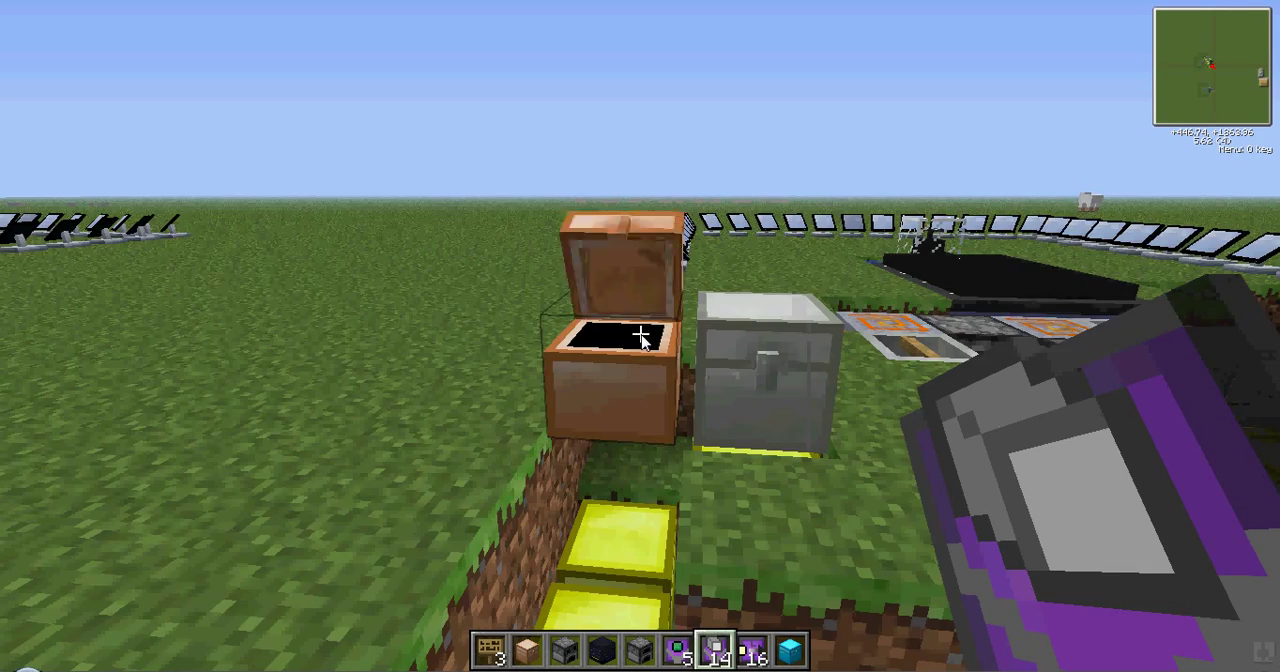
pyautogui.moveTo(640, 340)
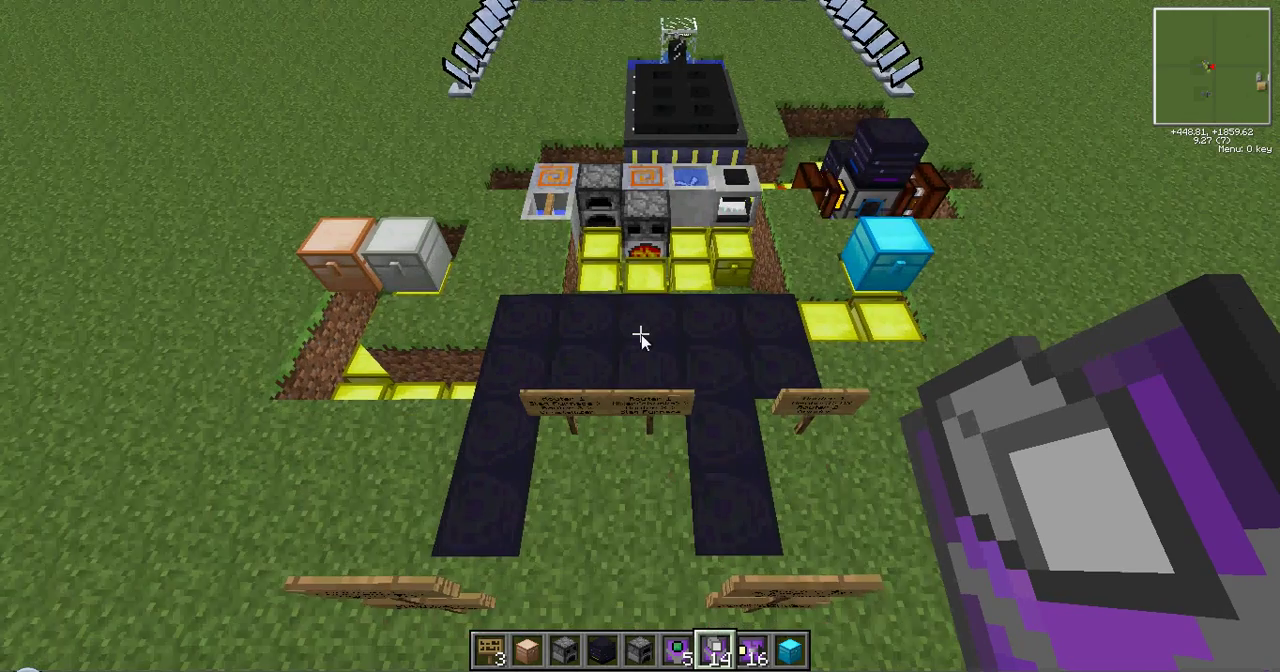
pyautogui.moveTo(640, 340)
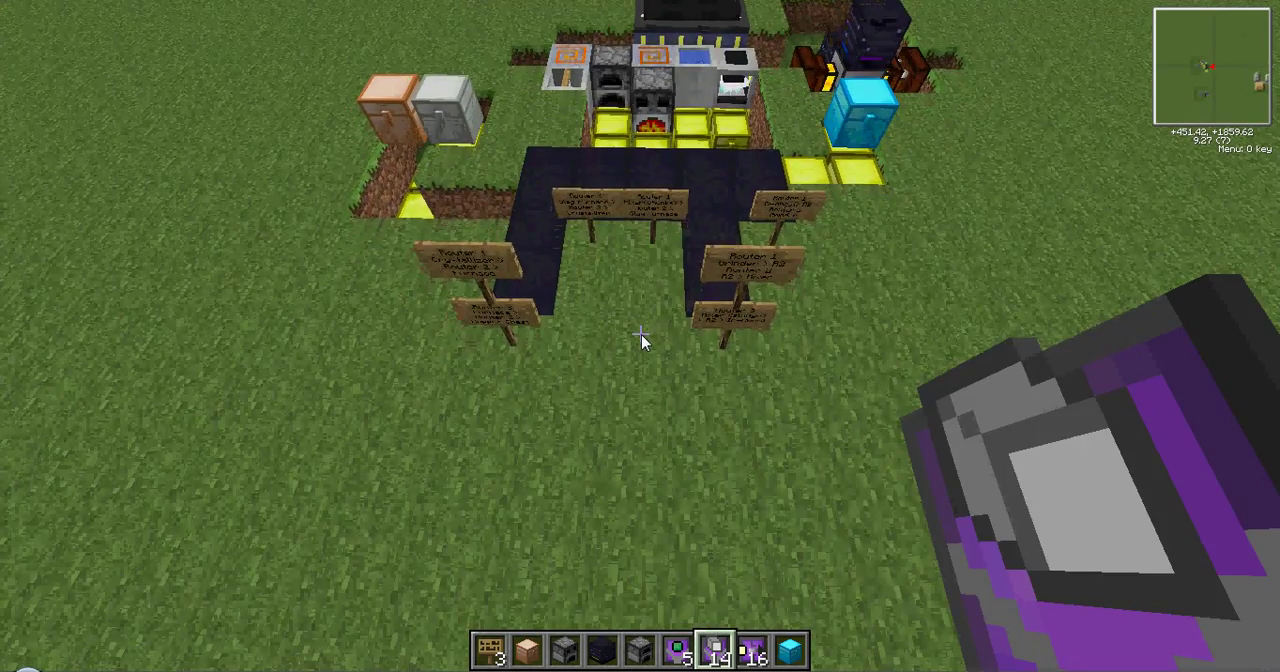
pyautogui.press('e')
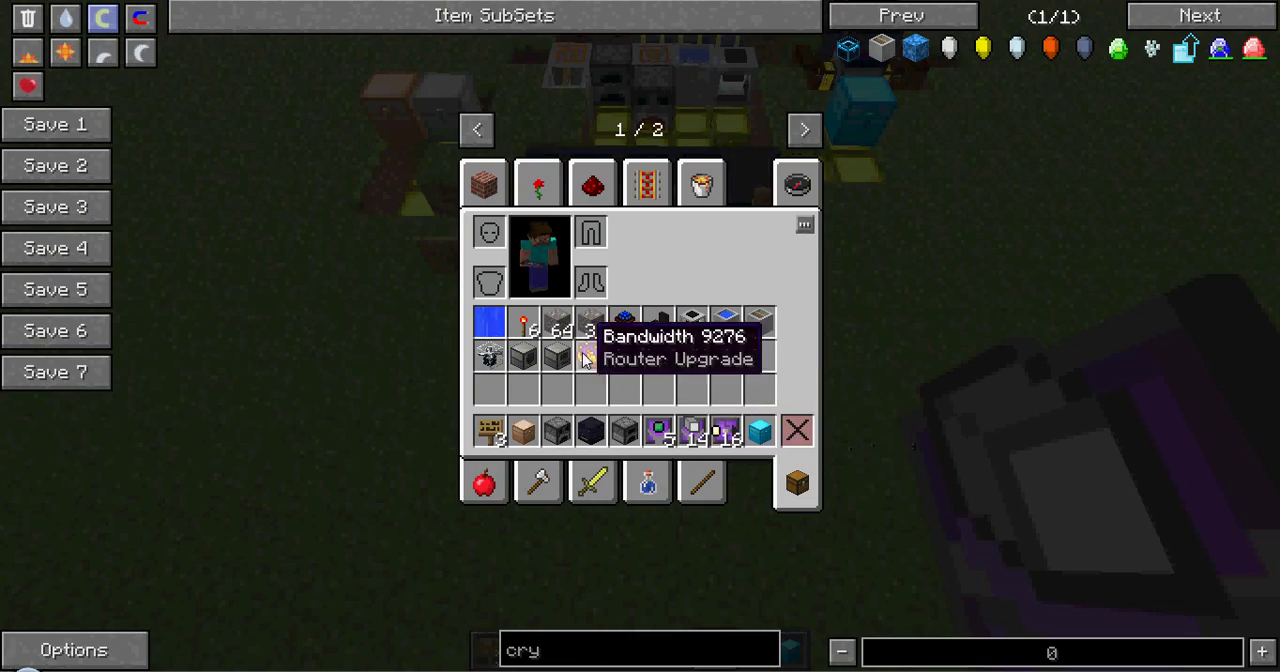
pyautogui.press('Escape')
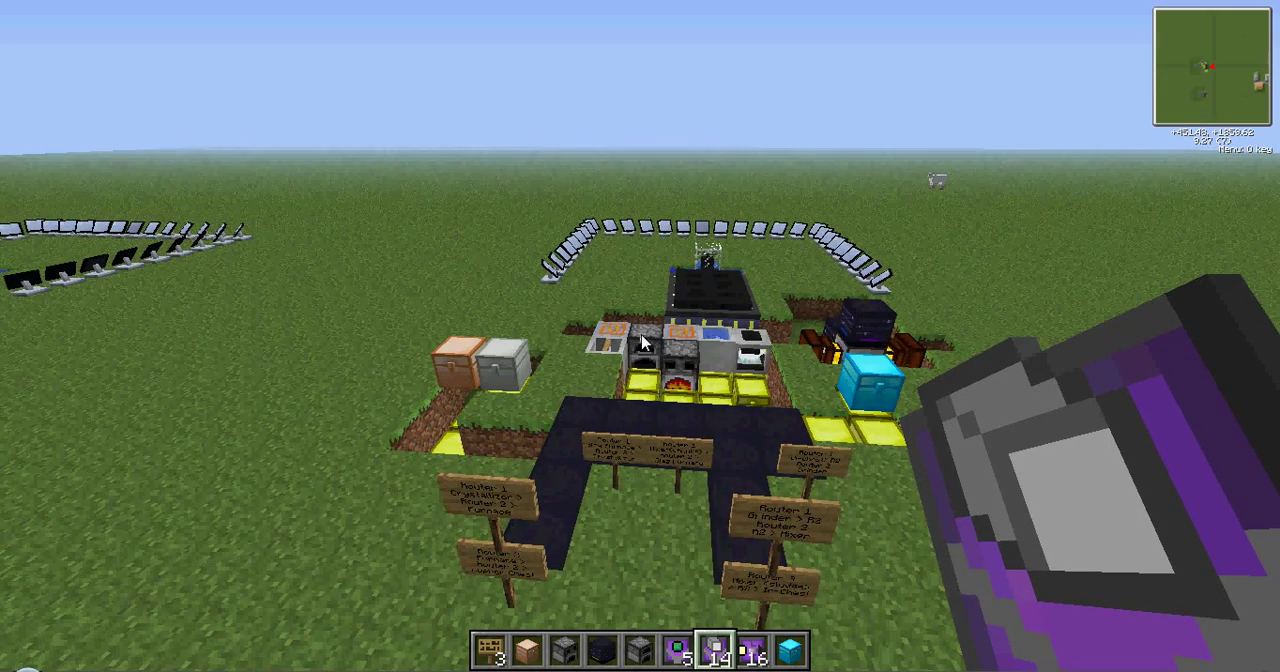
pyautogui.moveTo(640, 336)
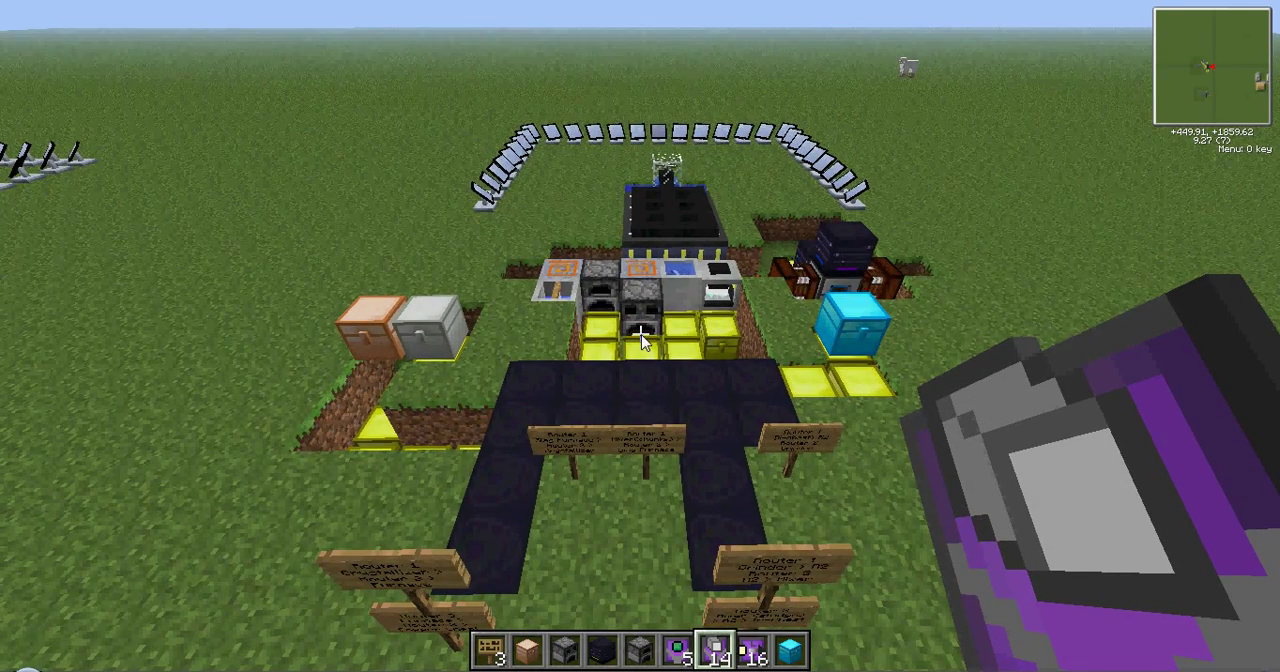
pyautogui.moveTo(640, 336)
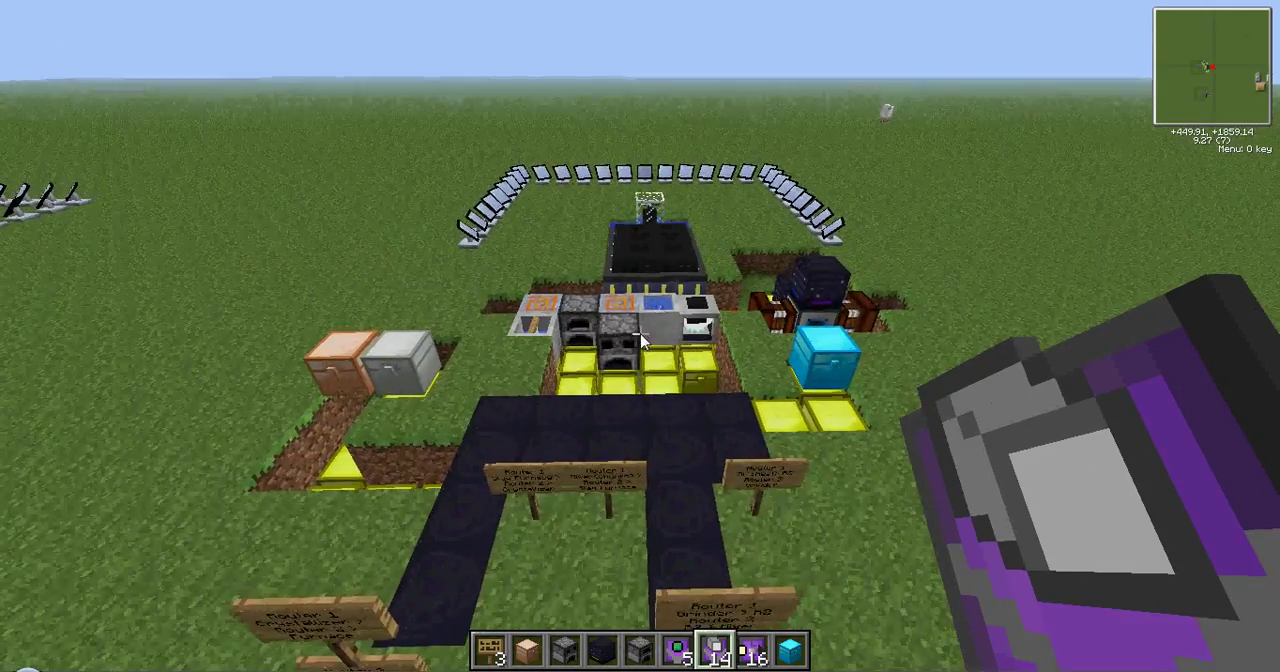